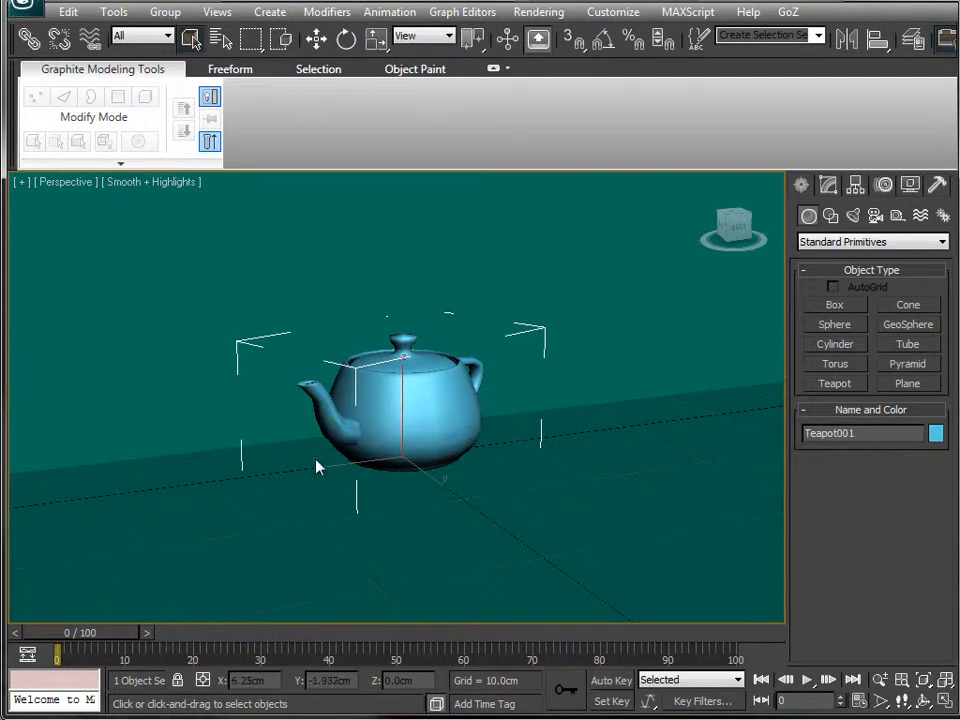
mouse_move(318, 468)
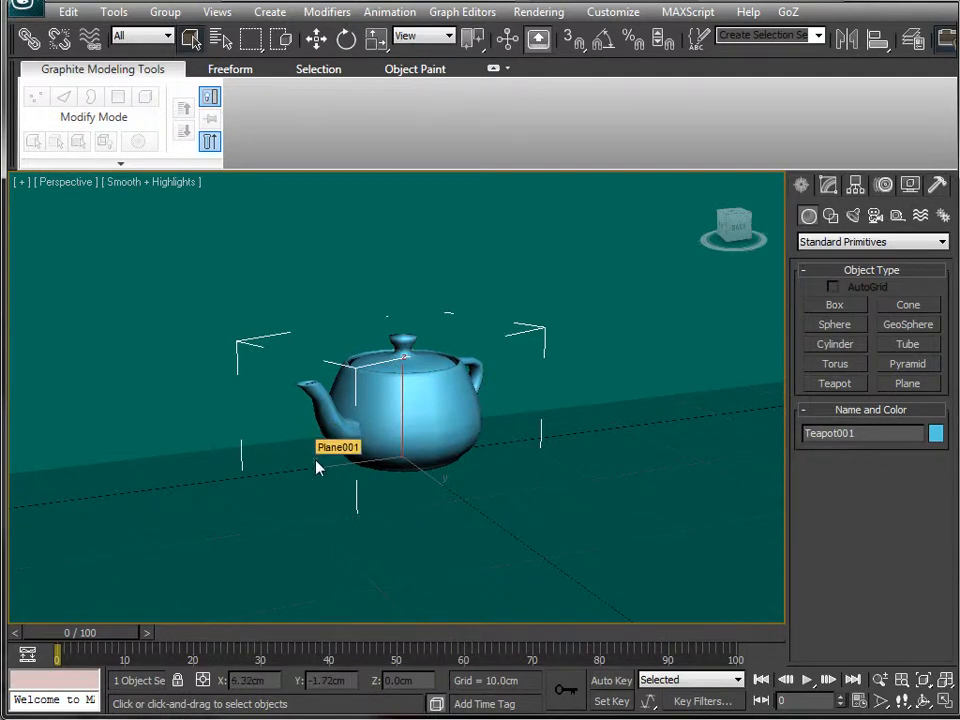
mouse_move(533, 388)
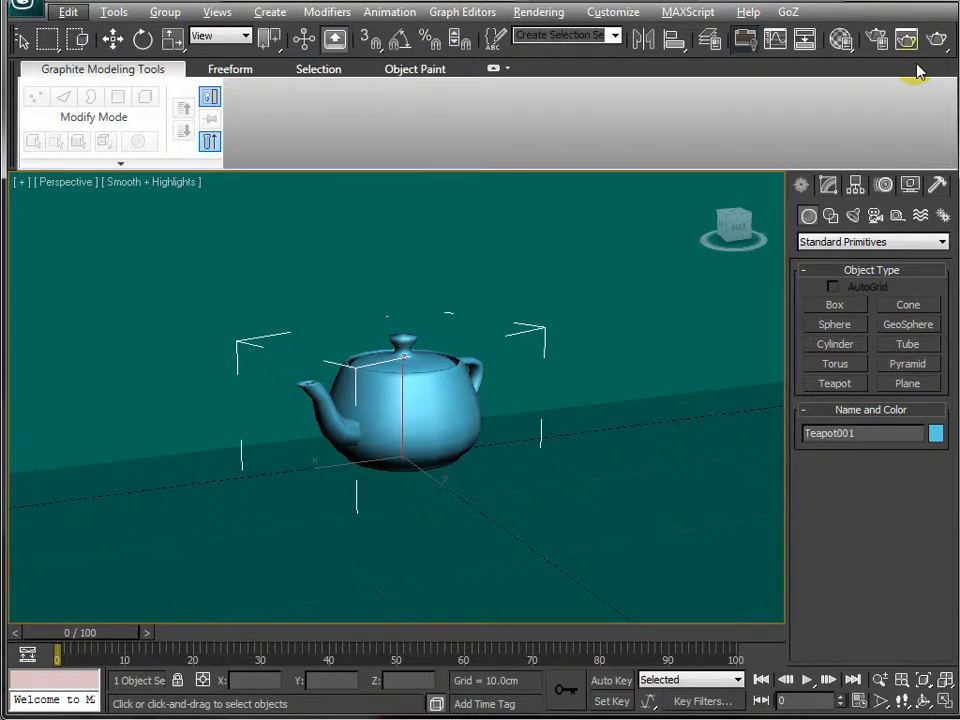
mouse_move(858, 70)
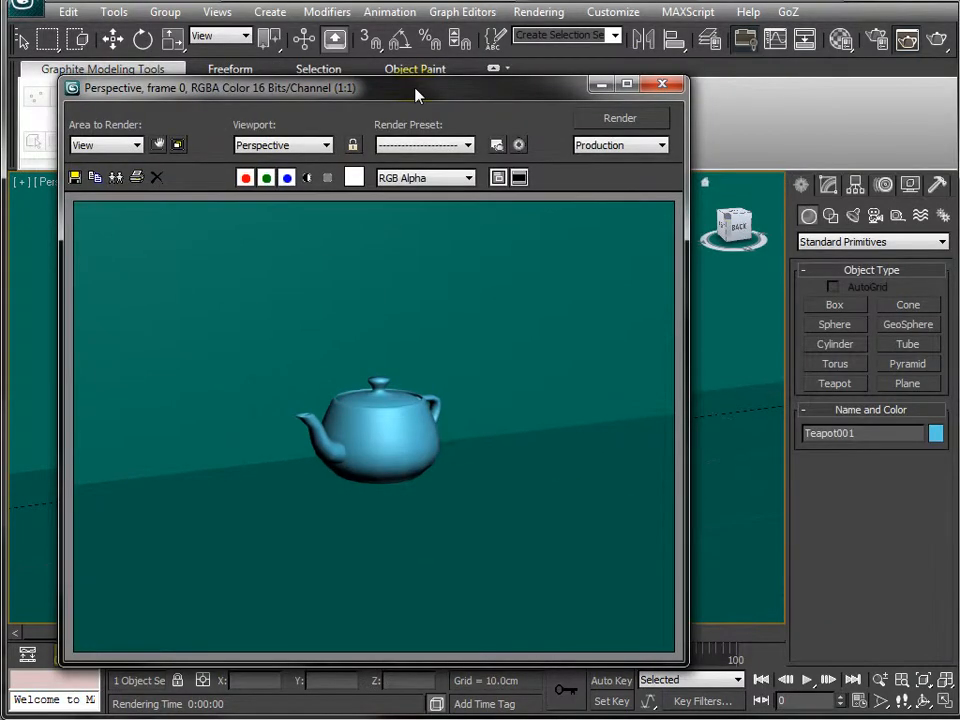
Step: Reposition the Rendered Frame Window to inspect the blue teapot test render, then dismiss it
drag(417, 88, 614, 94)
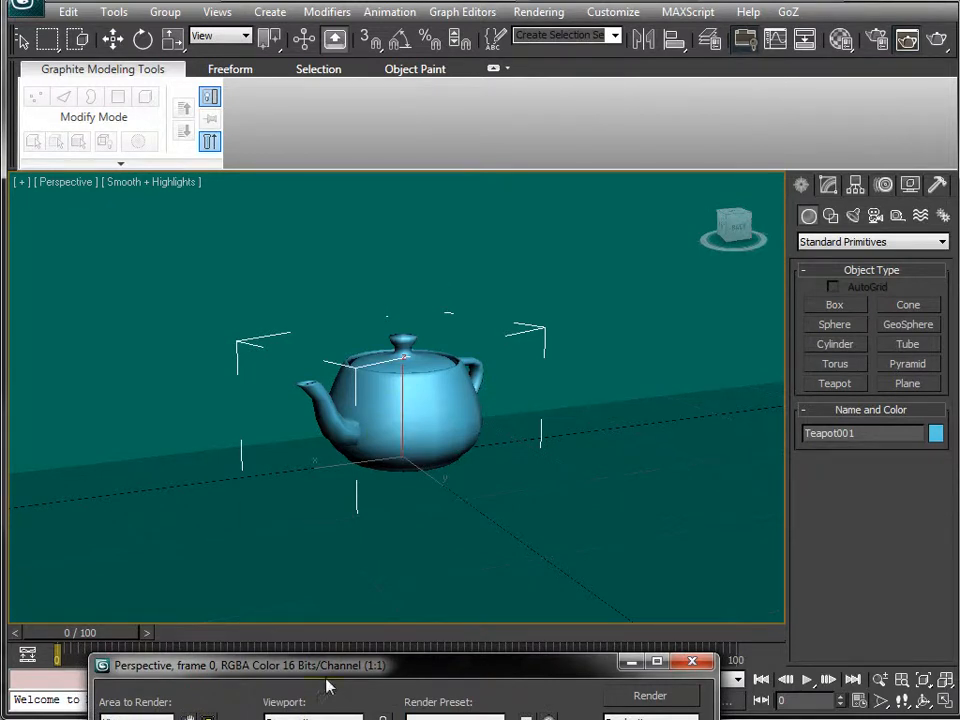
mouse_move(332, 680)
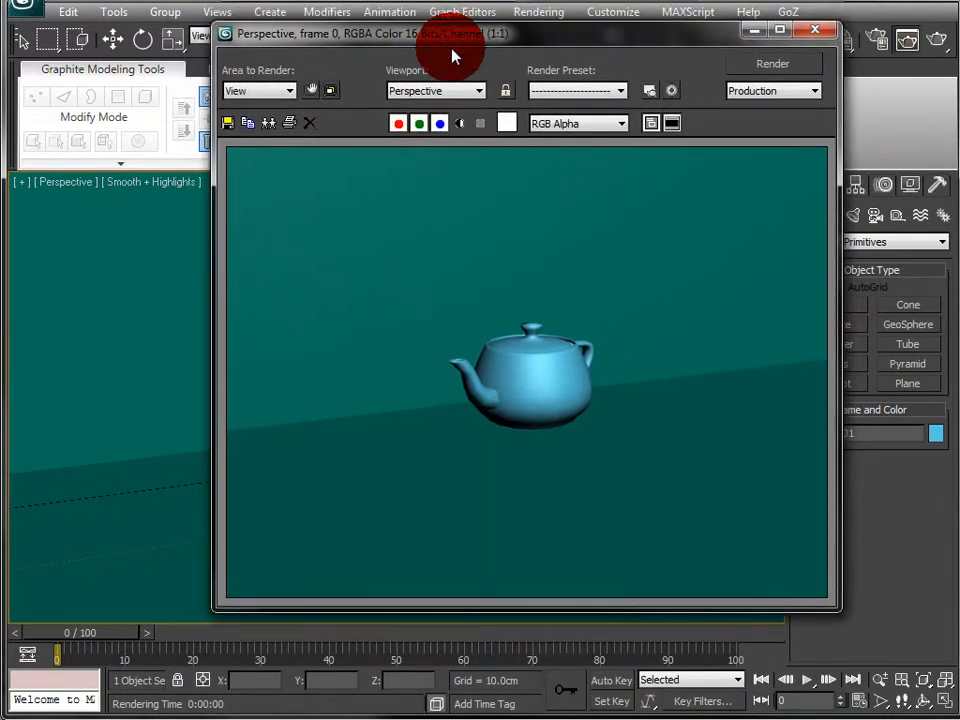
click(814, 29)
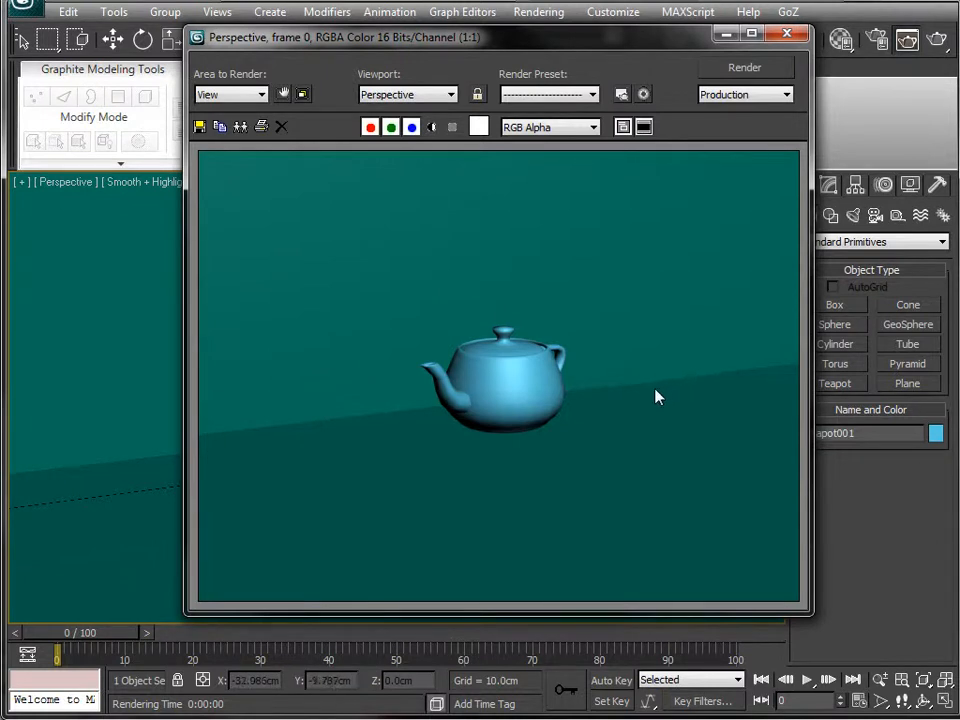
mouse_move(500, 197)
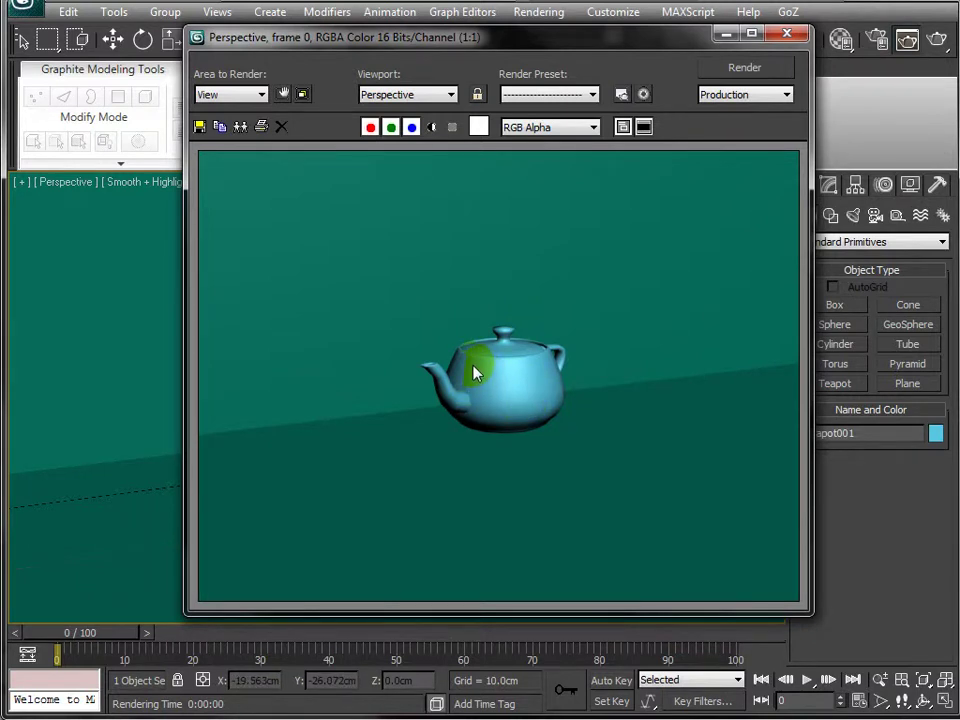
mouse_move(558, 263)
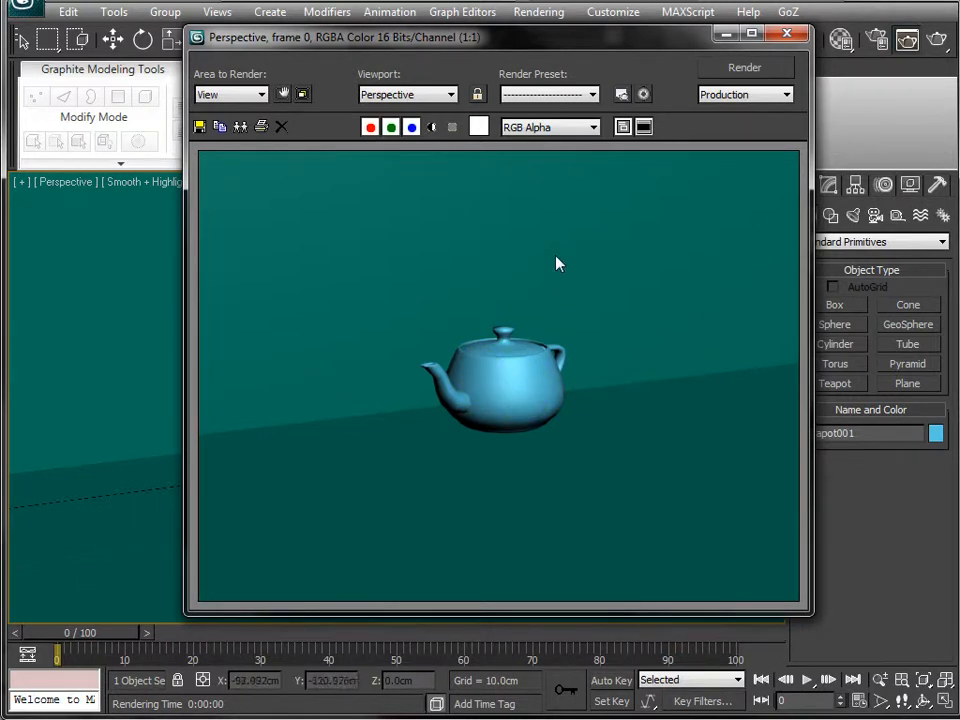
mouse_move(405, 317)
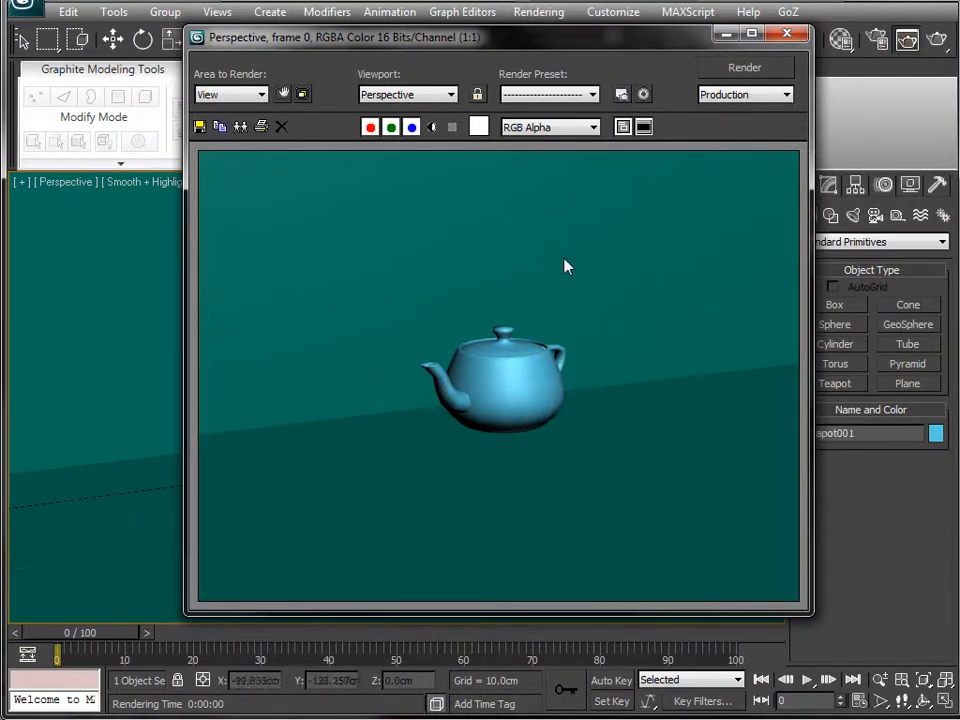
mouse_move(420, 452)
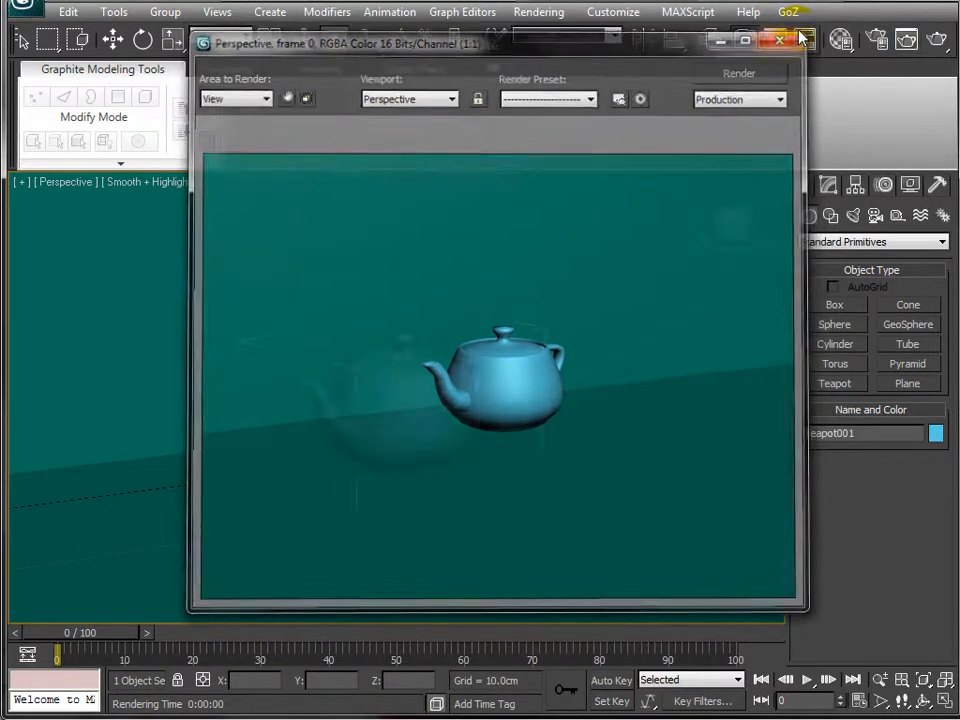
Step: Reach the Production renderer choice in Render Setup's Assign Renderer rollout
click(779, 40)
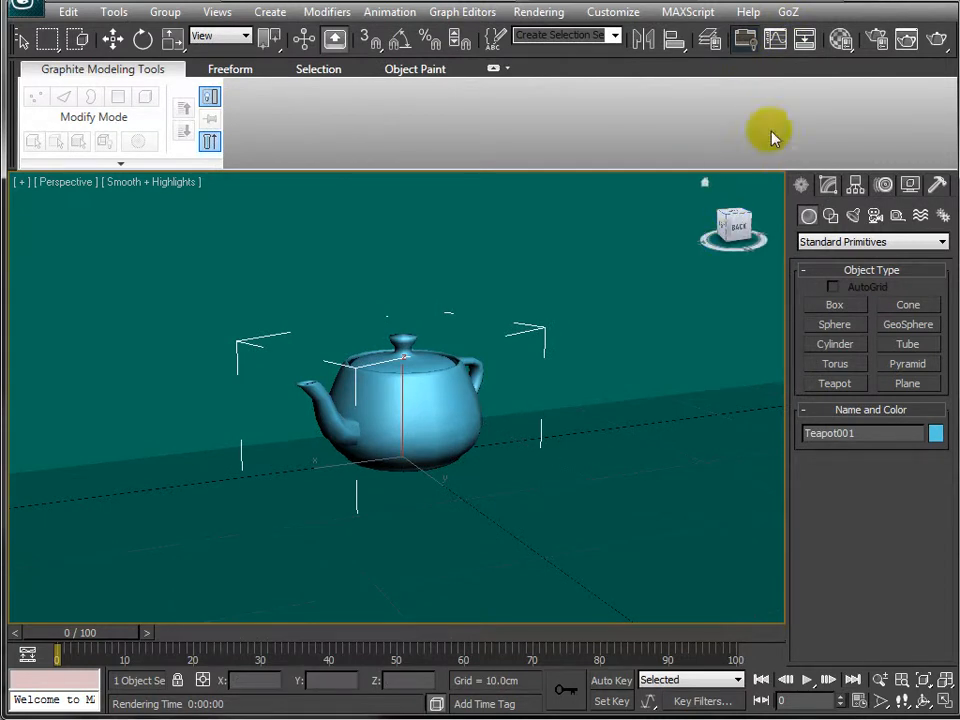
mouse_move(880, 39)
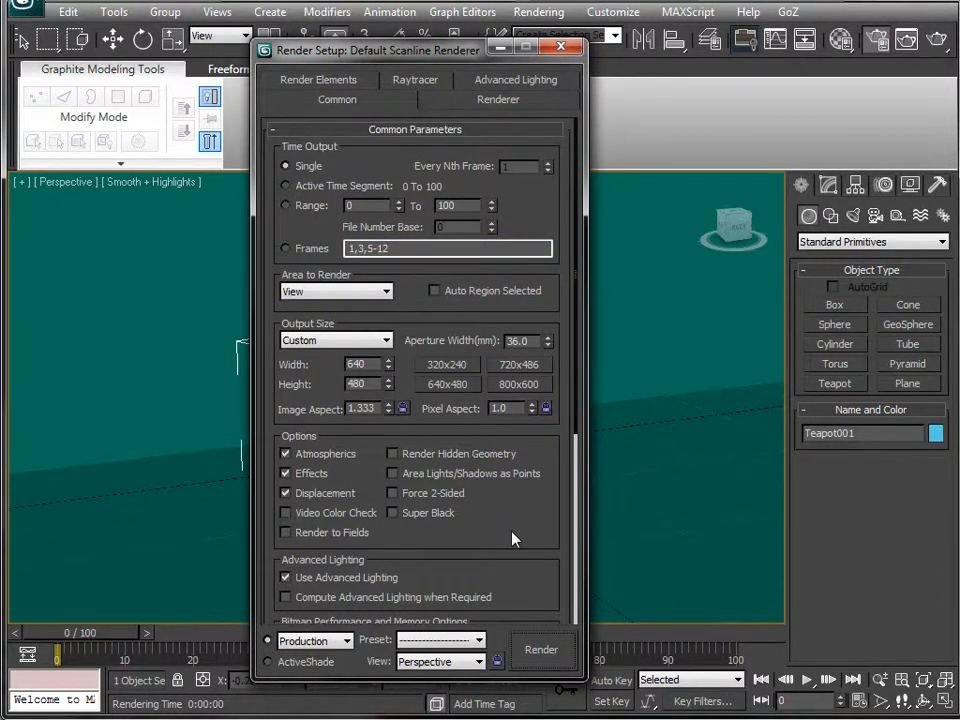
scroll(down, 3)
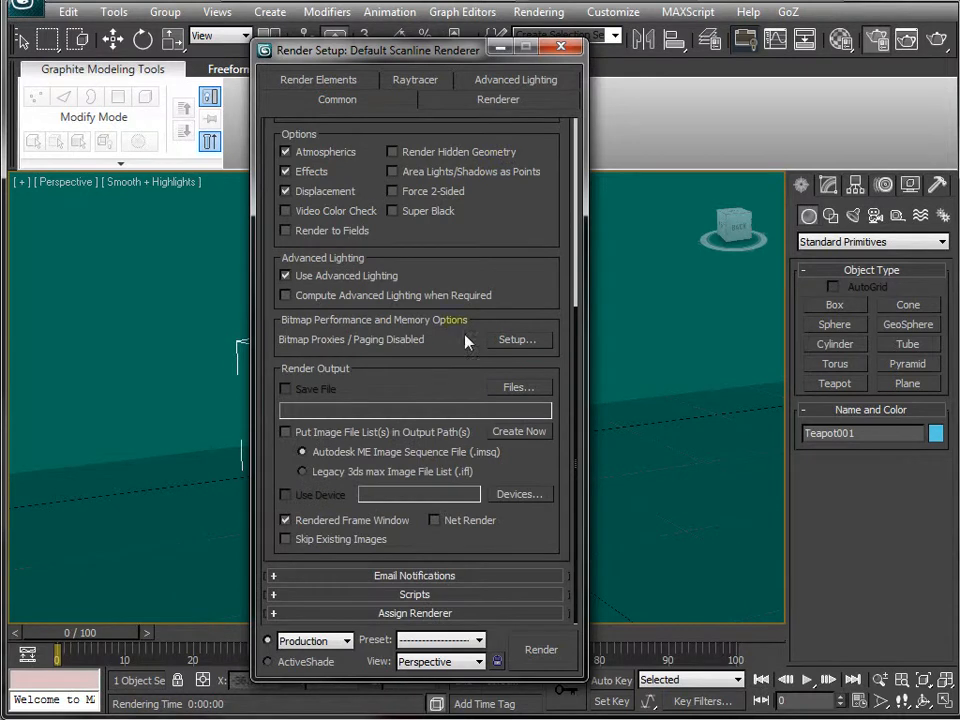
mouse_move(545, 272)
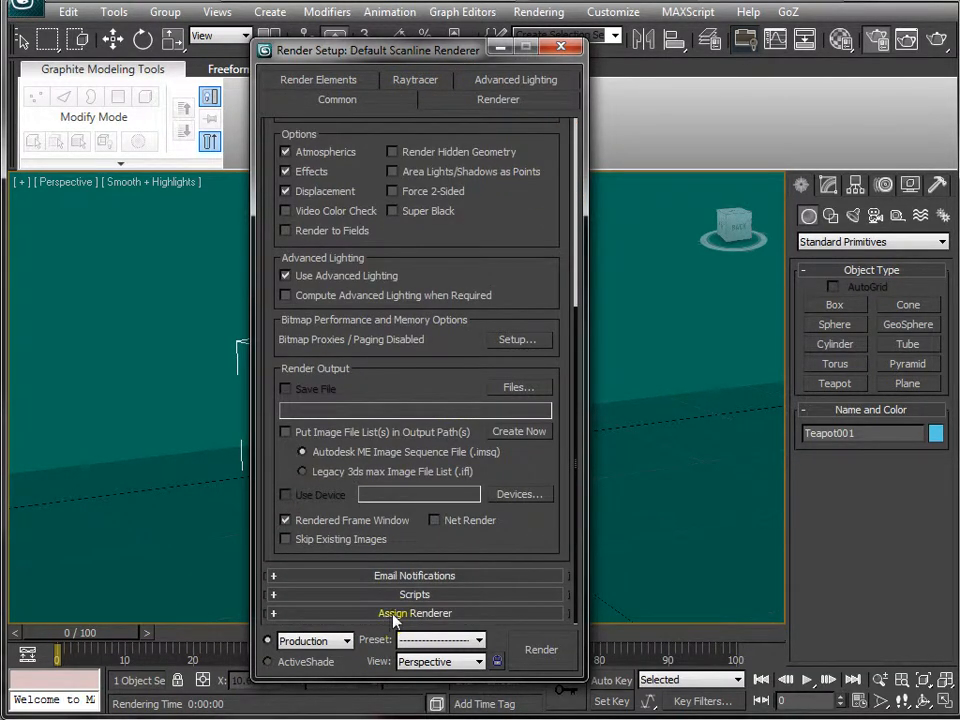
click(414, 613)
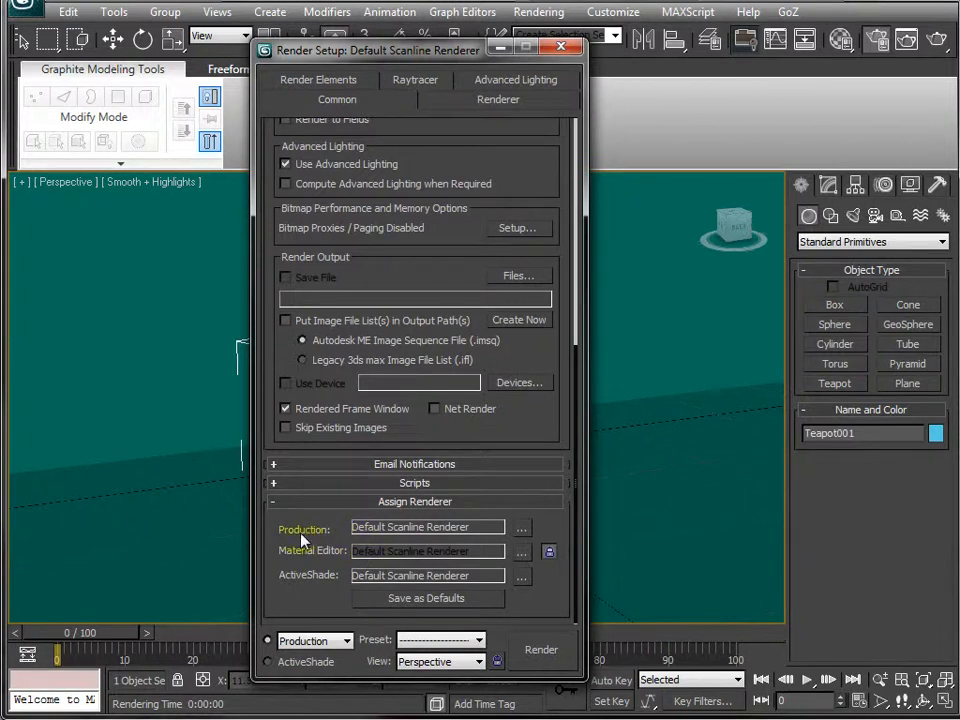
mouse_move(521, 528)
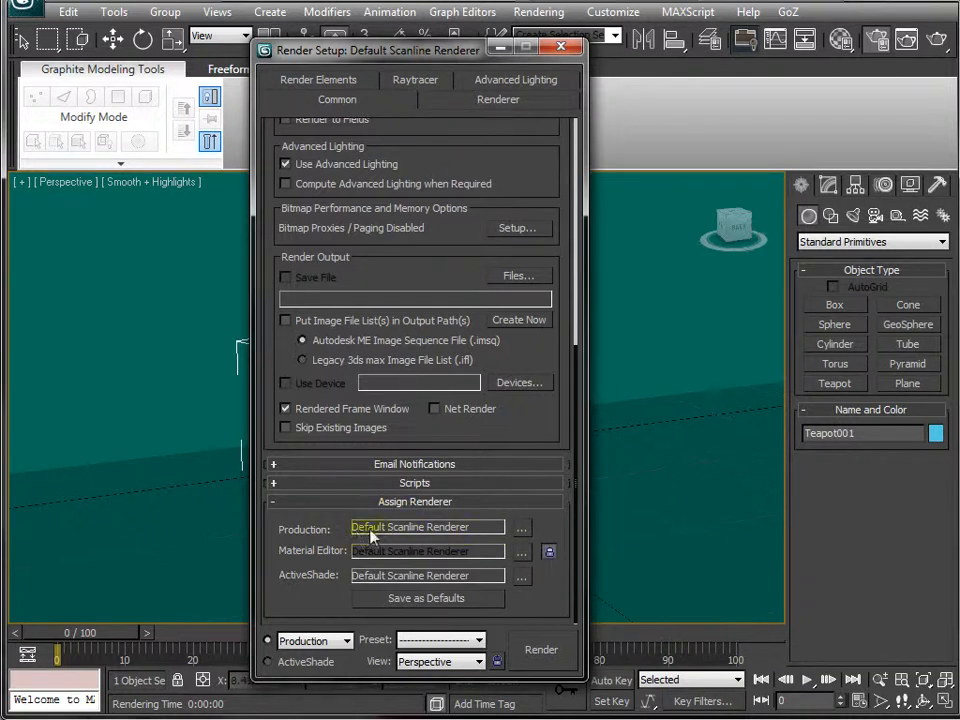
click(521, 527)
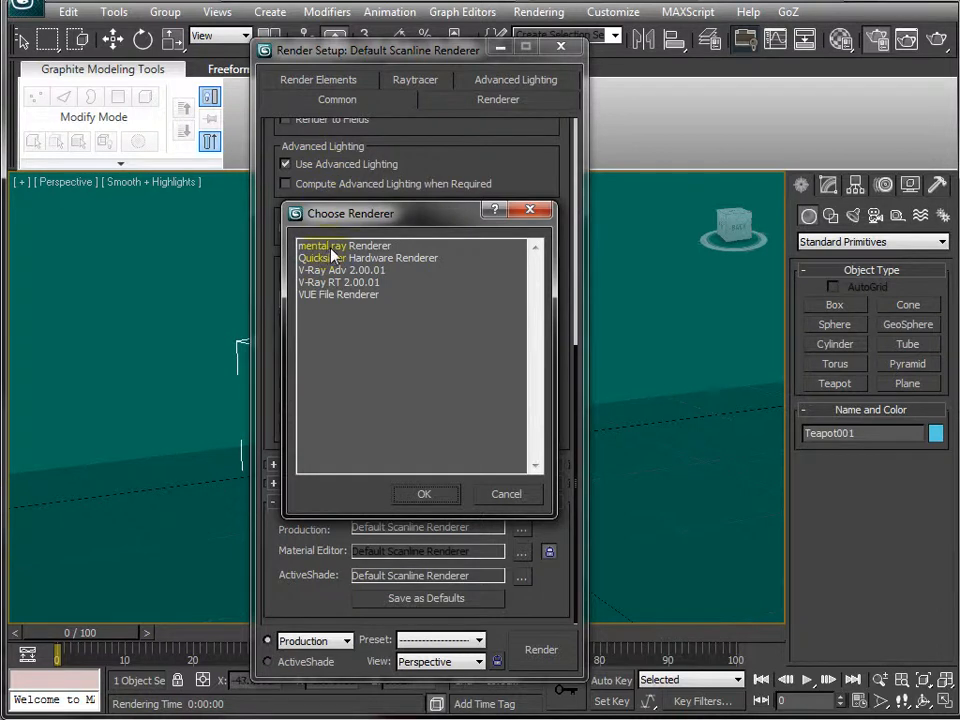
Step: Assign mental ray Renderer to production and start a fresh render with it
click(344, 245)
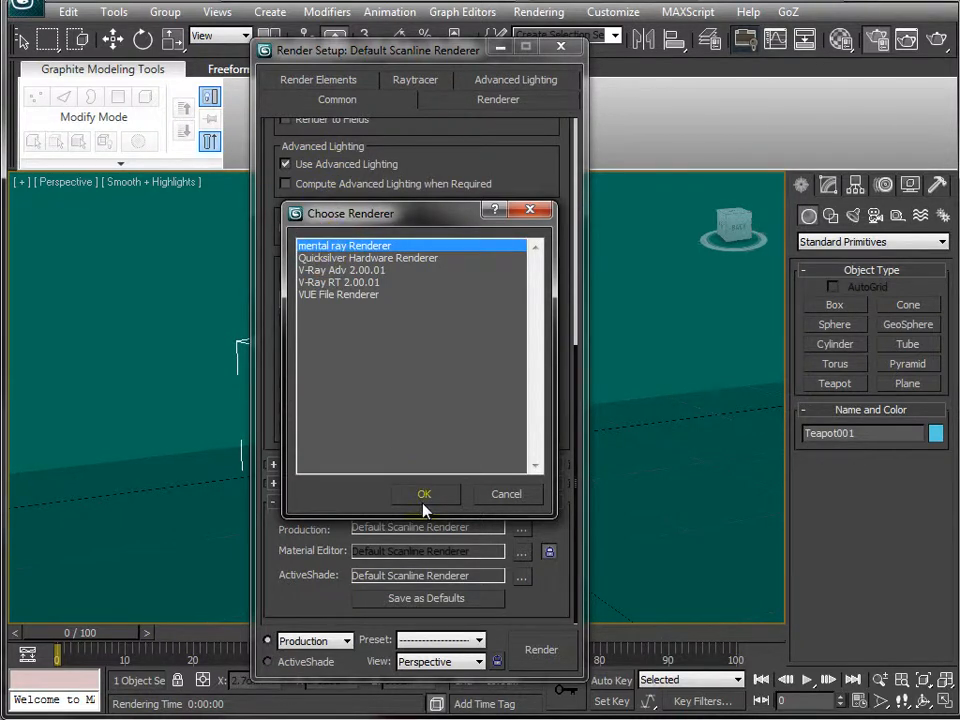
click(424, 493)
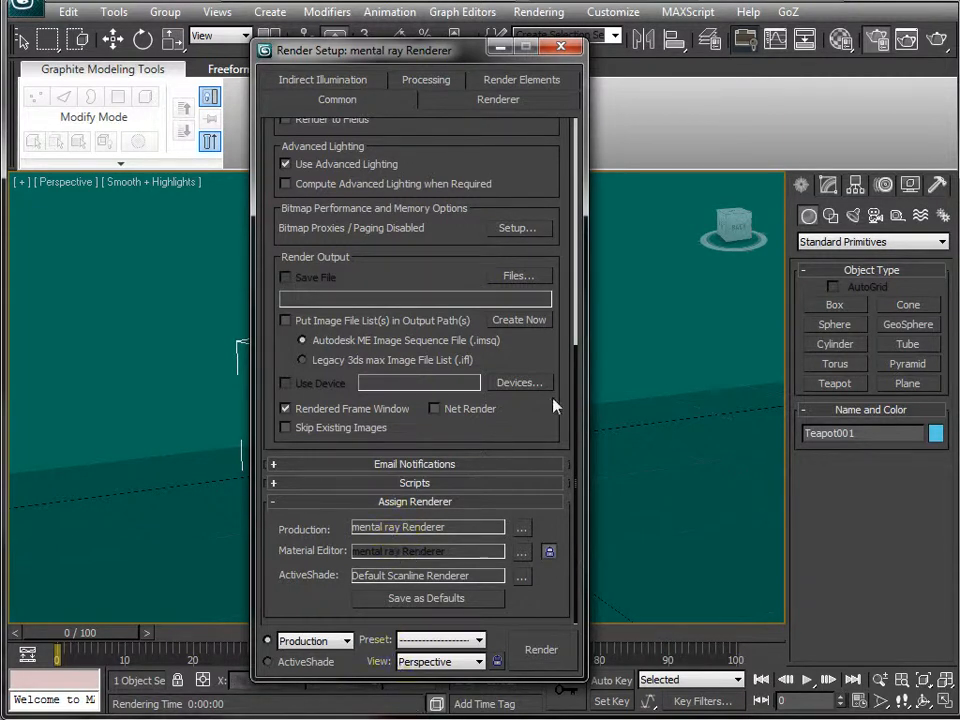
mouse_move(463, 490)
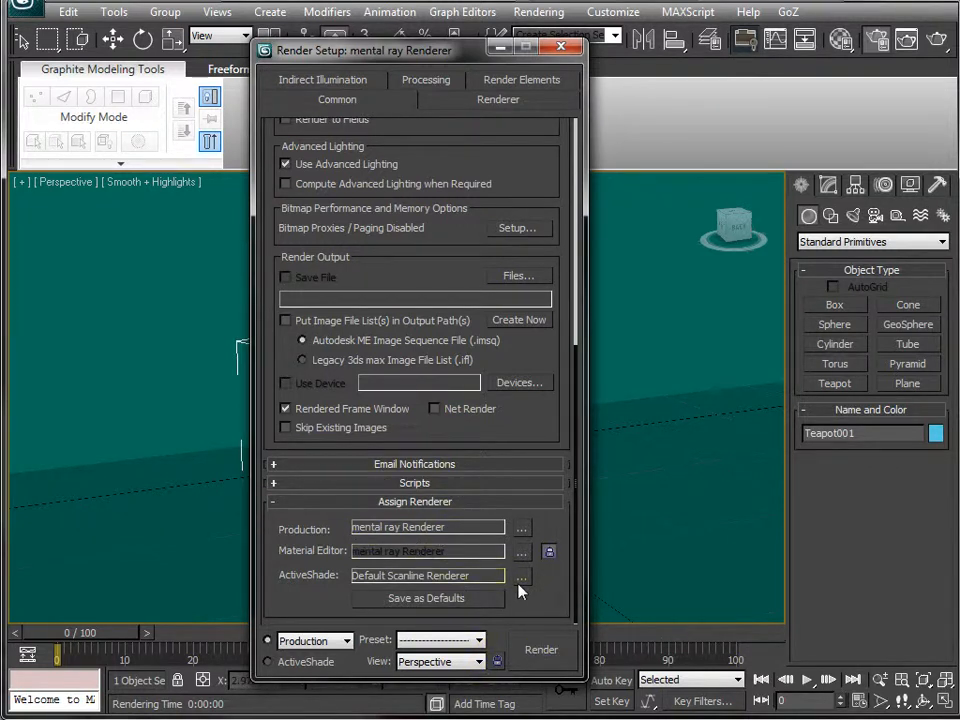
click(541, 650)
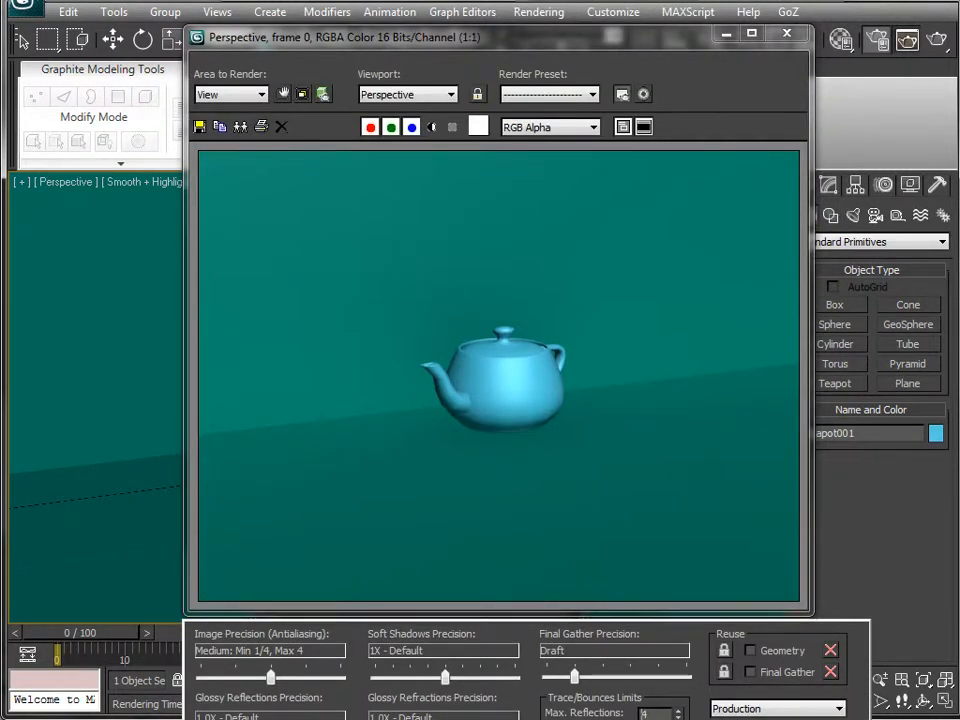
mouse_move(733, 457)
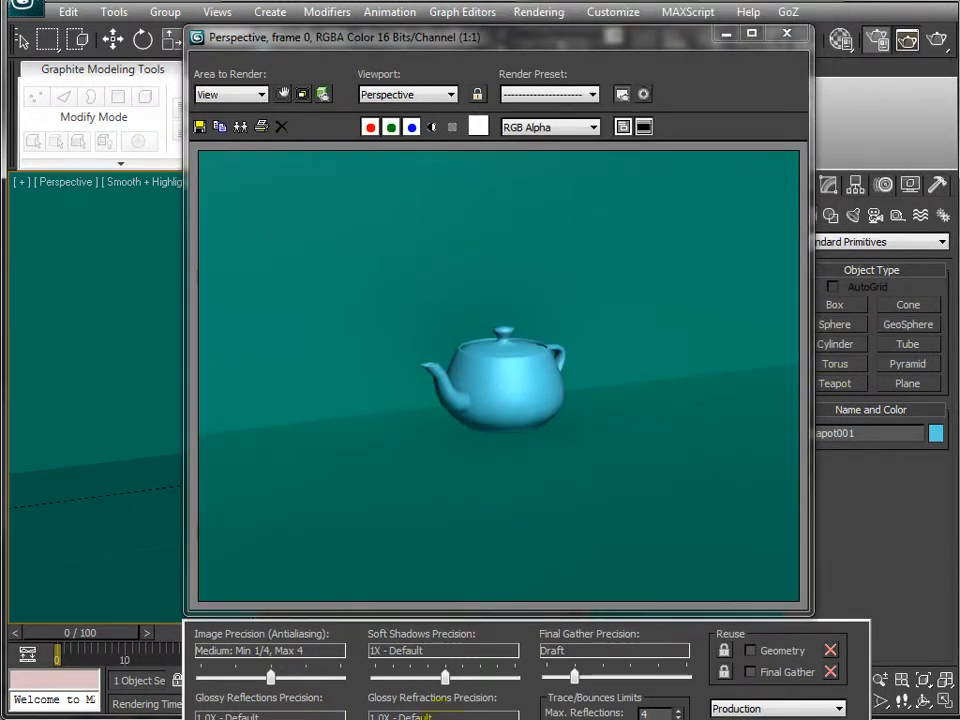
mouse_move(786, 33)
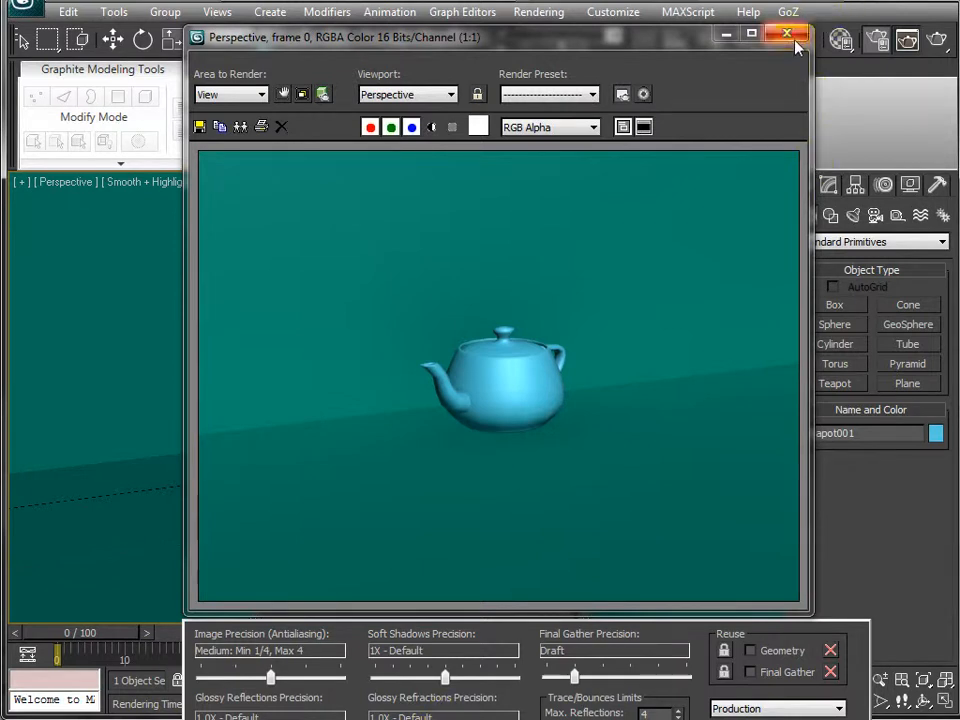
Step: Dismiss the mental ray render window and the Render Setup dialog
click(787, 36)
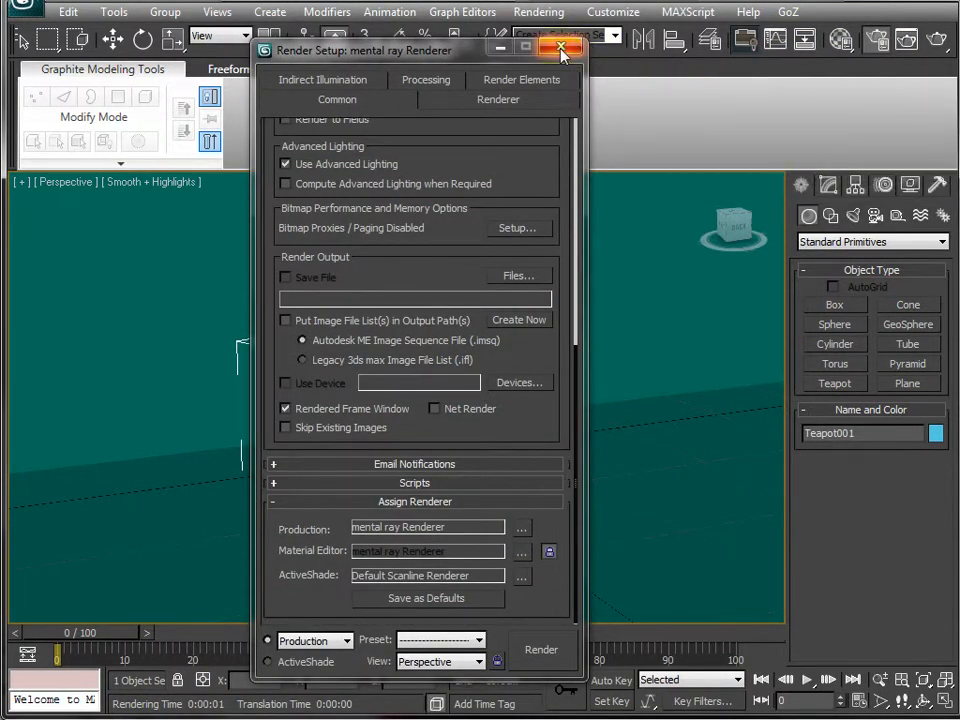
click(561, 48)
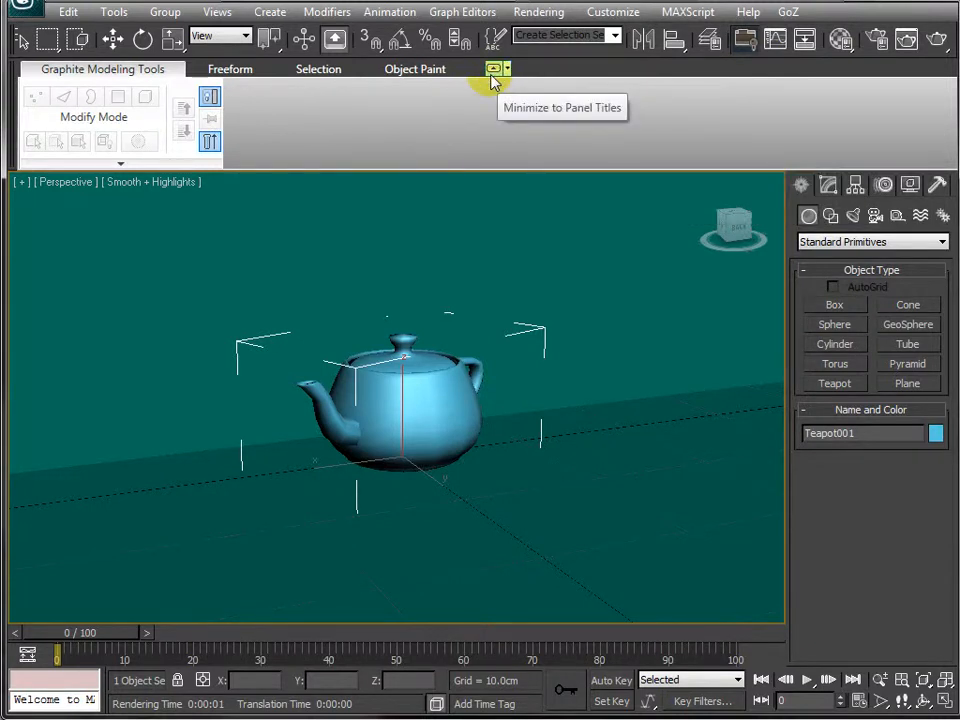
Step: Collapse the modelling ribbon to free viewport space for light placement
click(492, 68)
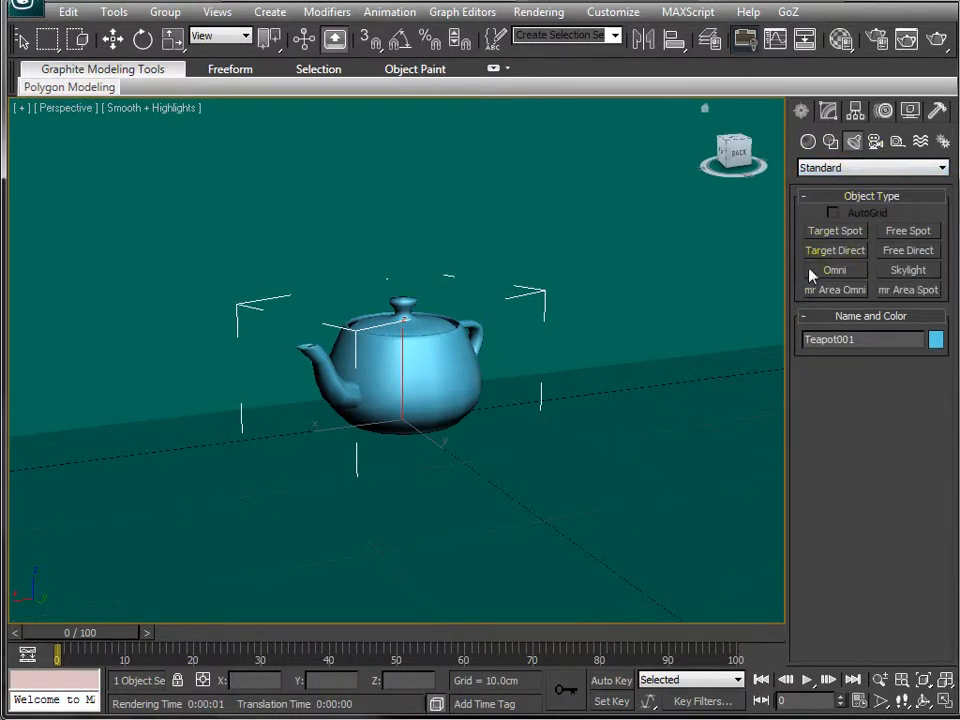
mouse_move(870, 403)
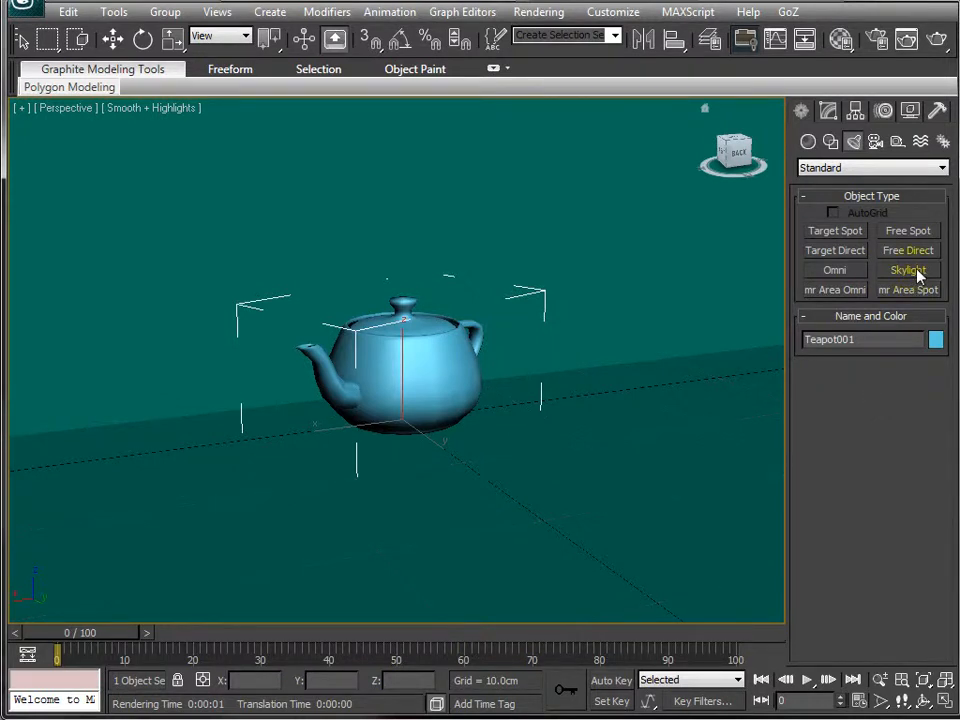
mouse_move(903, 363)
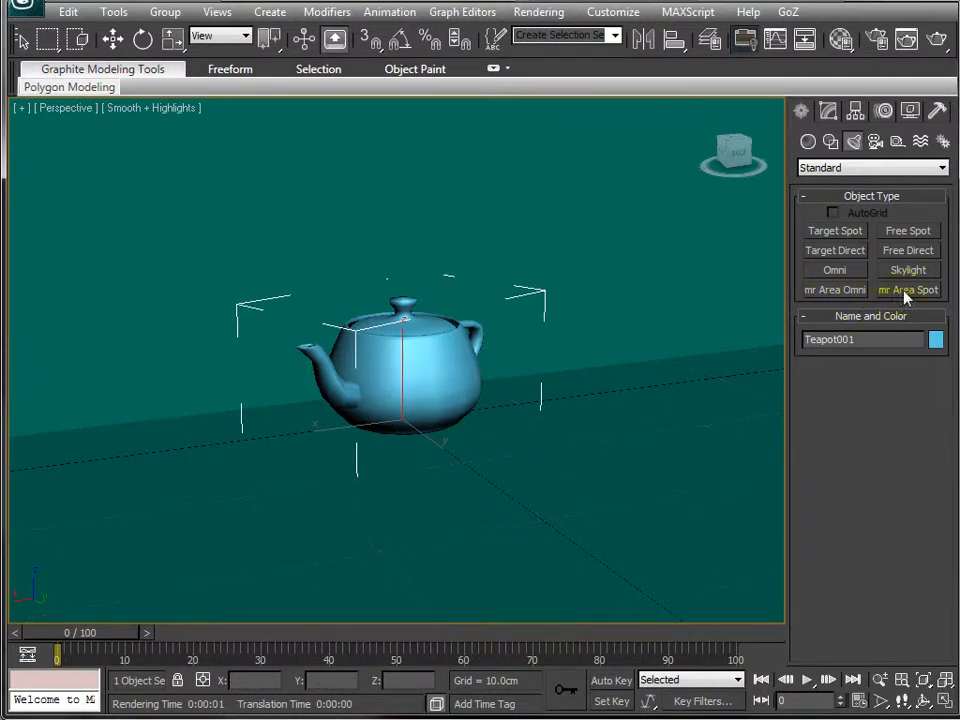
mouse_move(862, 291)
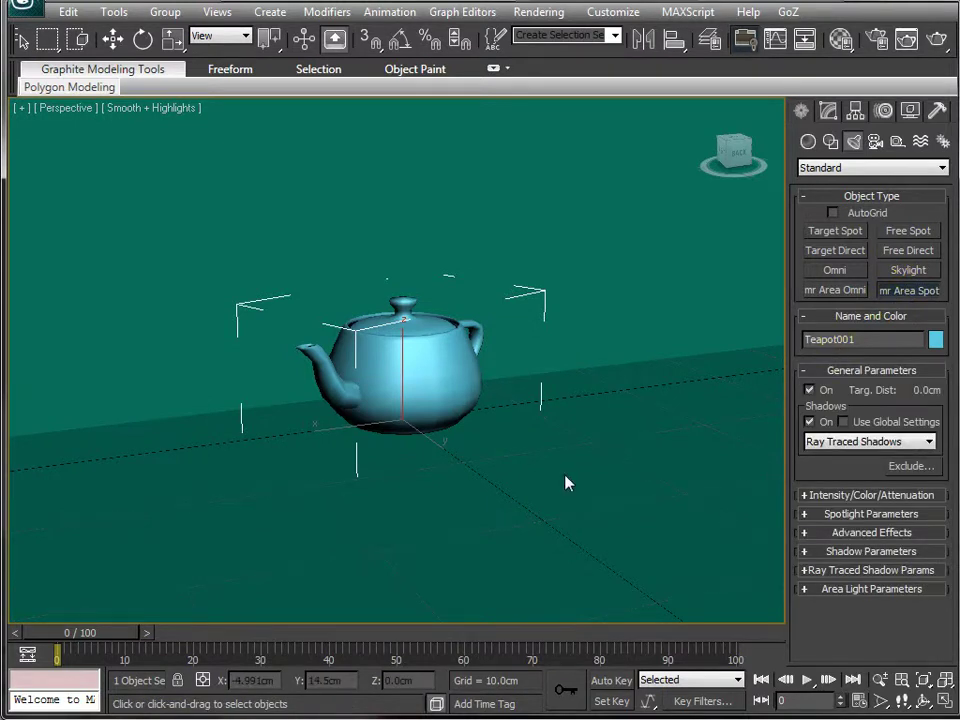
mouse_move(558, 447)
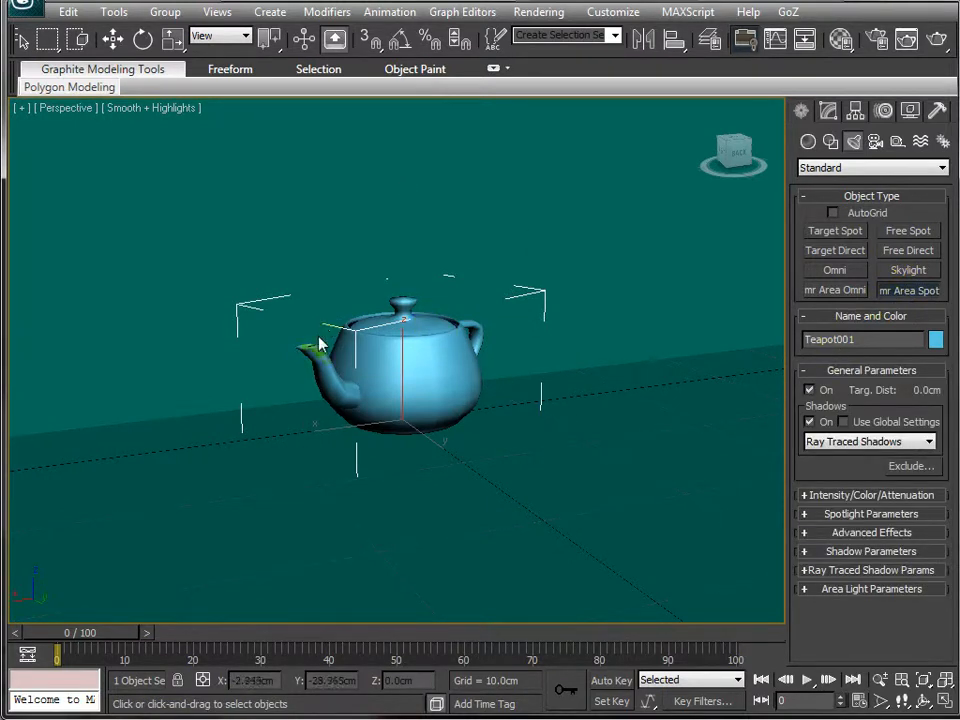
mouse_move(320, 345)
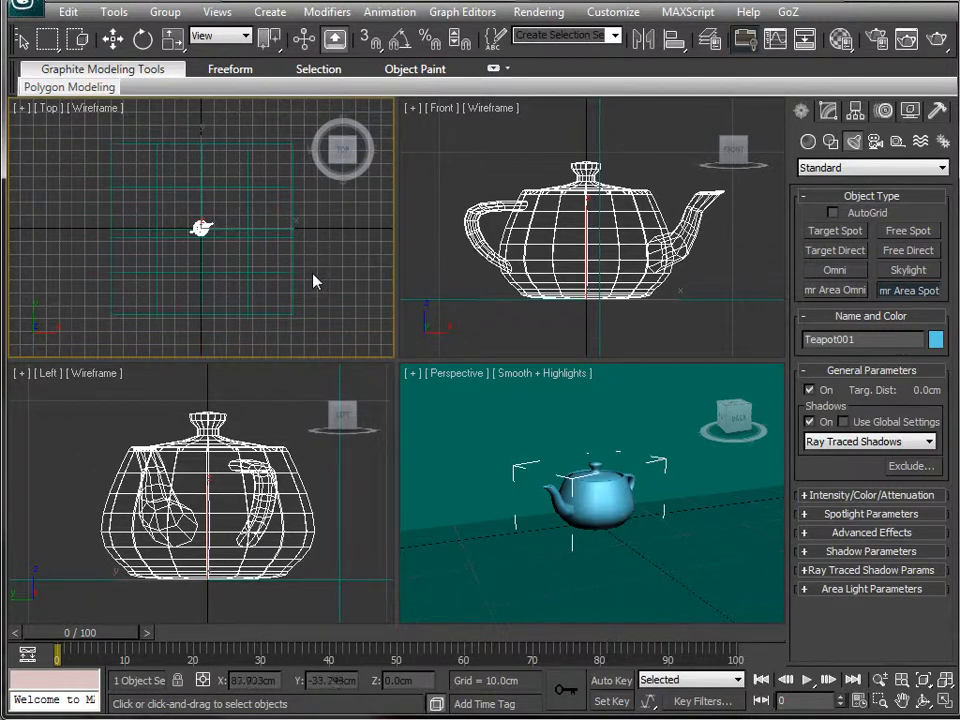
mouse_move(335, 330)
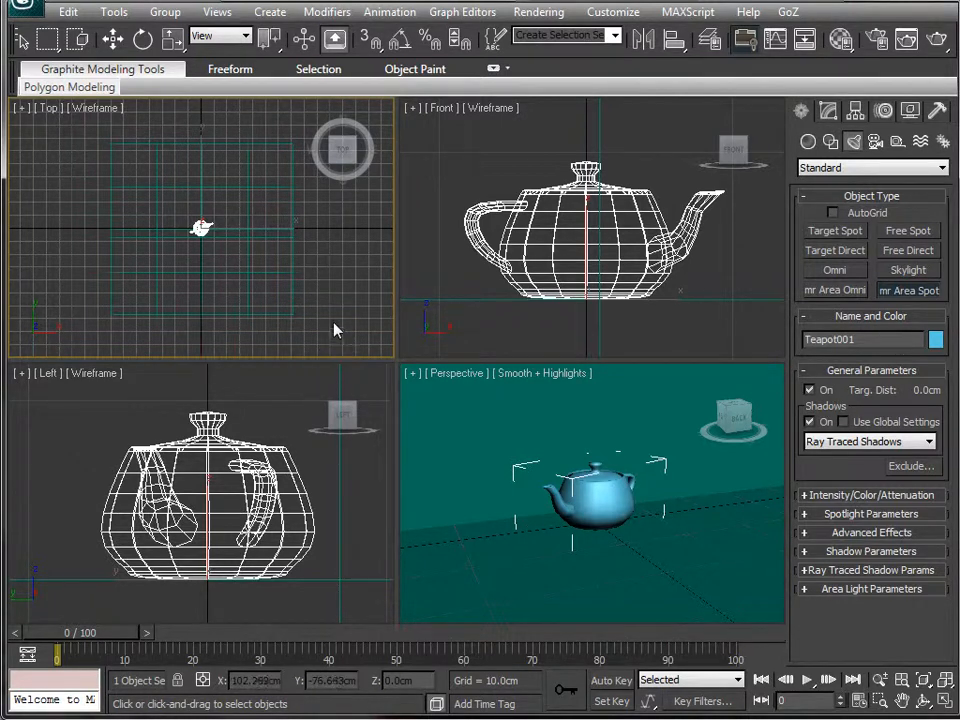
mouse_move(315, 325)
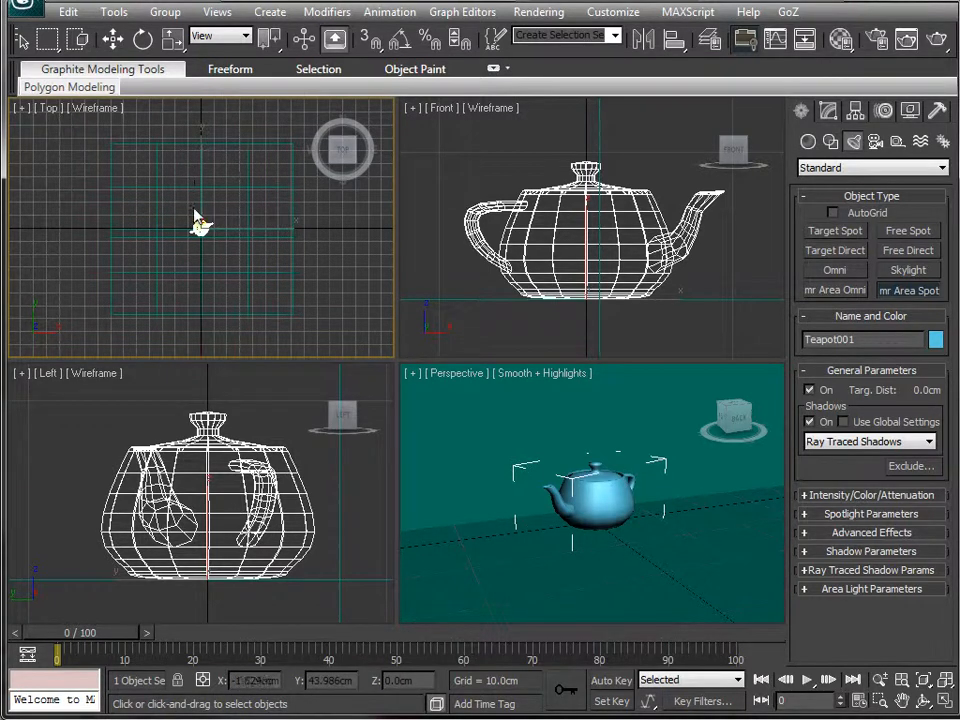
Step: Create an mr Area Spot in the Top view aimed at the teapot
click(305, 335)
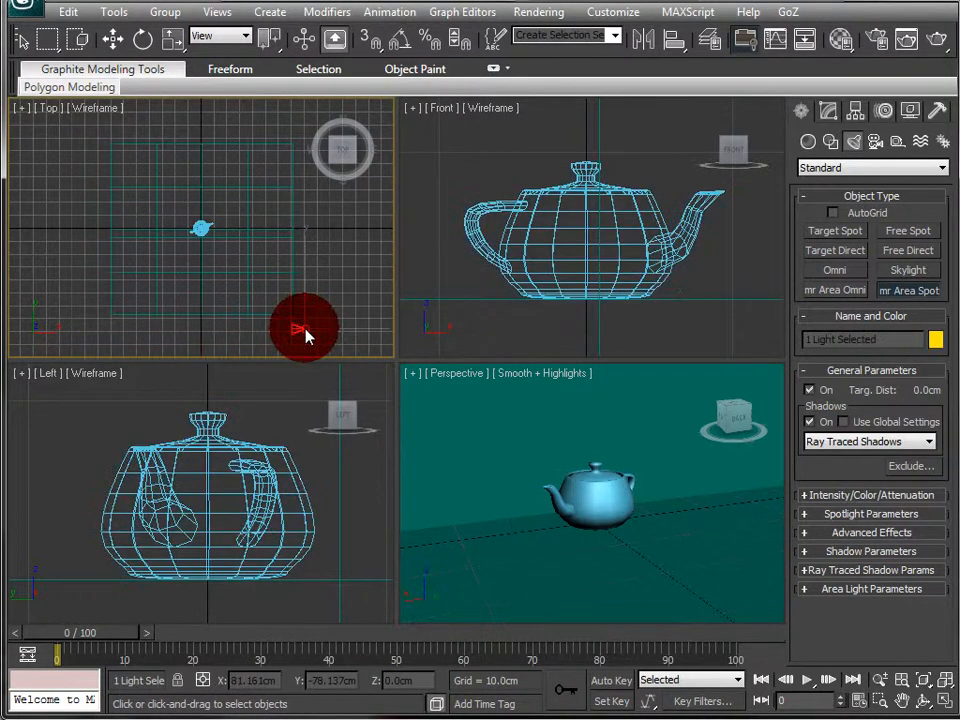
drag(305, 330, 185, 200)
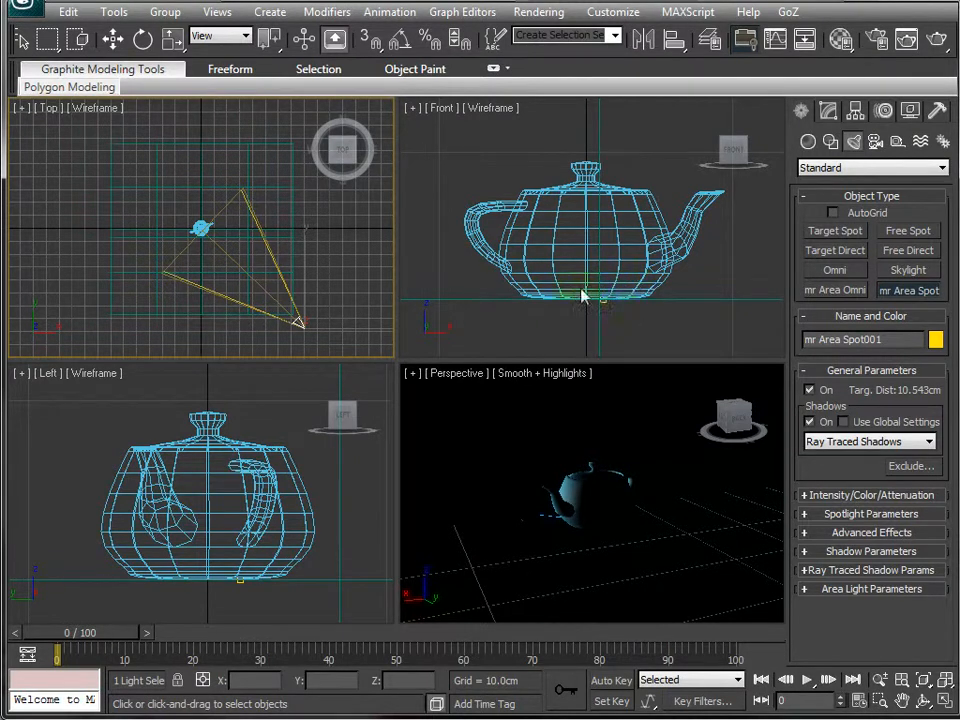
mouse_move(595, 485)
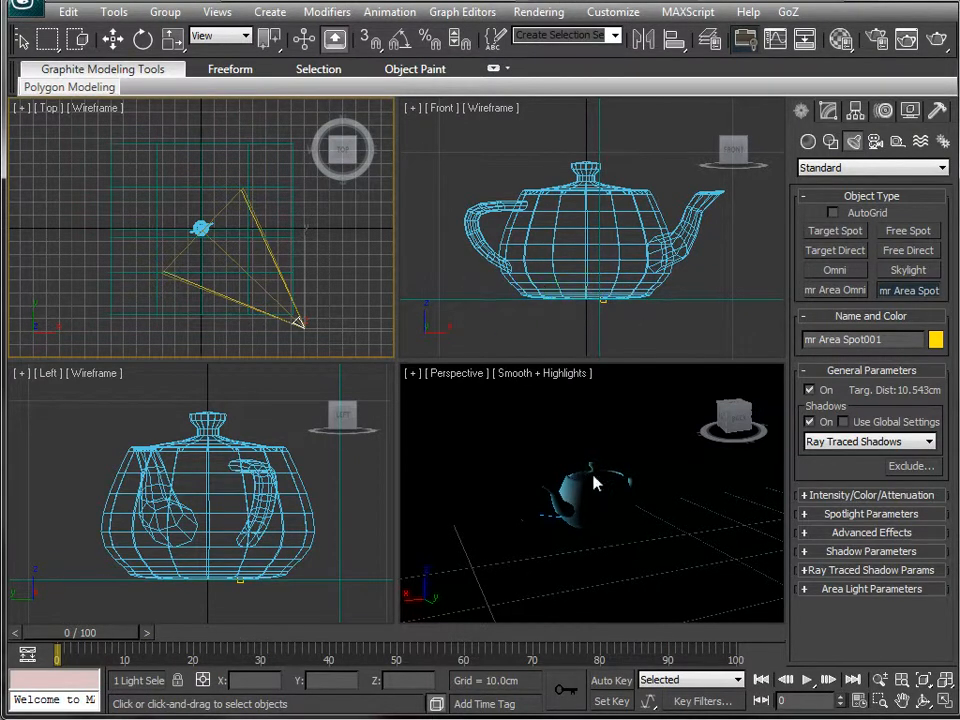
mouse_move(258, 334)
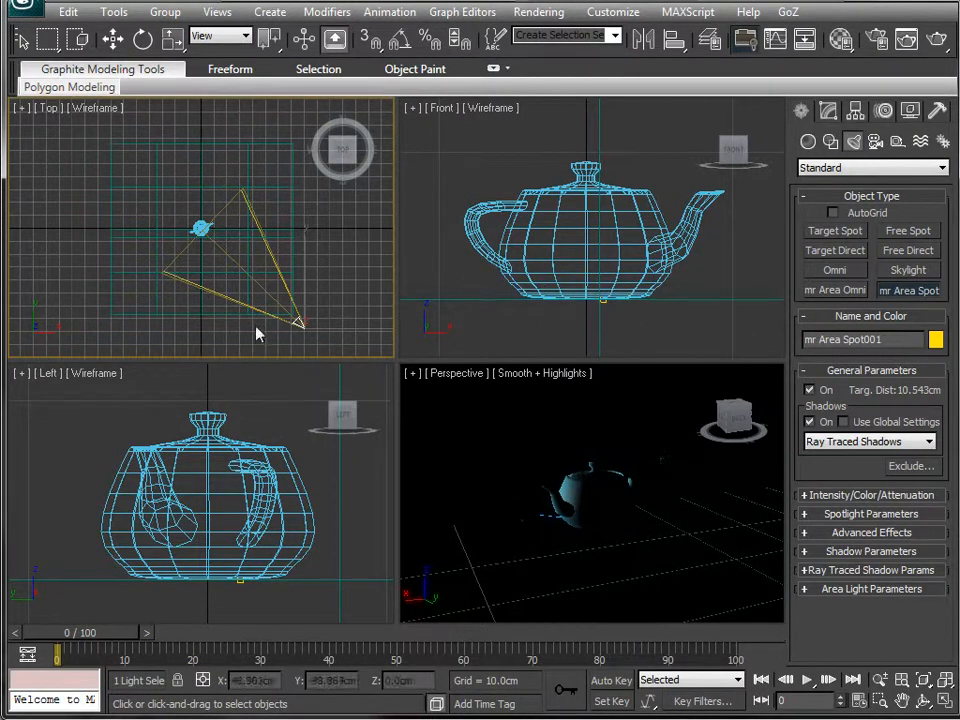
mouse_move(324, 257)
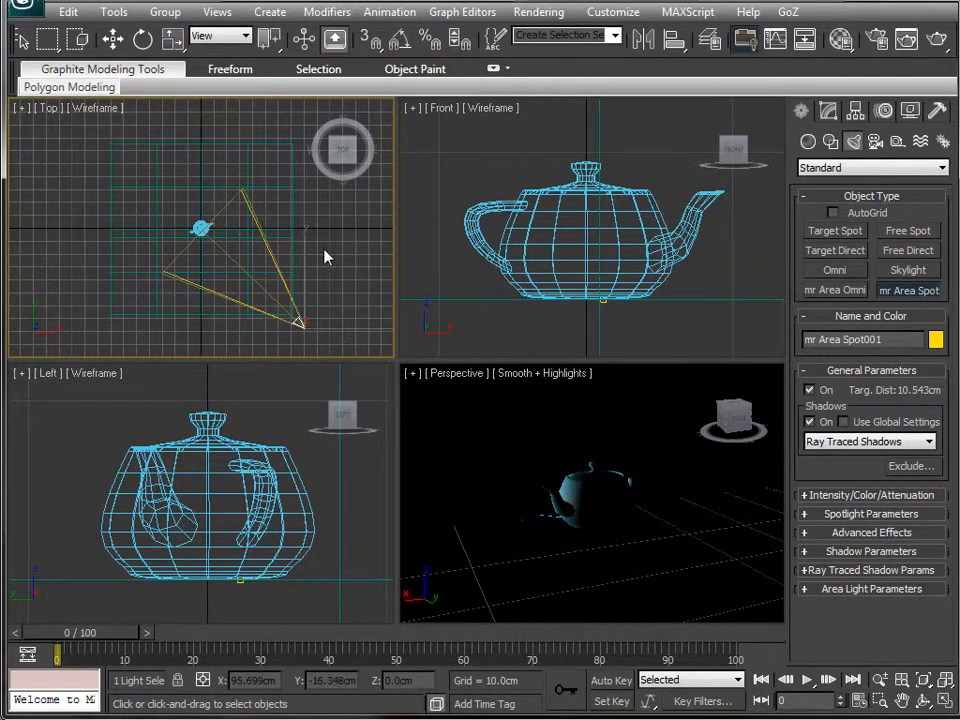
click(300, 320)
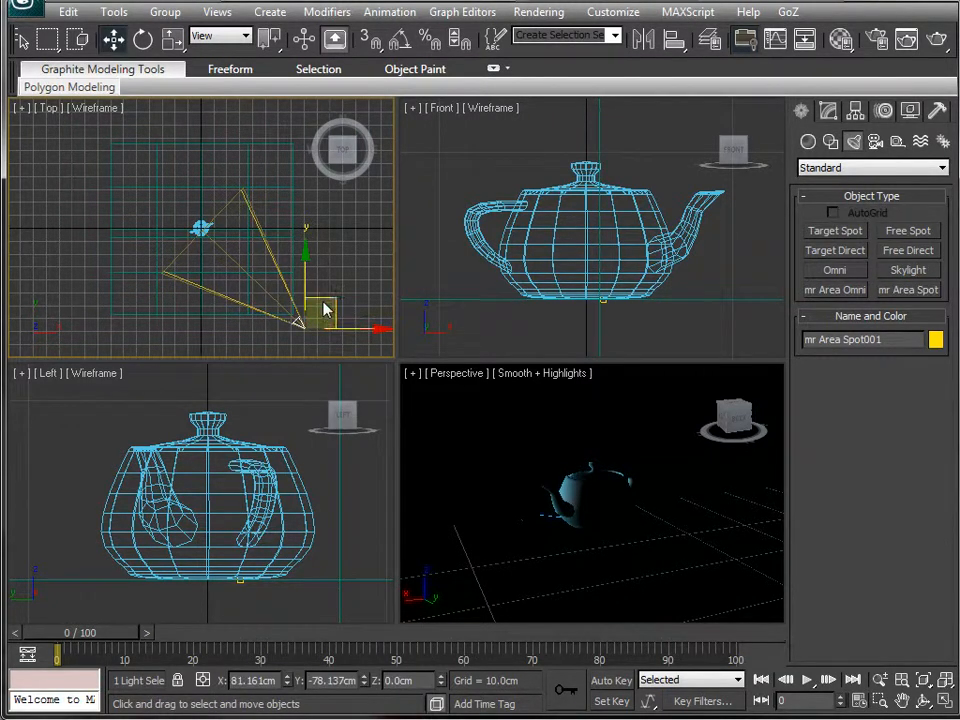
mouse_move(470, 217)
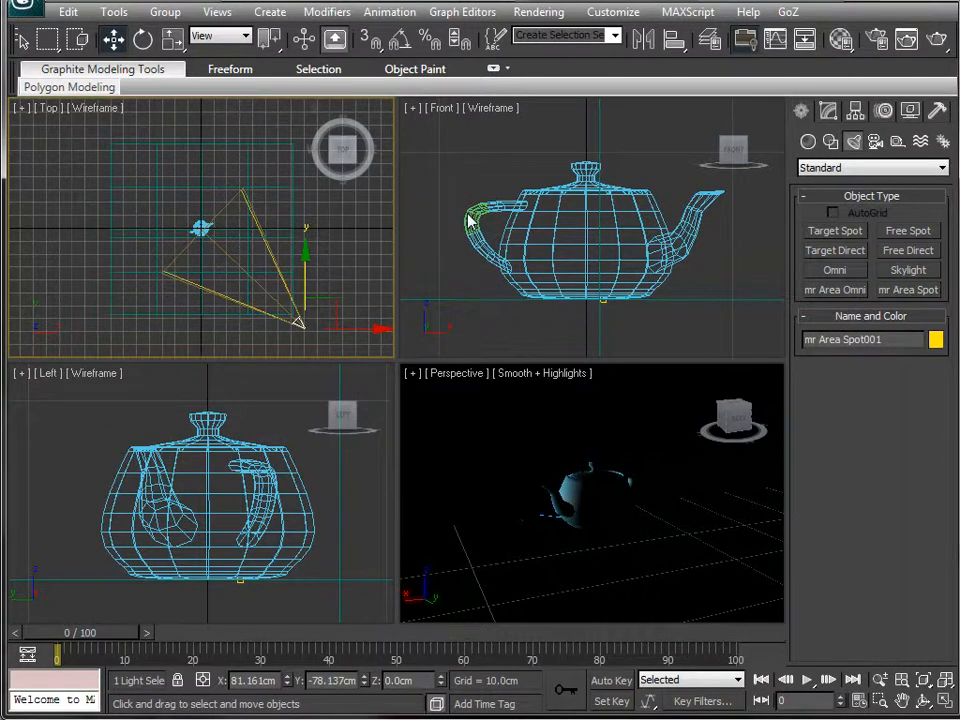
mouse_move(560, 255)
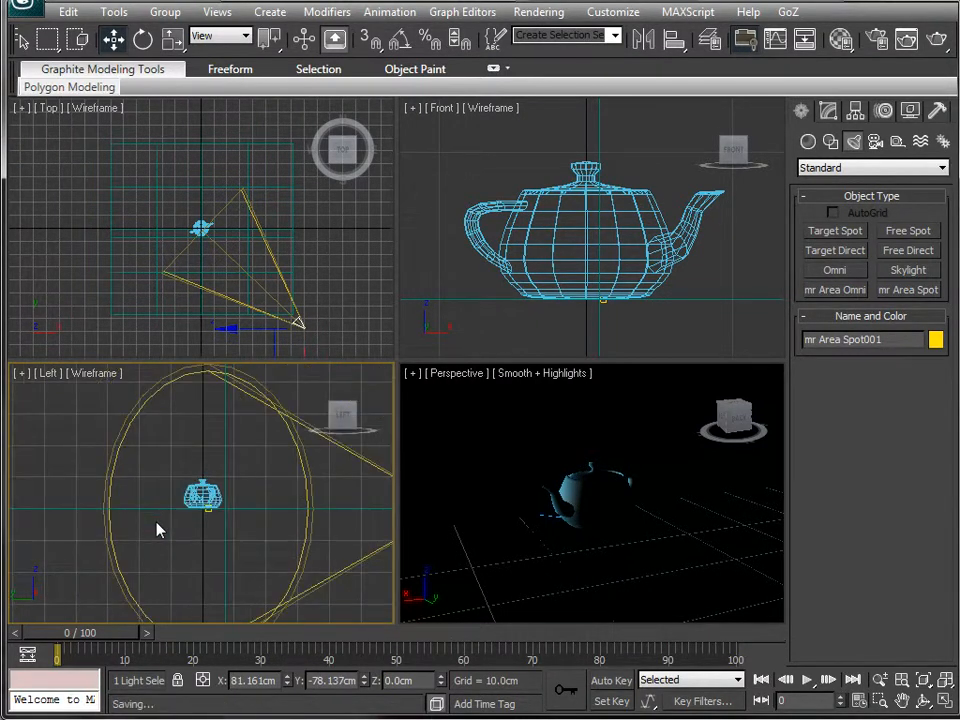
Step: Raise the light above the teapot in the Left view and shift it to shine across the teapot
click(203, 497)
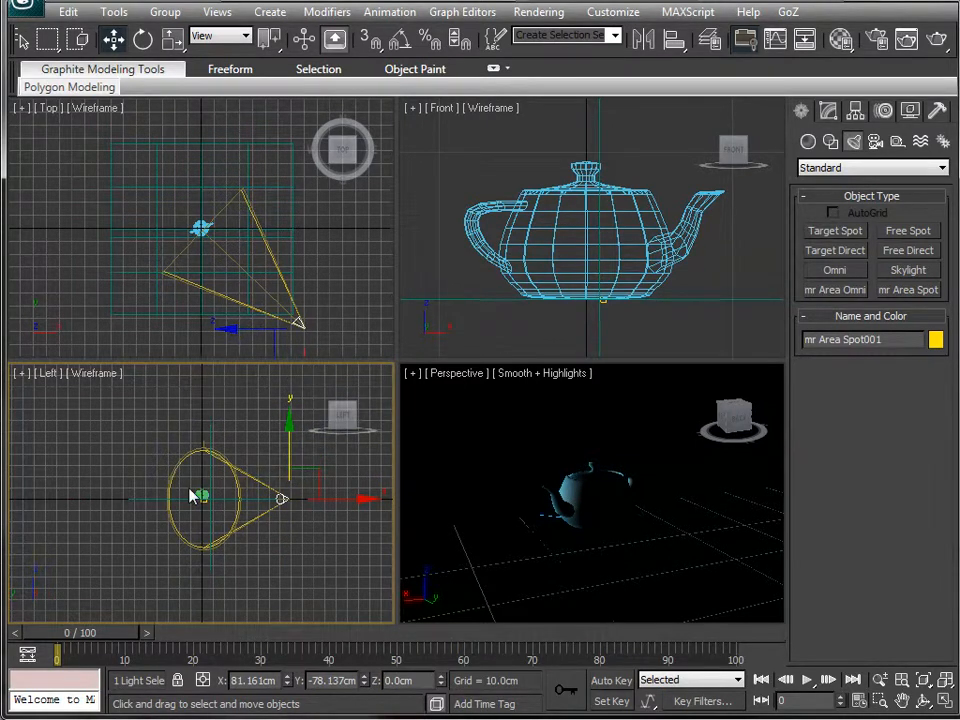
mouse_move(283, 518)
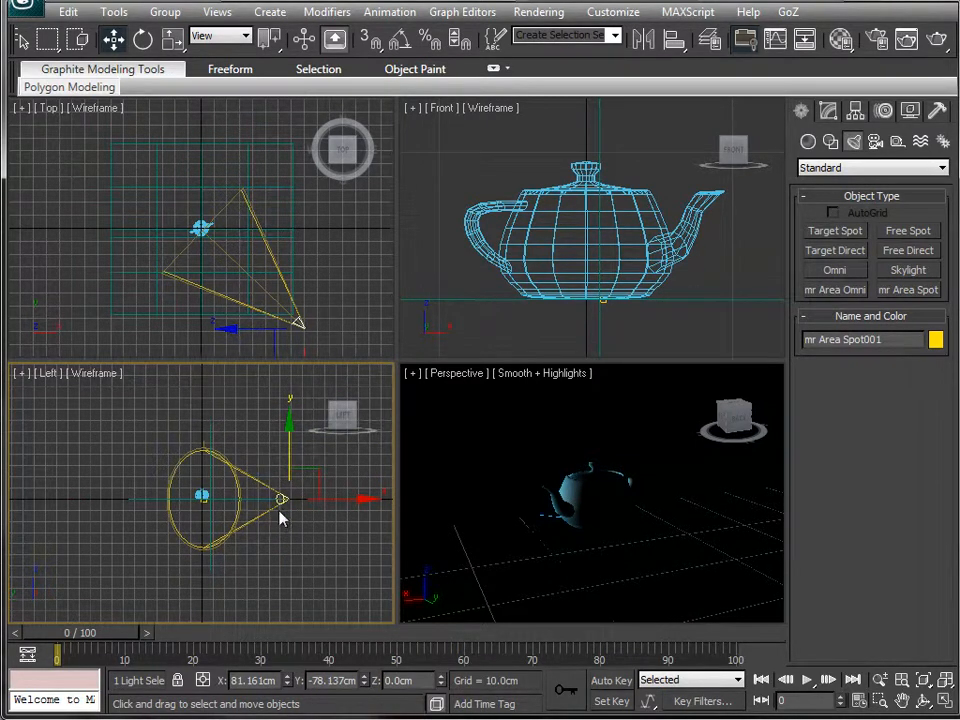
mouse_move(291, 433)
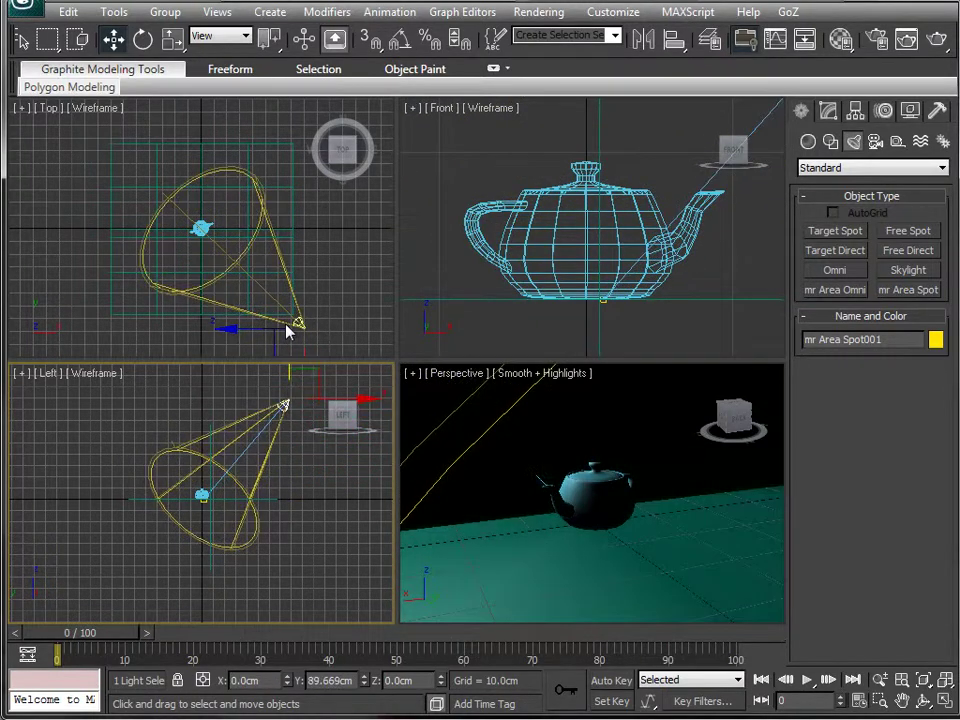
drag(290, 330, 297, 345)
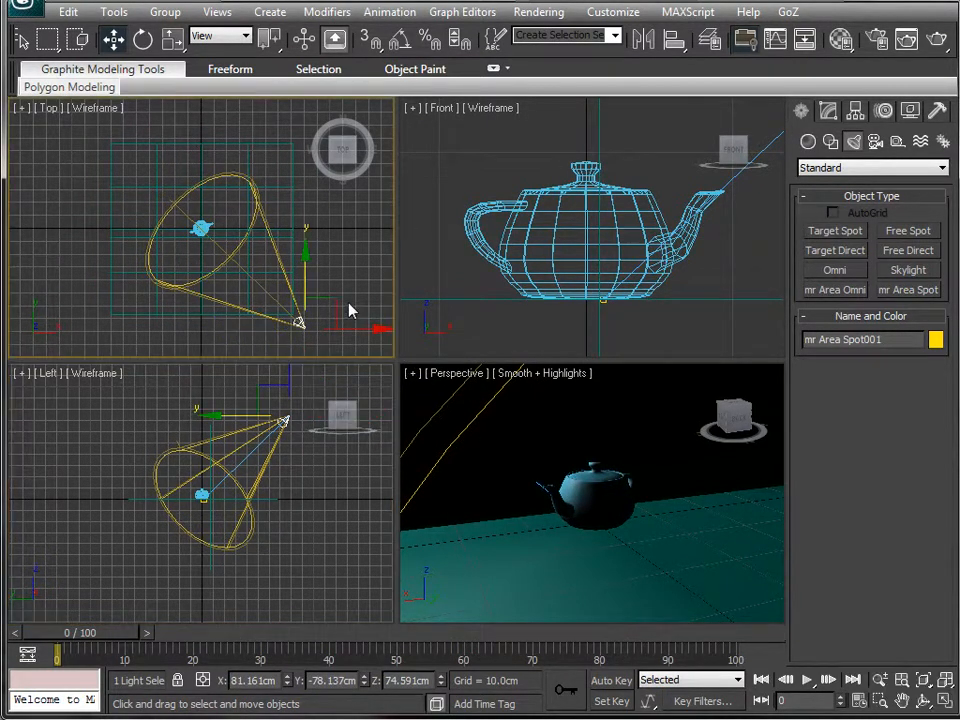
drag(300, 320, 270, 270)
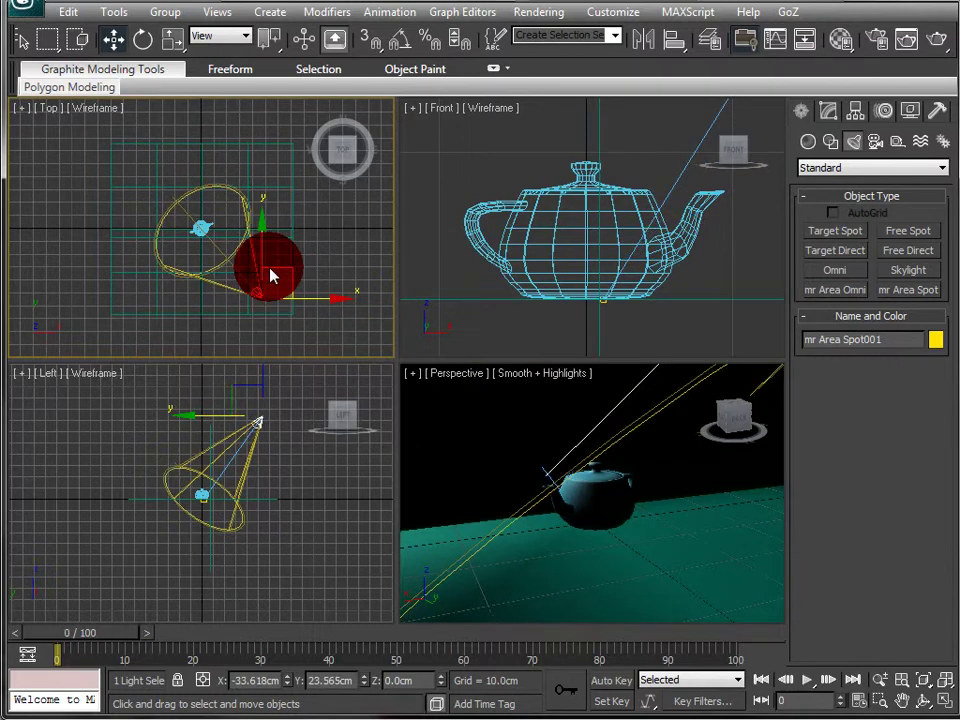
drag(270, 270, 160, 170)
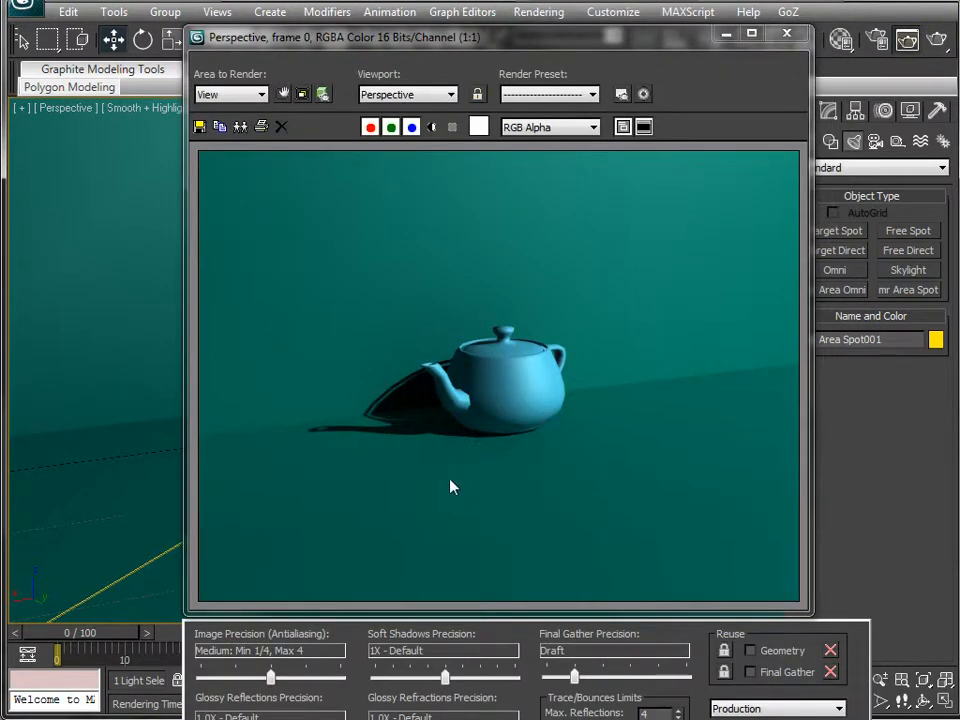
mouse_move(363, 459)
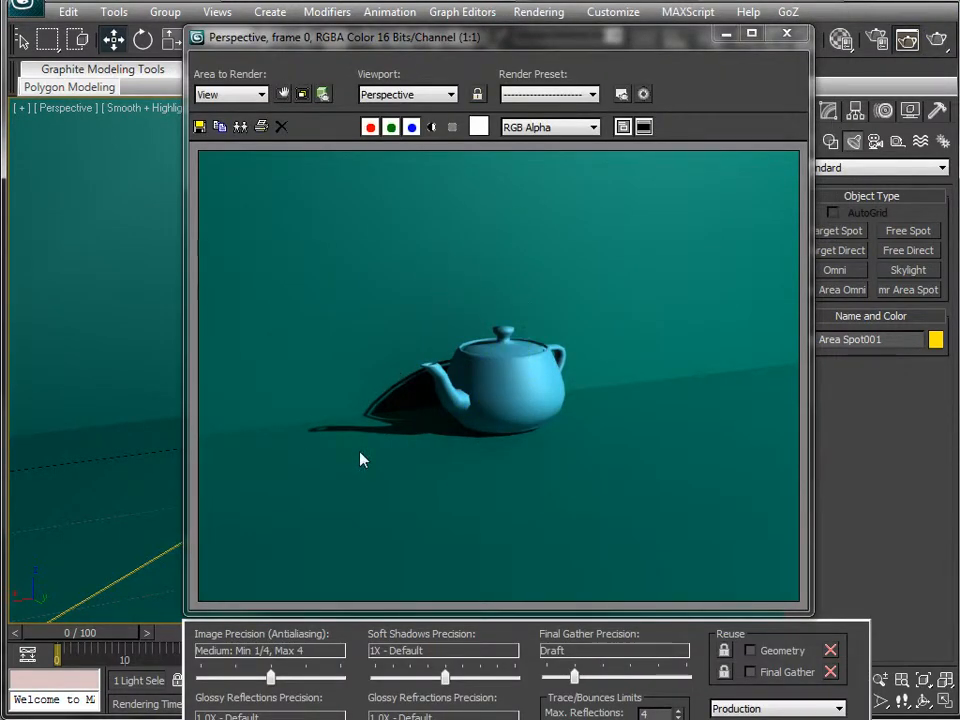
mouse_move(389, 445)
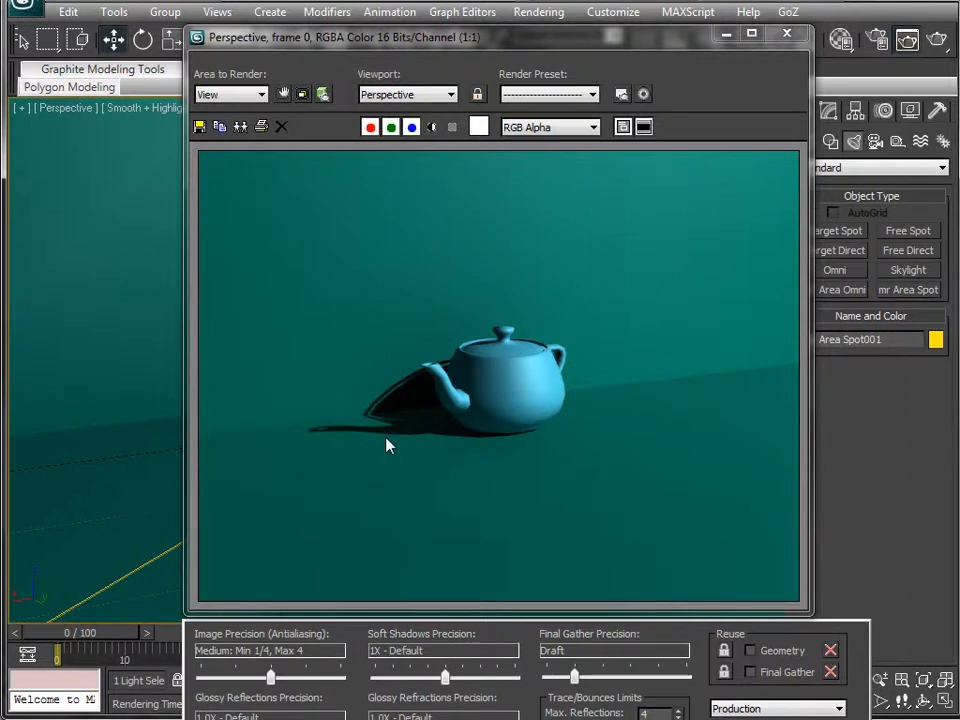
mouse_move(372, 410)
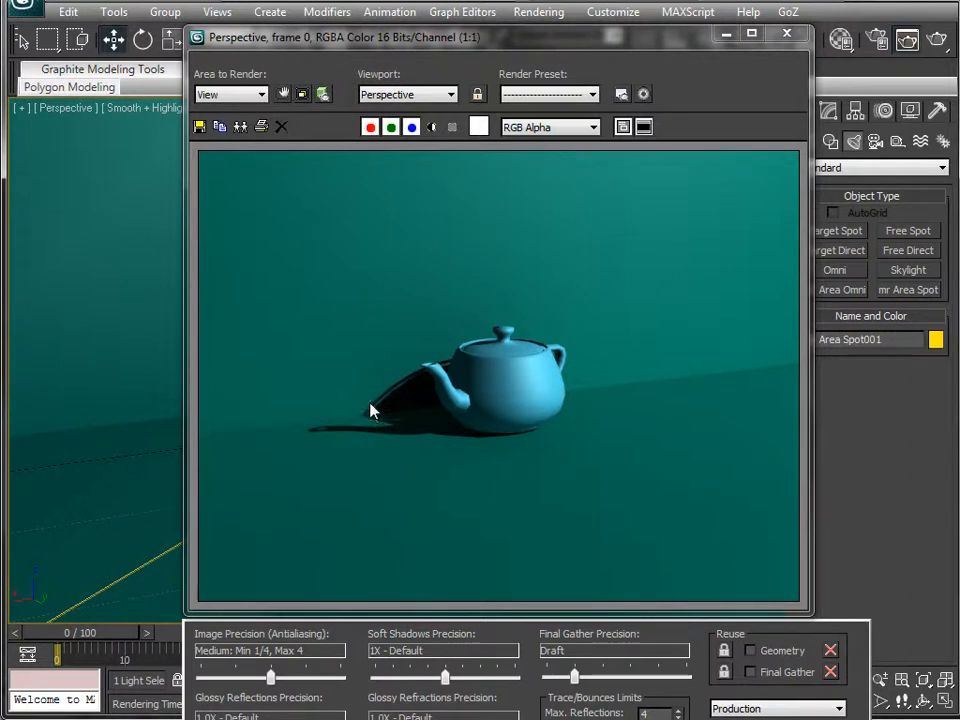
mouse_move(428, 406)
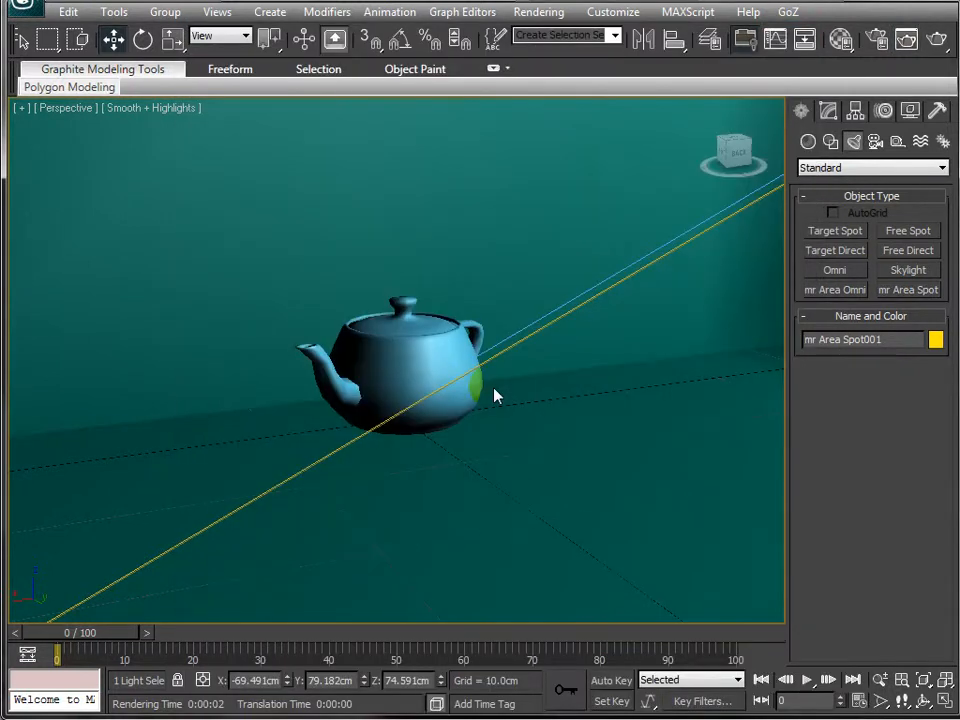
Step: Select the teapot and zoom/orbit the Perspective view into a close-up of it
click(400, 360)
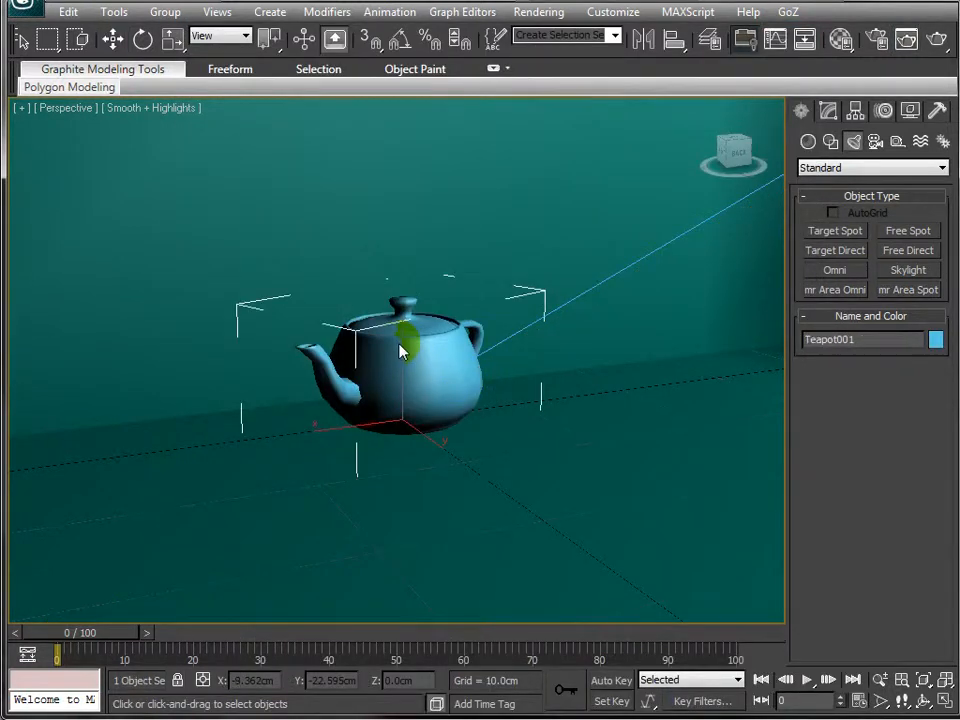
drag(400, 350, 483, 373)
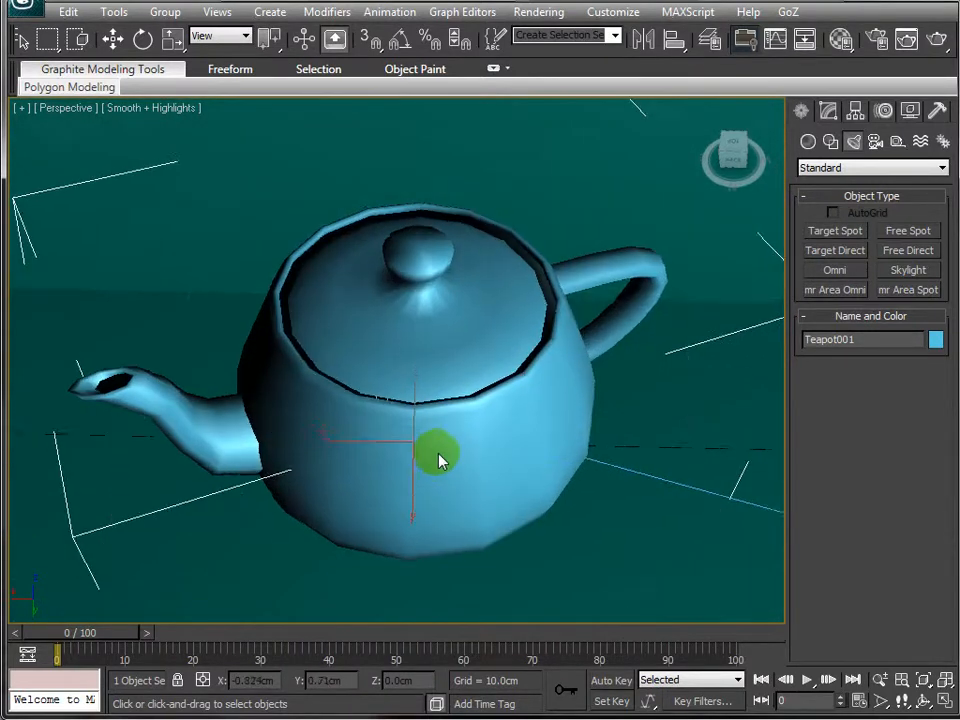
drag(440, 460, 550, 295)
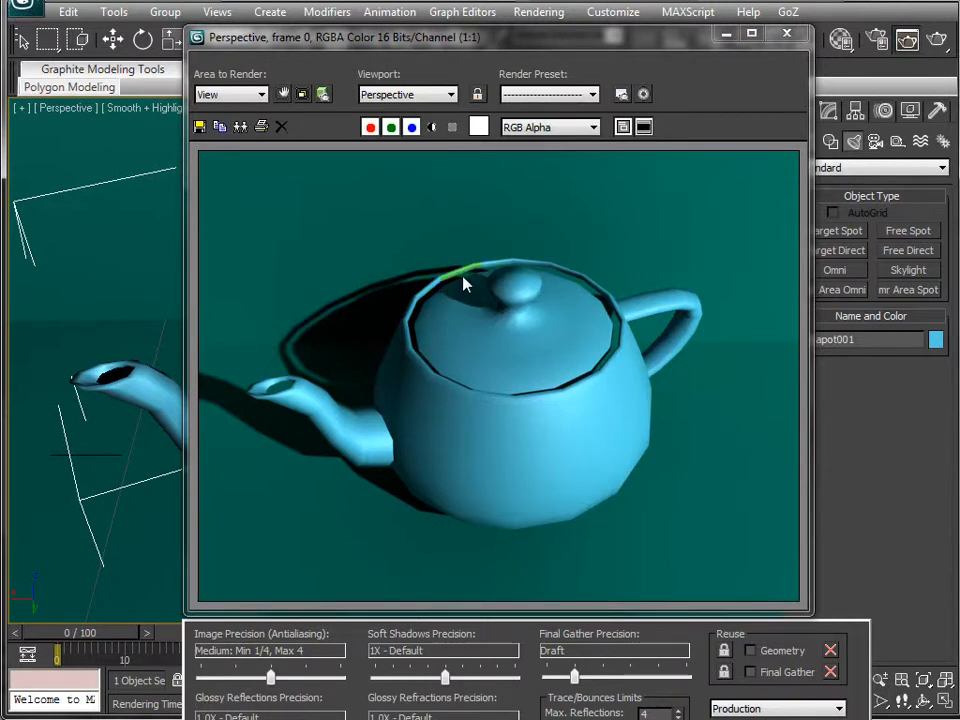
mouse_move(400, 293)
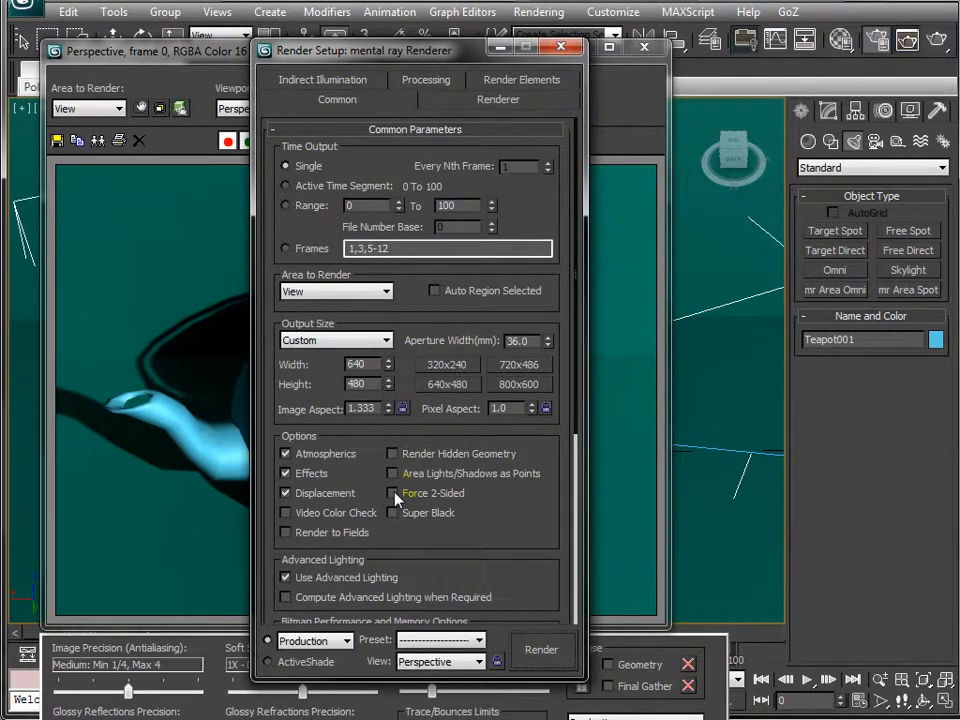
Step: Enable rendering both sides of every face (Force 2-Sided) for the close-up render
click(392, 493)
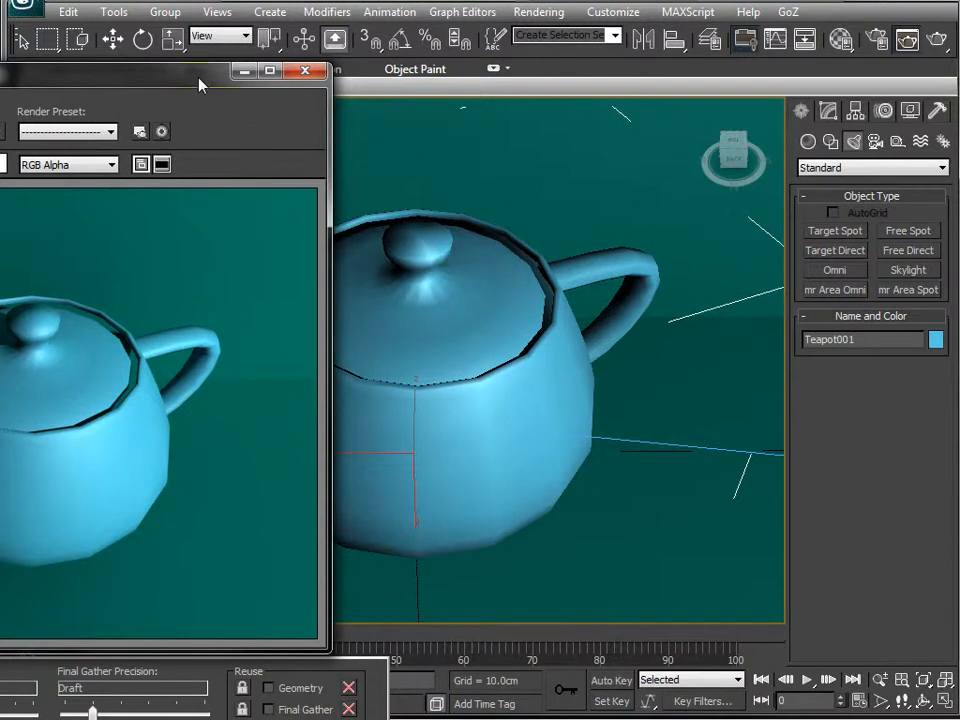
Step: Switch the Perspective viewport shading to show Edged Faces over the teapot
click(152, 108)
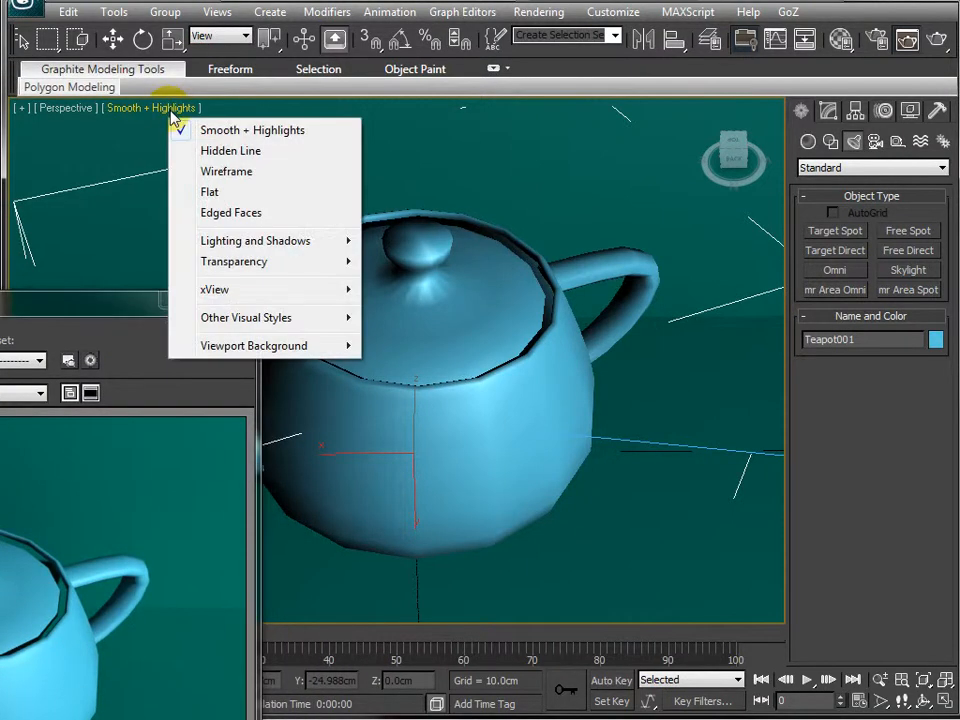
click(231, 212)
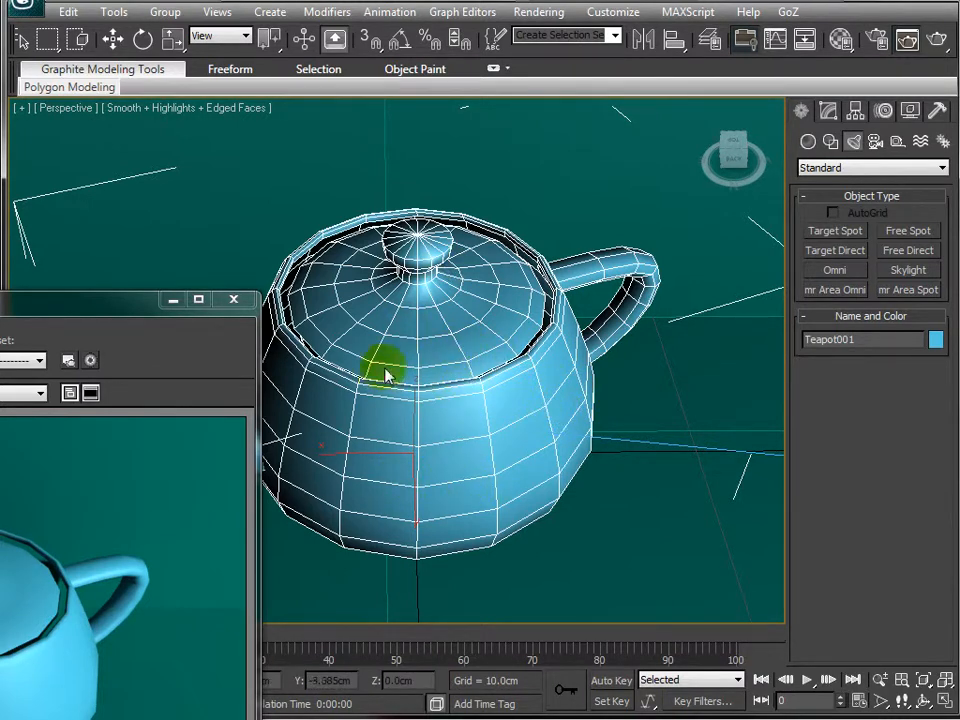
mouse_move(512, 408)
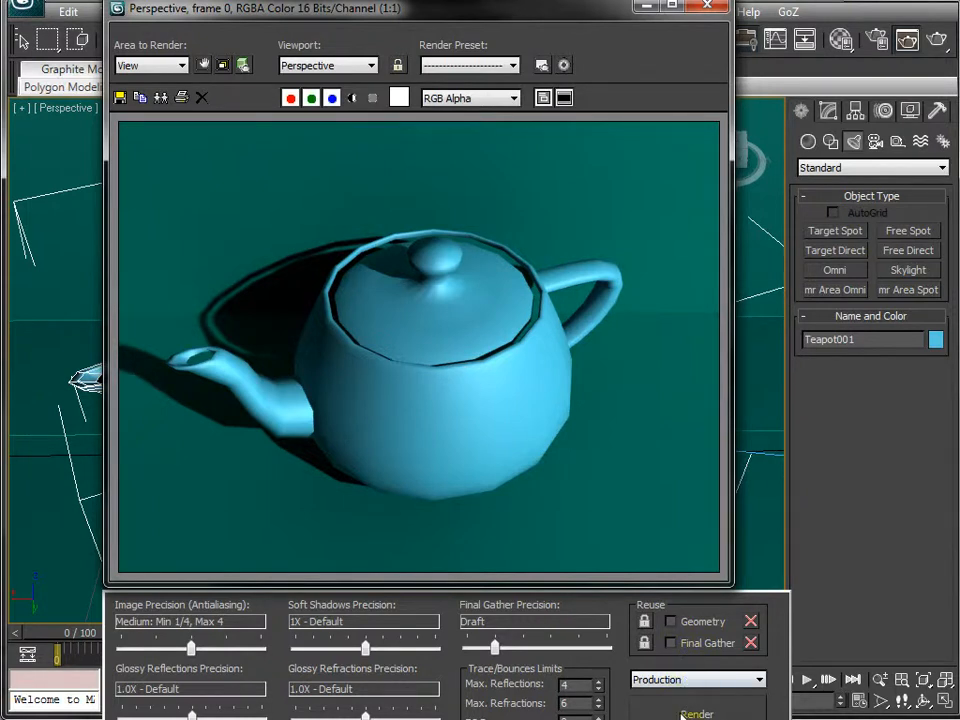
Step: Render the faceted, shadowed teapot again and close the render window after review
click(697, 712)
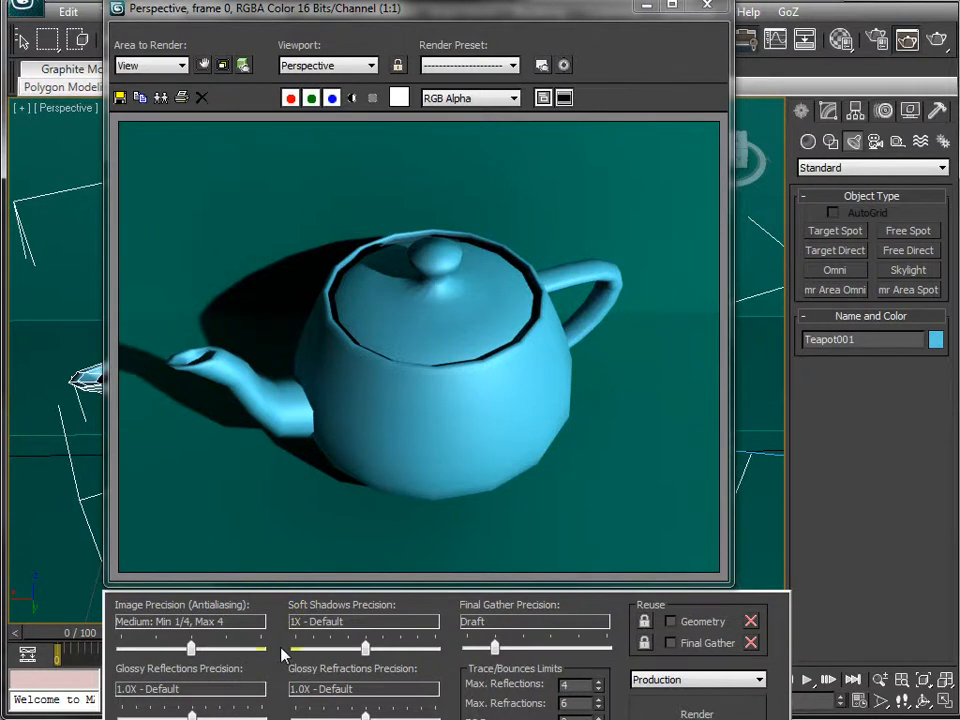
mouse_move(450, 528)
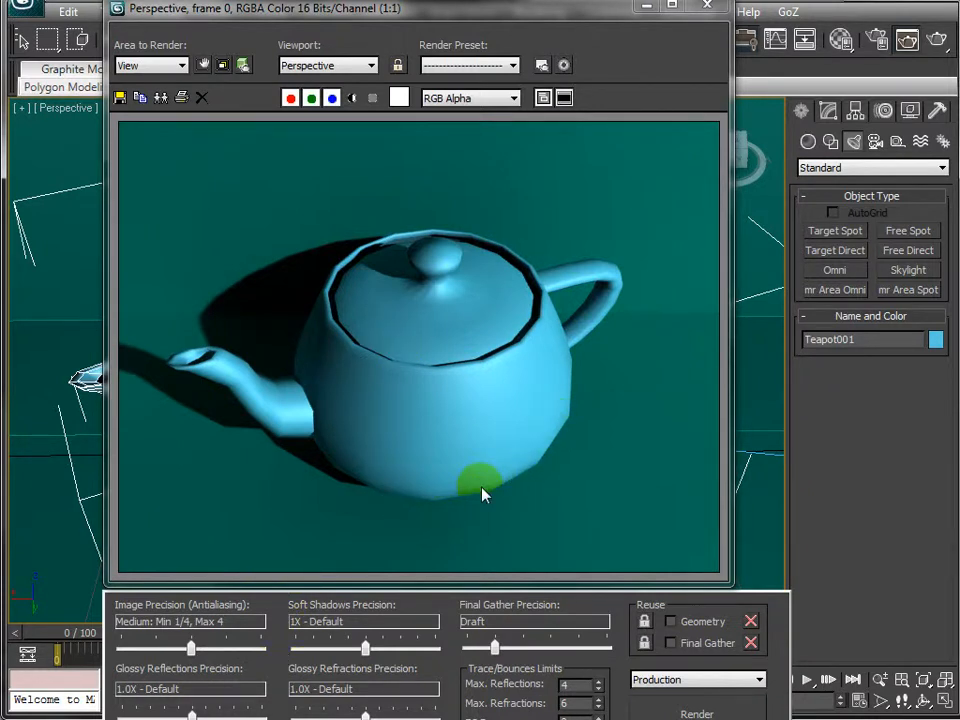
mouse_move(550, 362)
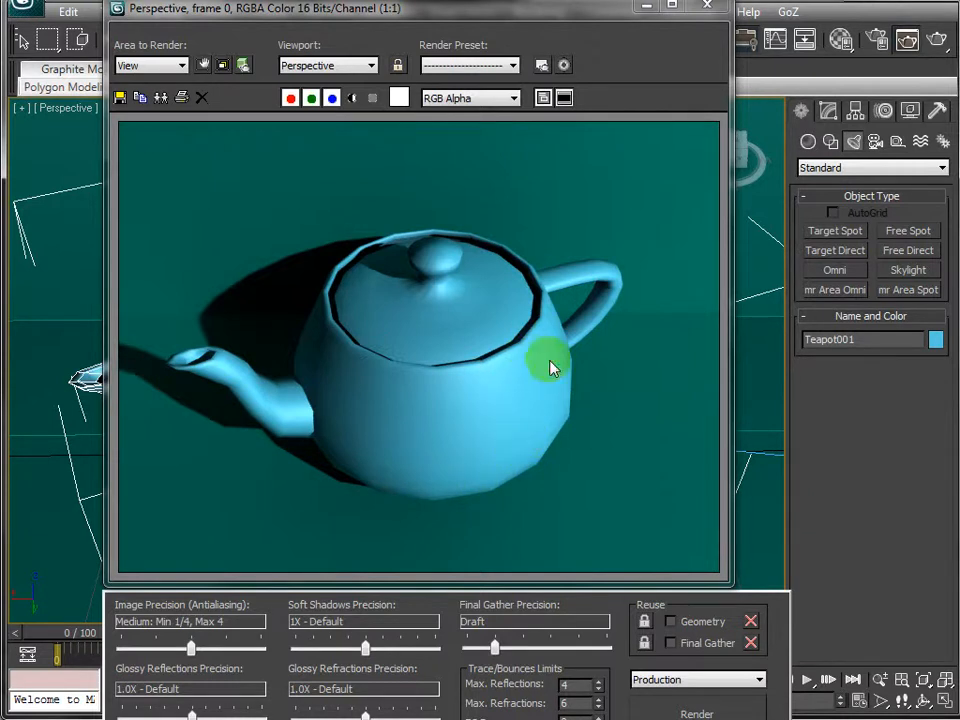
click(707, 8)
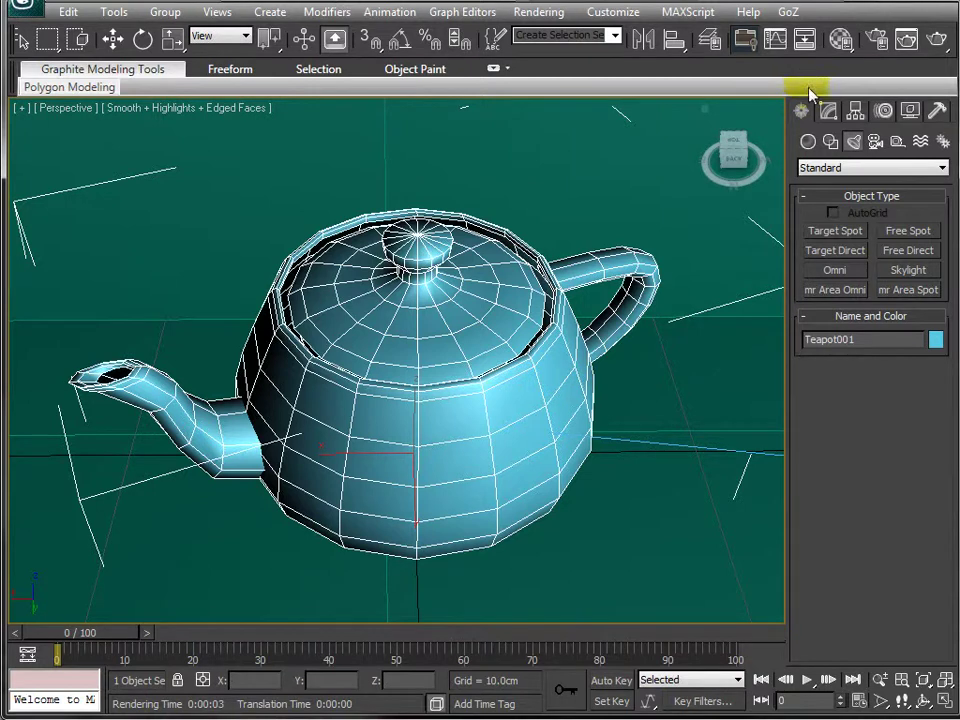
mouse_move(801, 111)
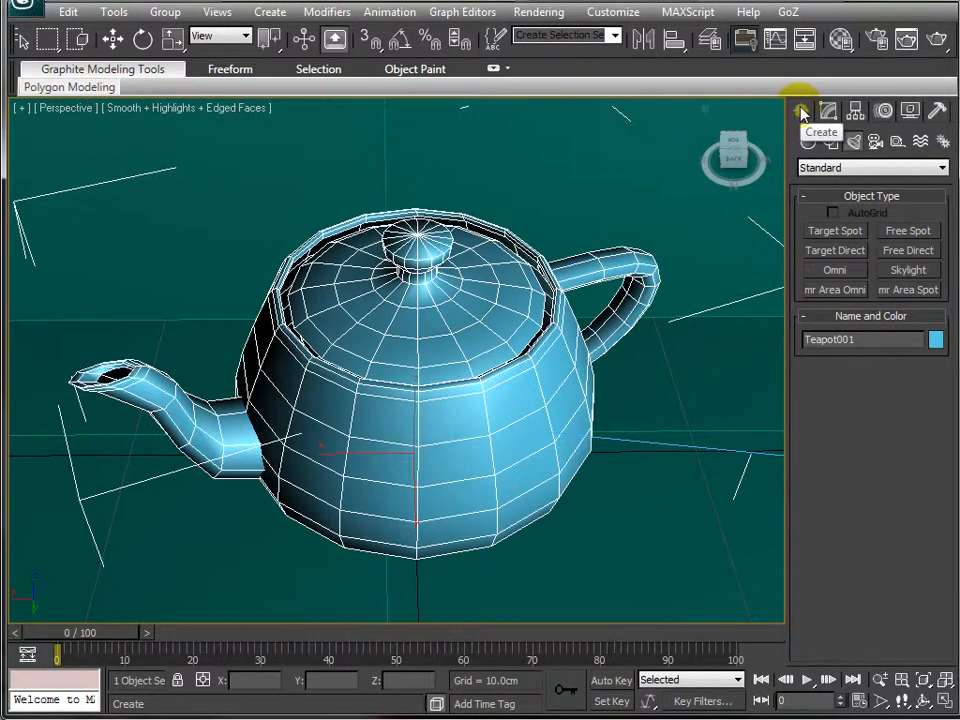
Step: Raise the teapot's Segments value to 12 in the Modify panel for a smoother surface
click(828, 110)
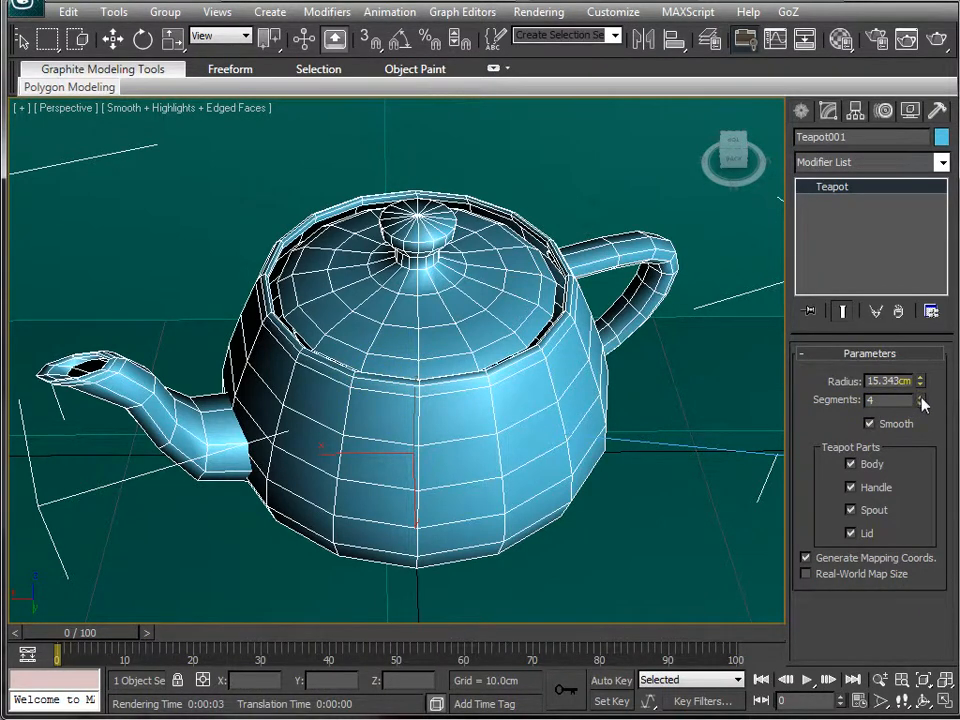
click(918, 396)
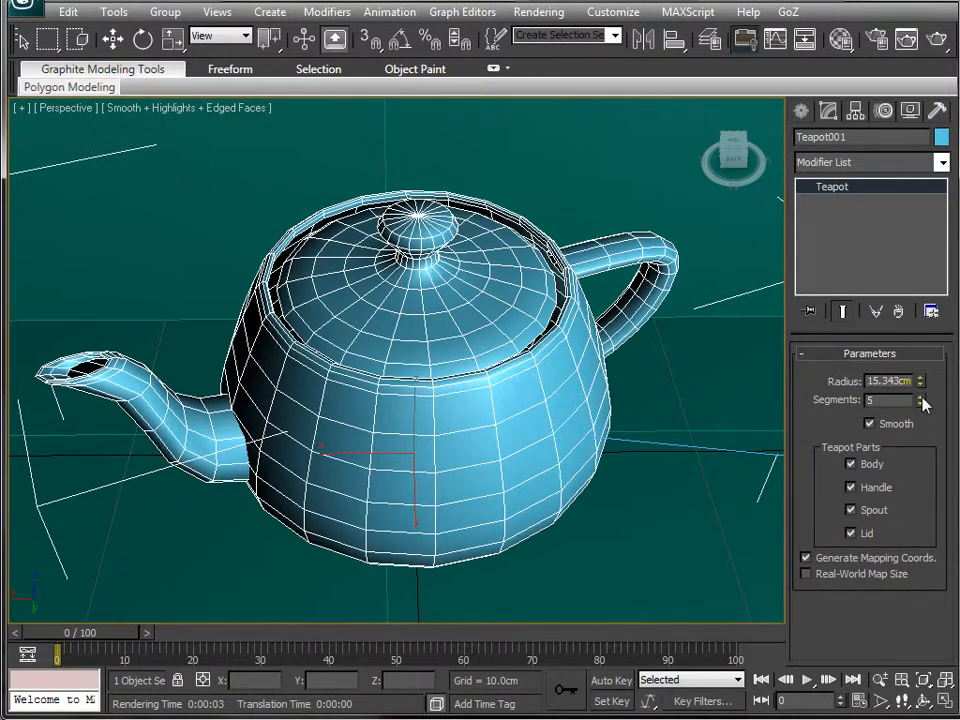
click(920, 396)
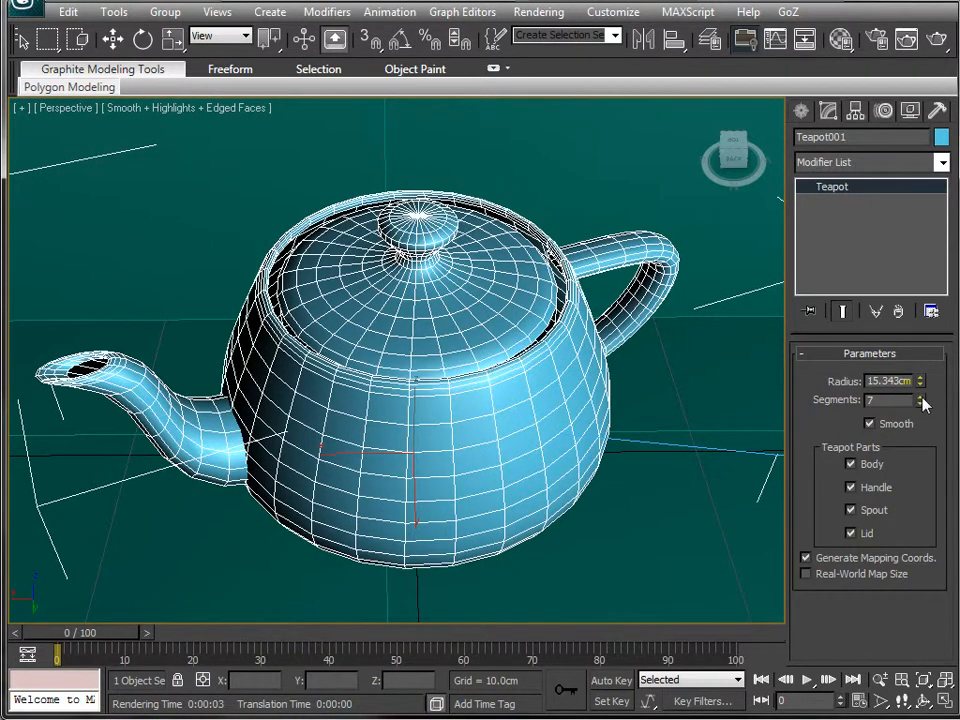
click(921, 395)
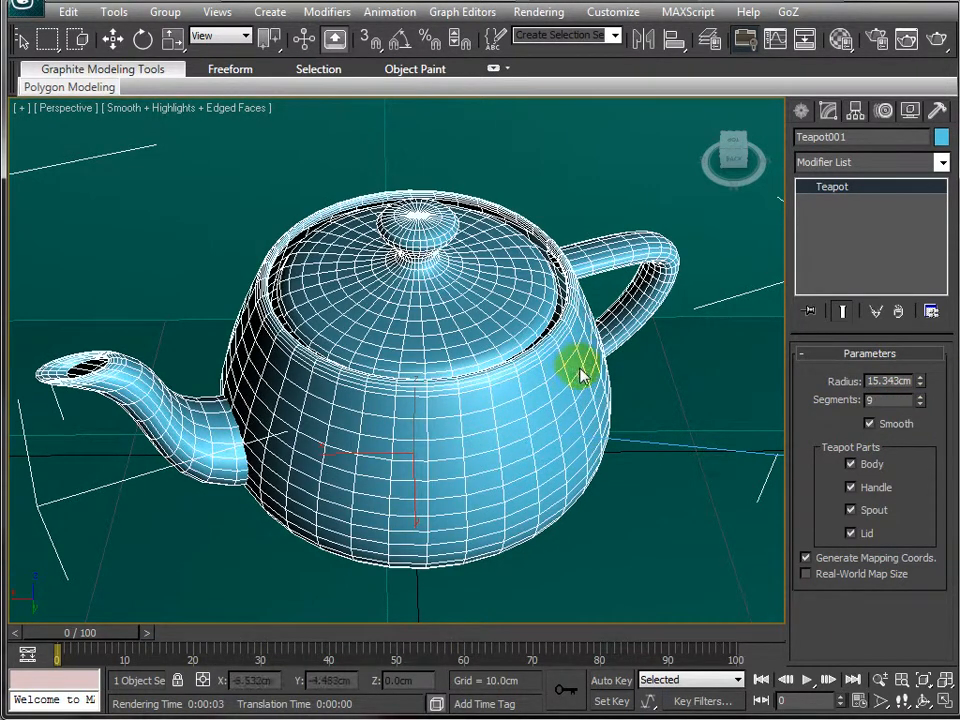
click(917, 395)
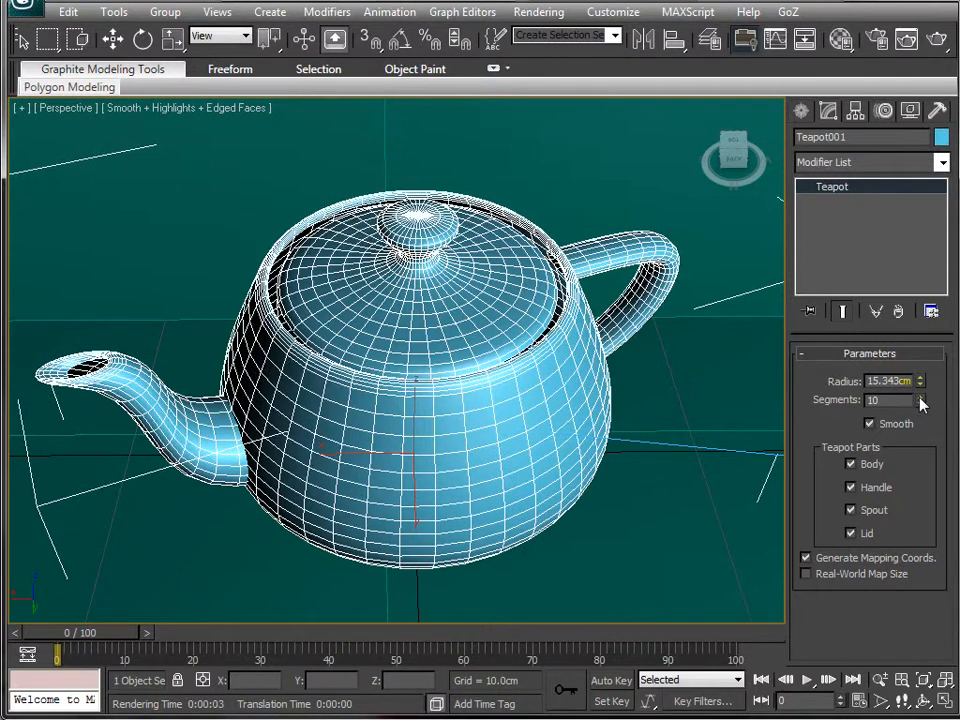
click(918, 395)
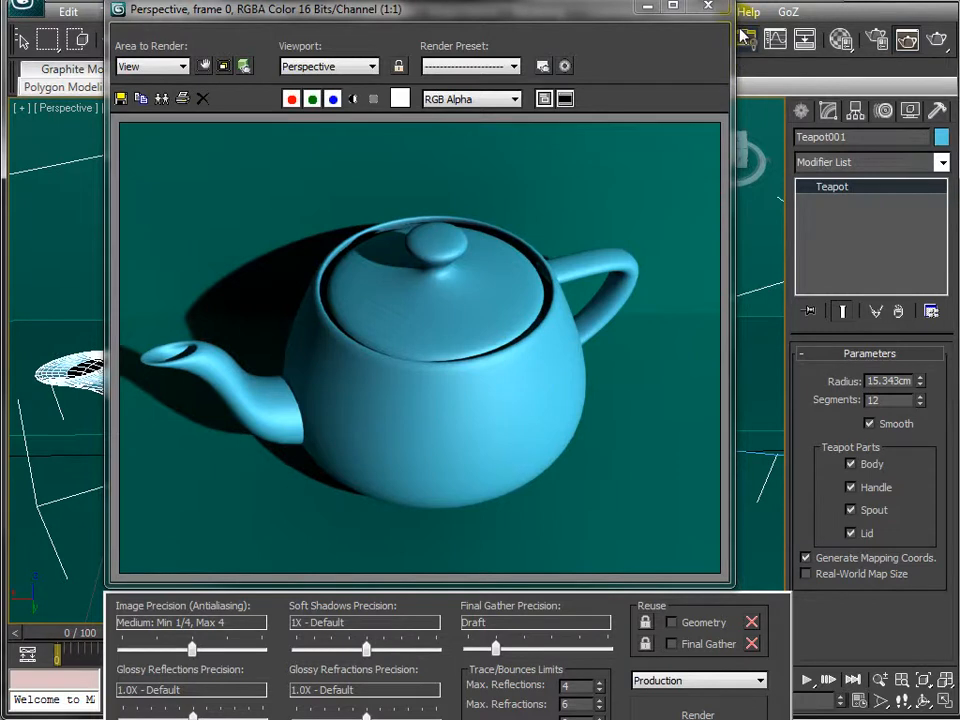
Step: Toggle the teapot's body, lid and spout parts off and on to see each part separately
click(708, 7)
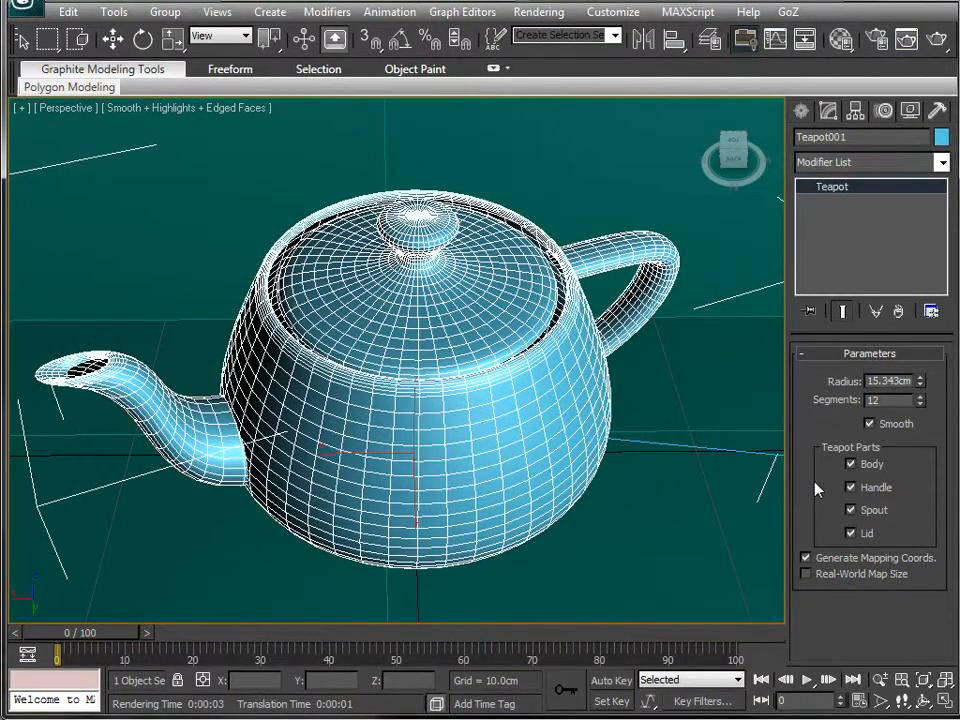
click(851, 464)
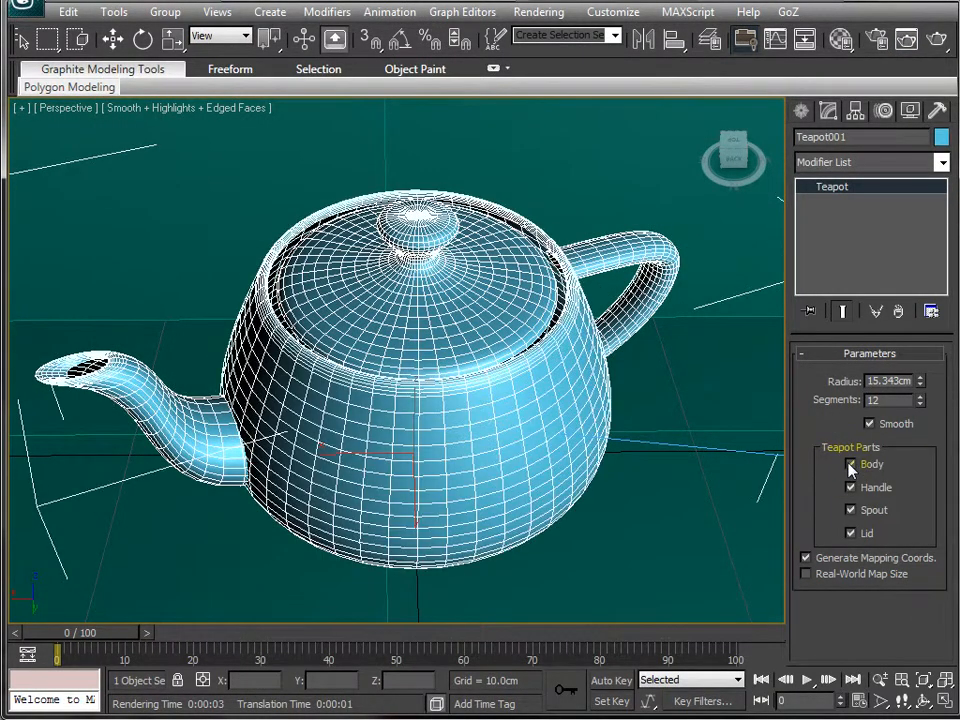
click(851, 464)
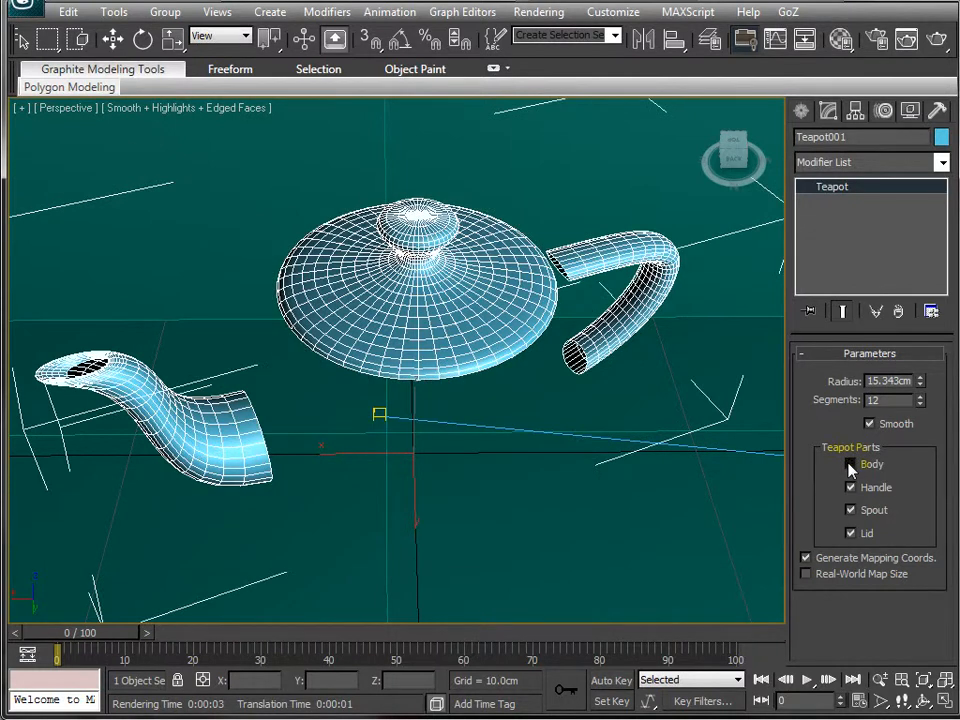
click(851, 533)
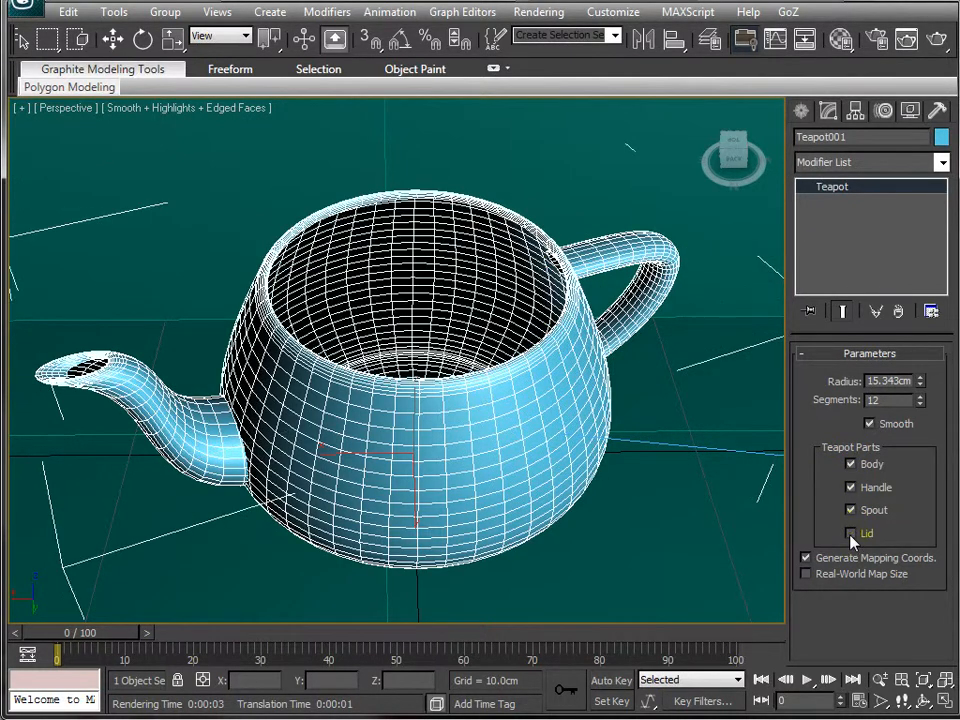
click(852, 533)
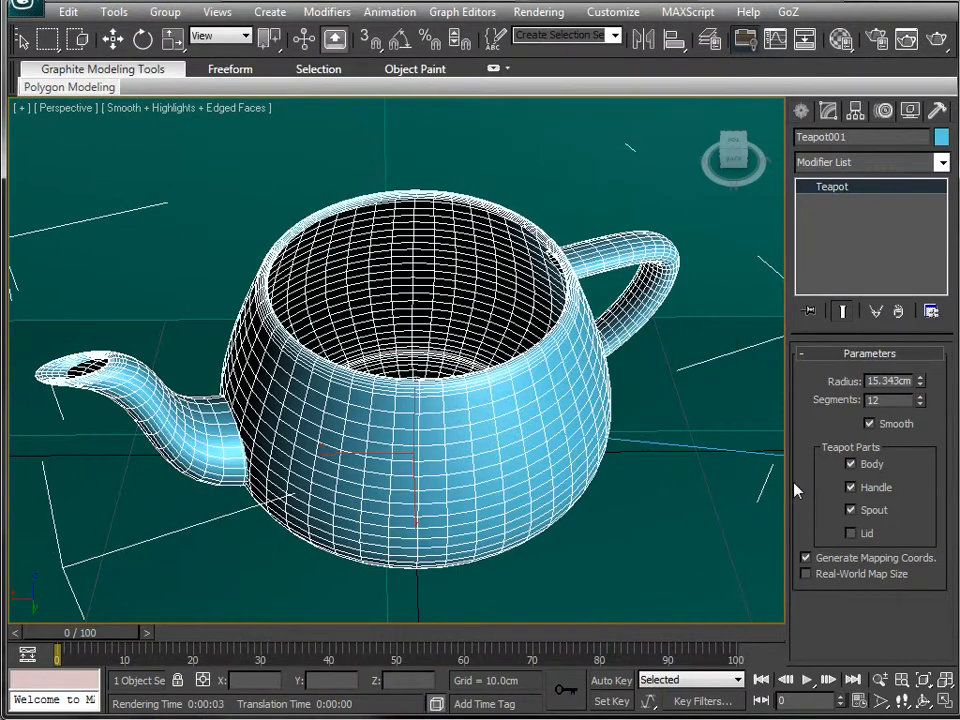
click(851, 509)
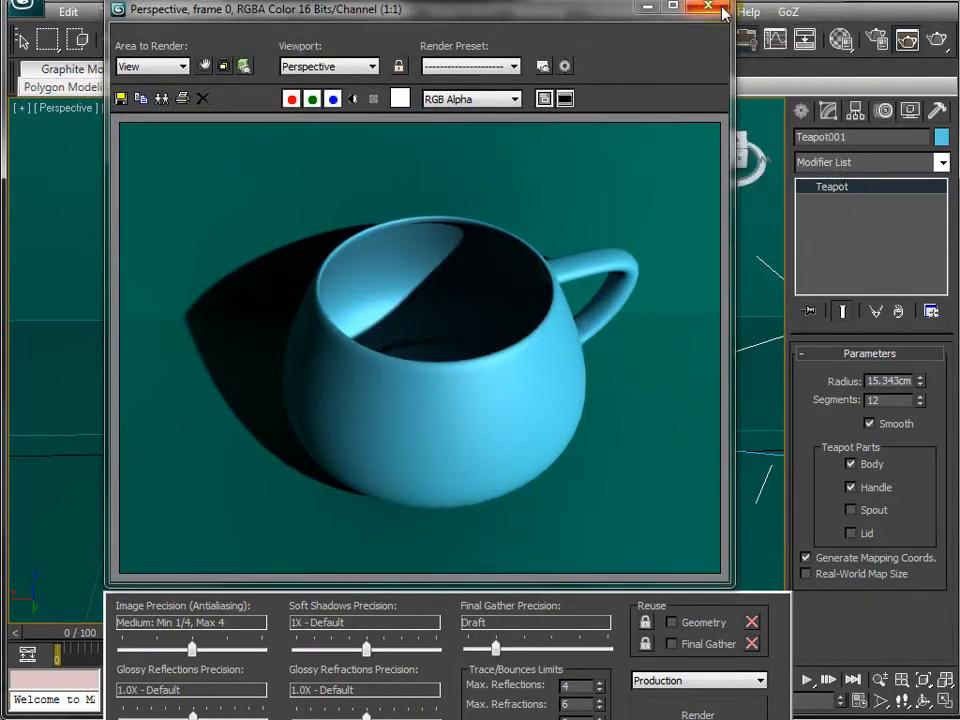
click(723, 12)
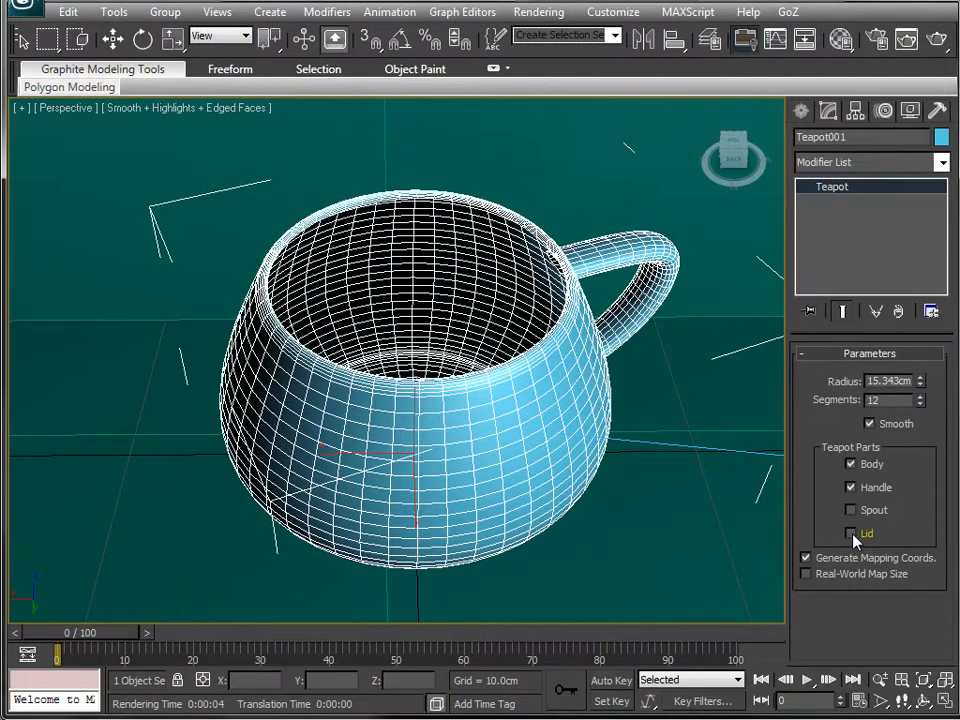
Step: Restore all teapot parts at 12 segments and orbit to a lower three-quarter view
click(852, 487)
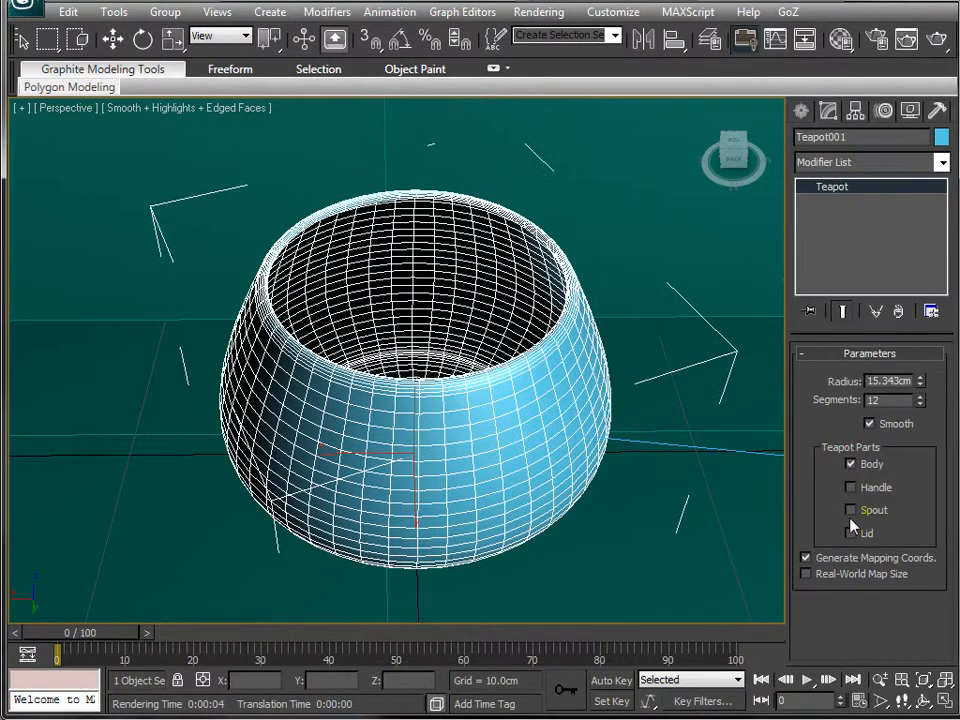
click(852, 533)
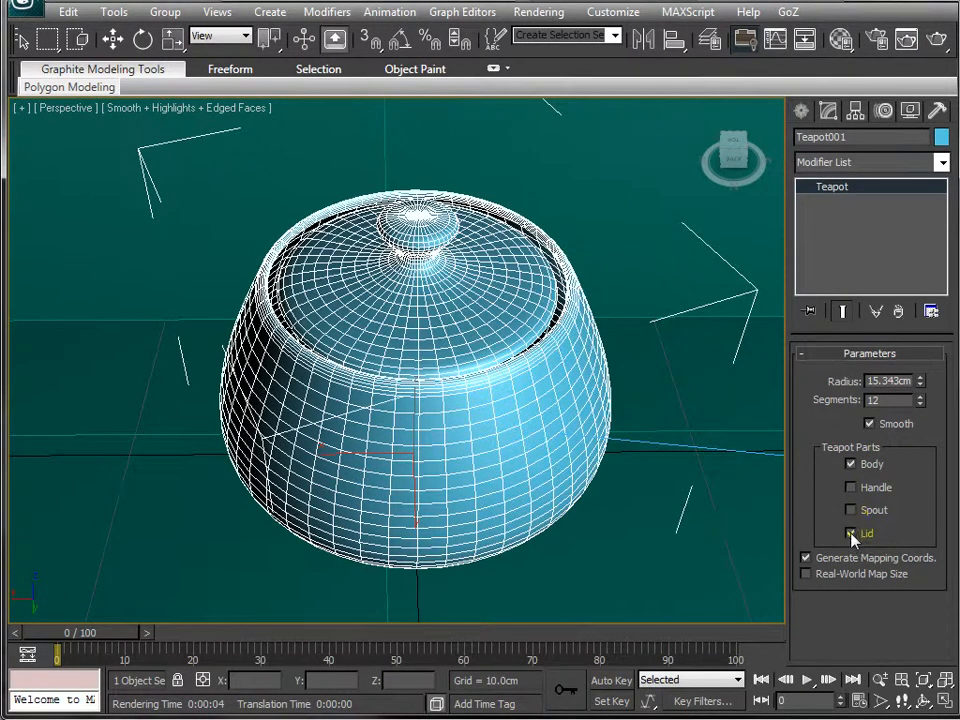
click(852, 533)
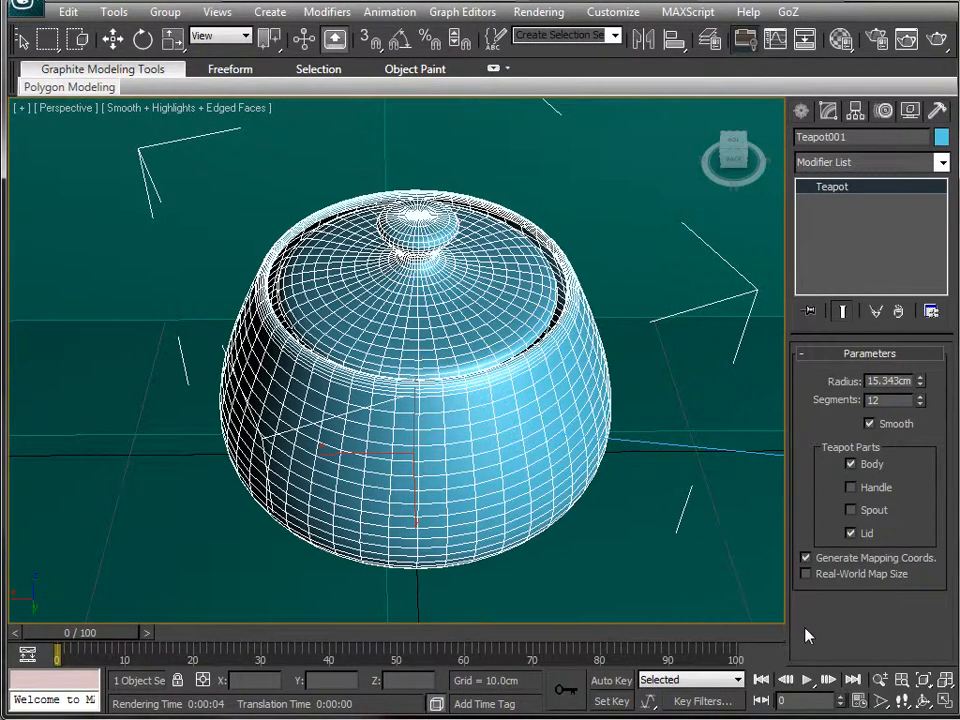
click(852, 487)
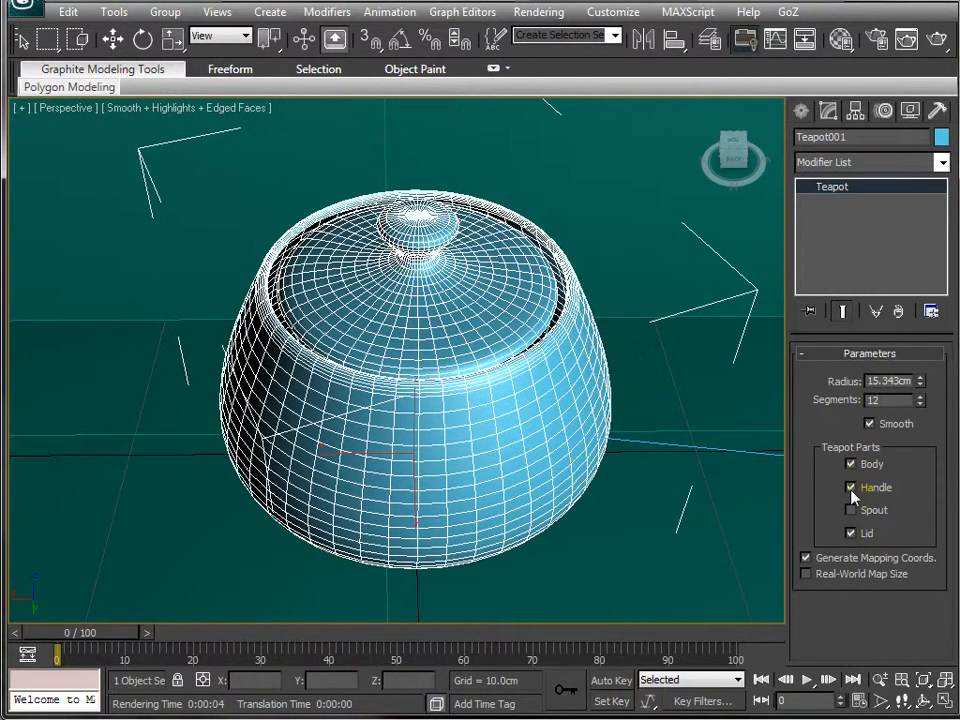
click(851, 510)
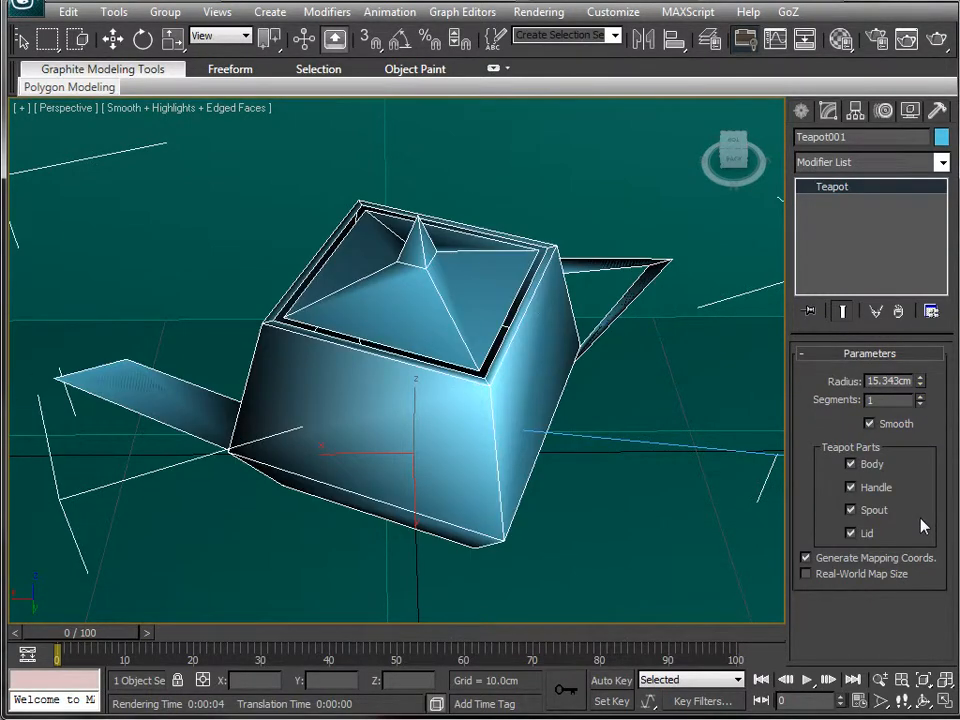
mouse_move(920, 553)
text(9)
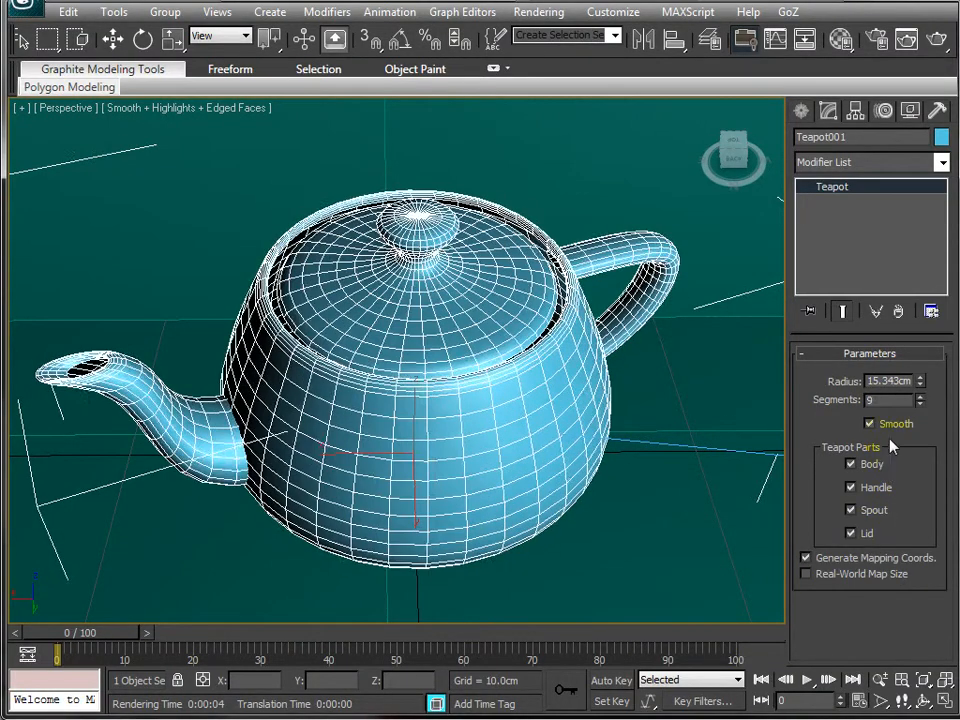
click(918, 395)
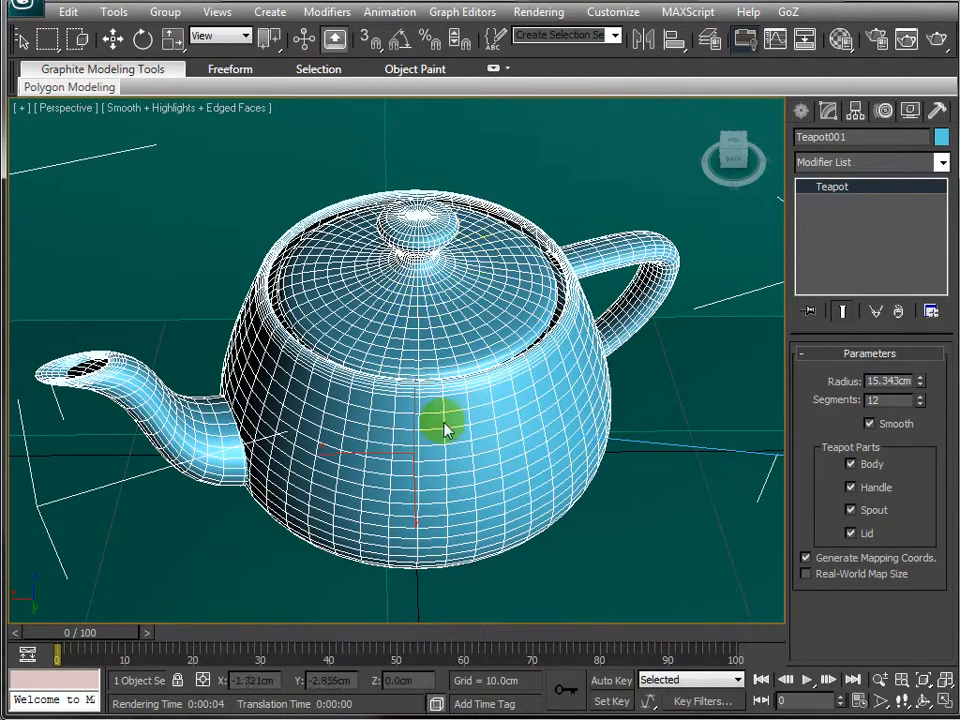
mouse_move(515, 375)
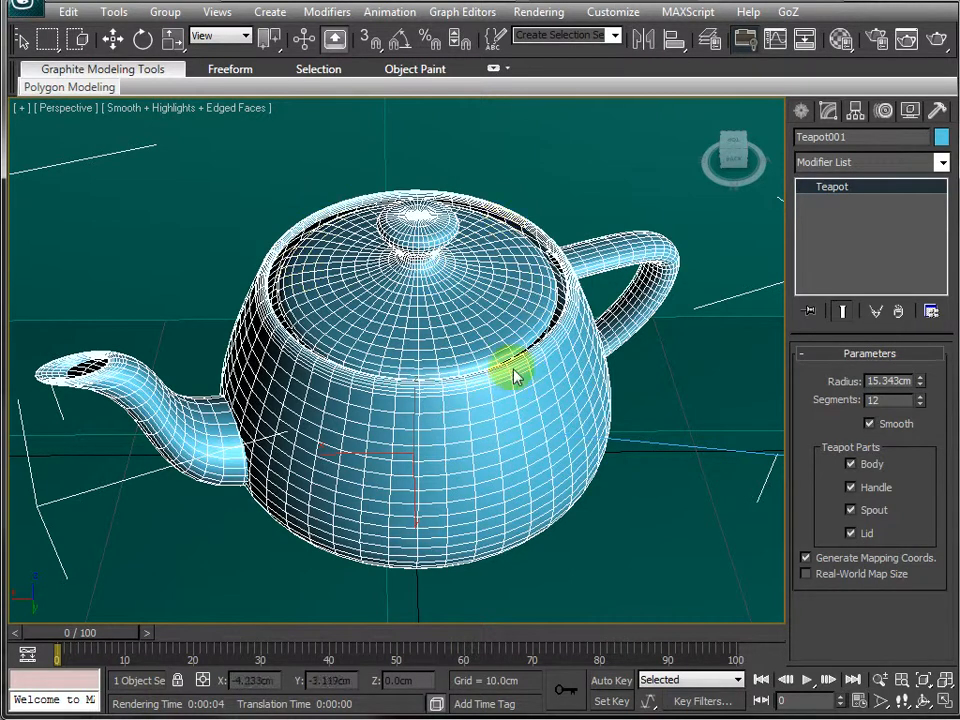
drag(515, 375, 478, 418)
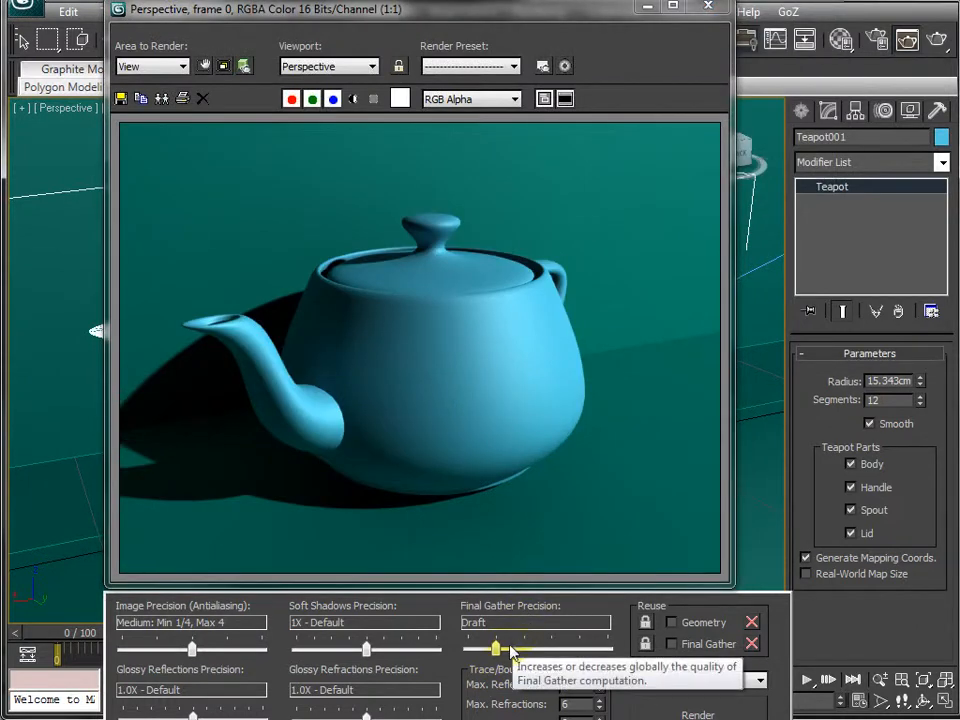
mouse_move(573, 267)
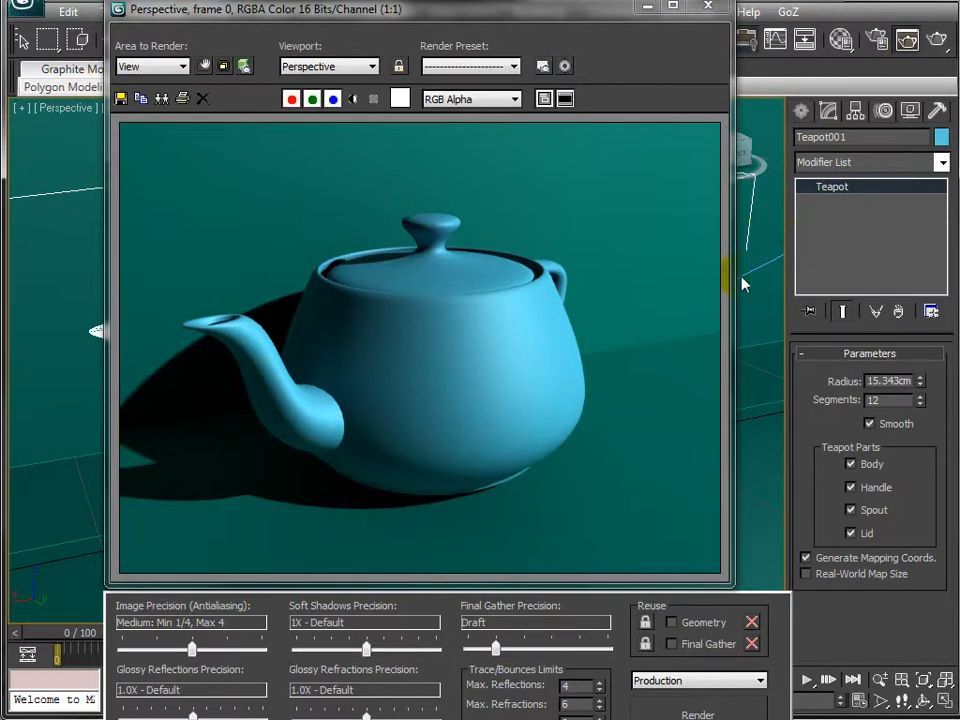
mouse_move(638, 418)
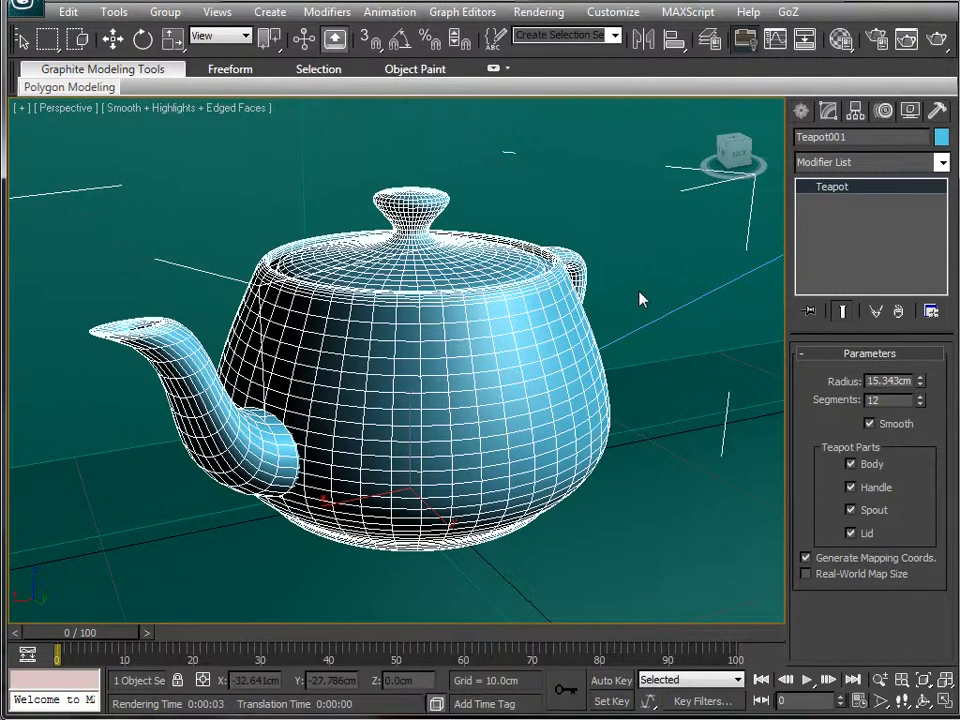
mouse_move(840, 39)
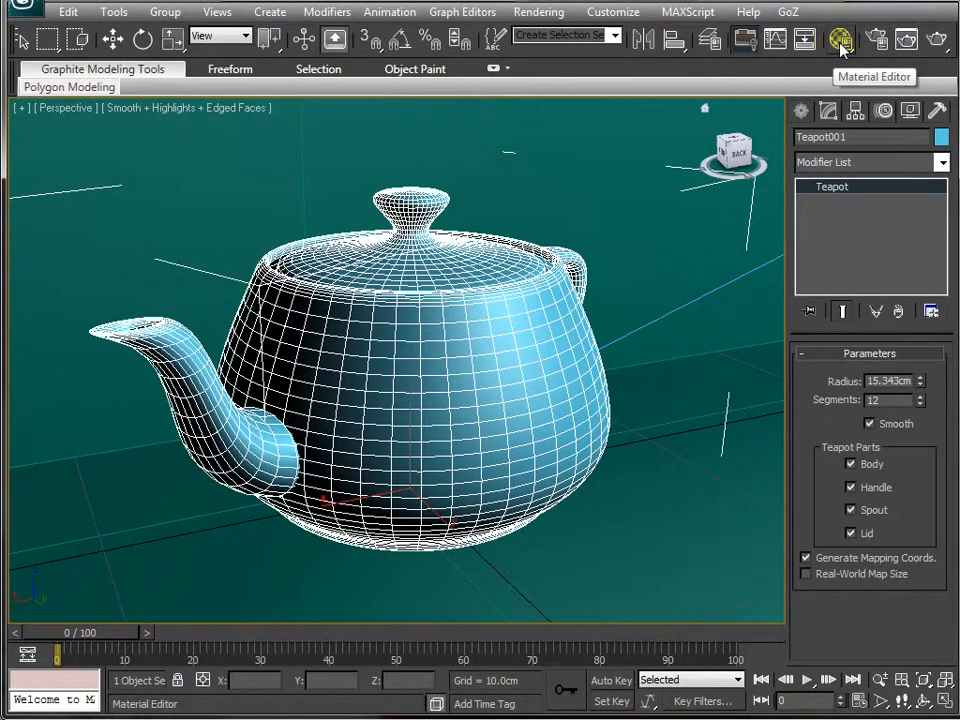
Step: In the Material Editor try the Slate mode, then return to the Compact editor
click(840, 39)
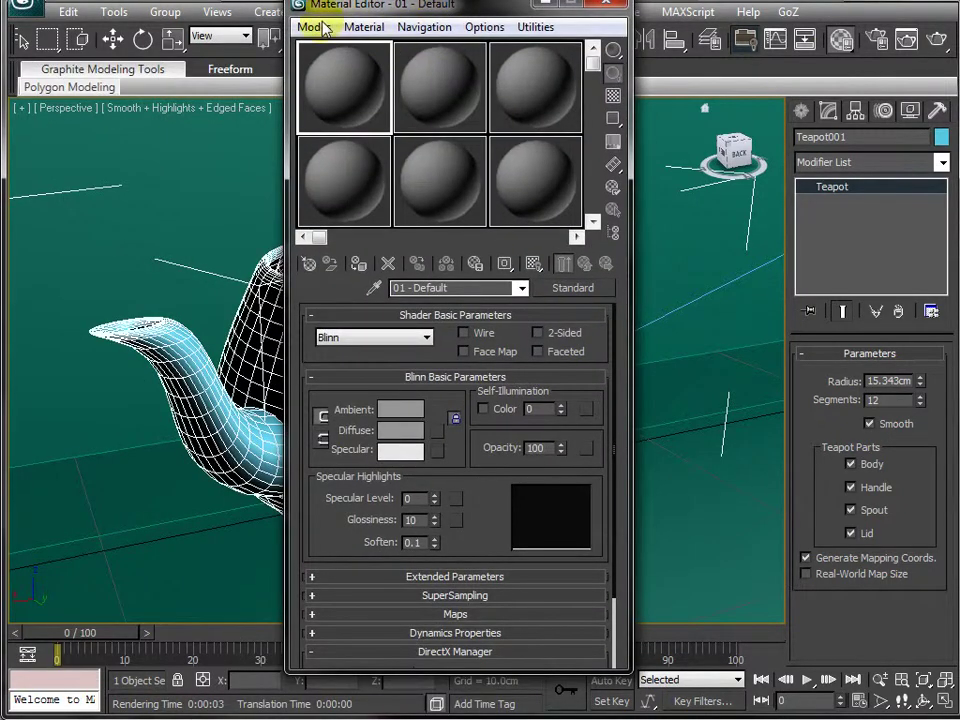
click(314, 27)
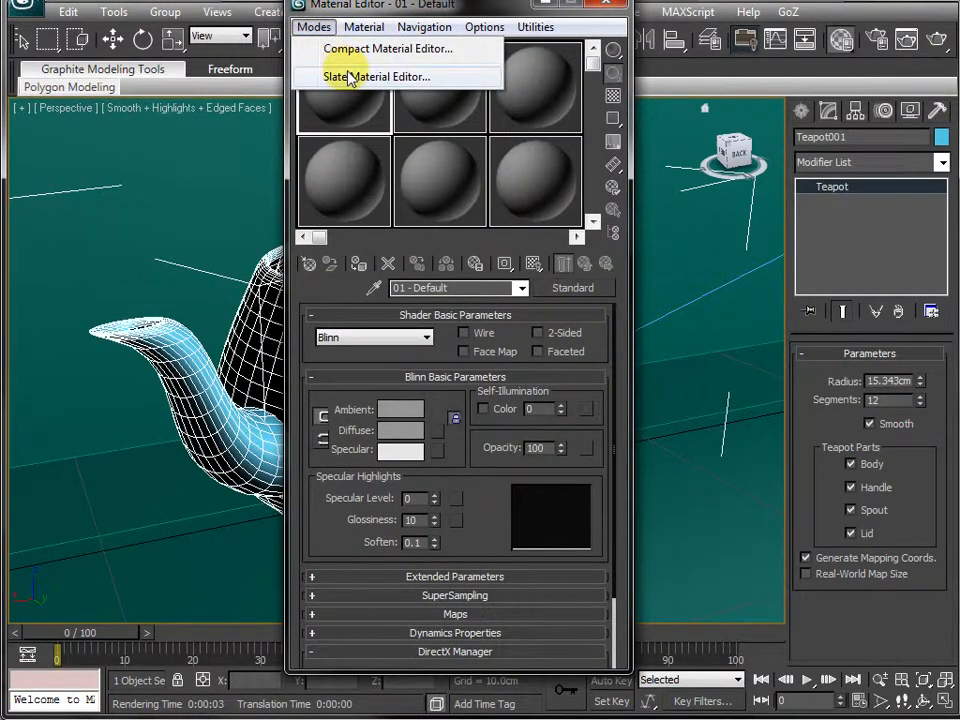
click(376, 77)
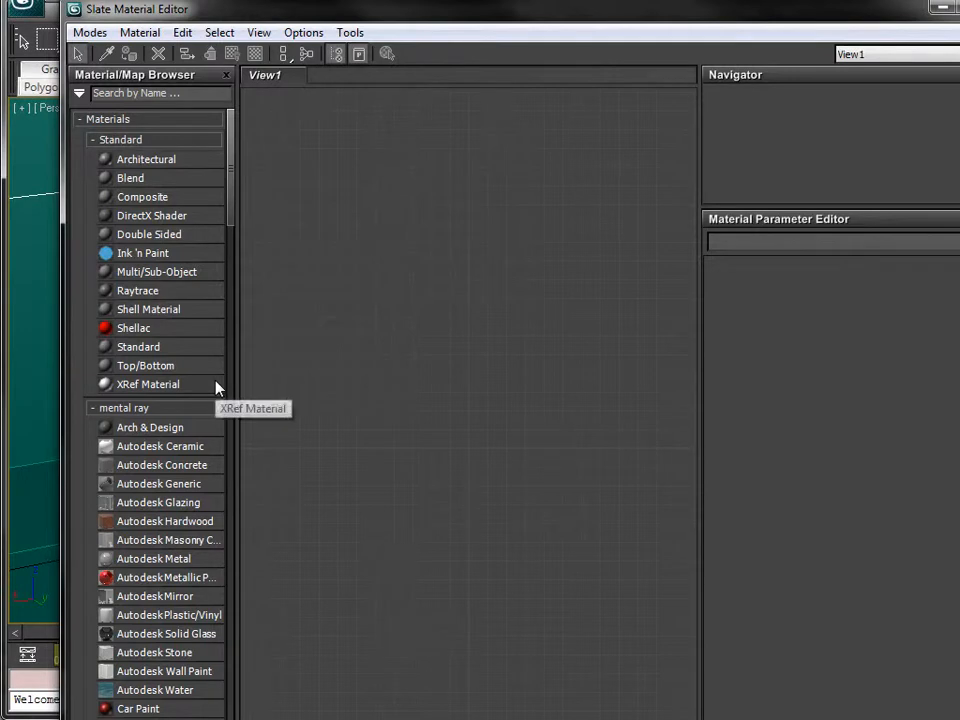
mouse_move(89, 32)
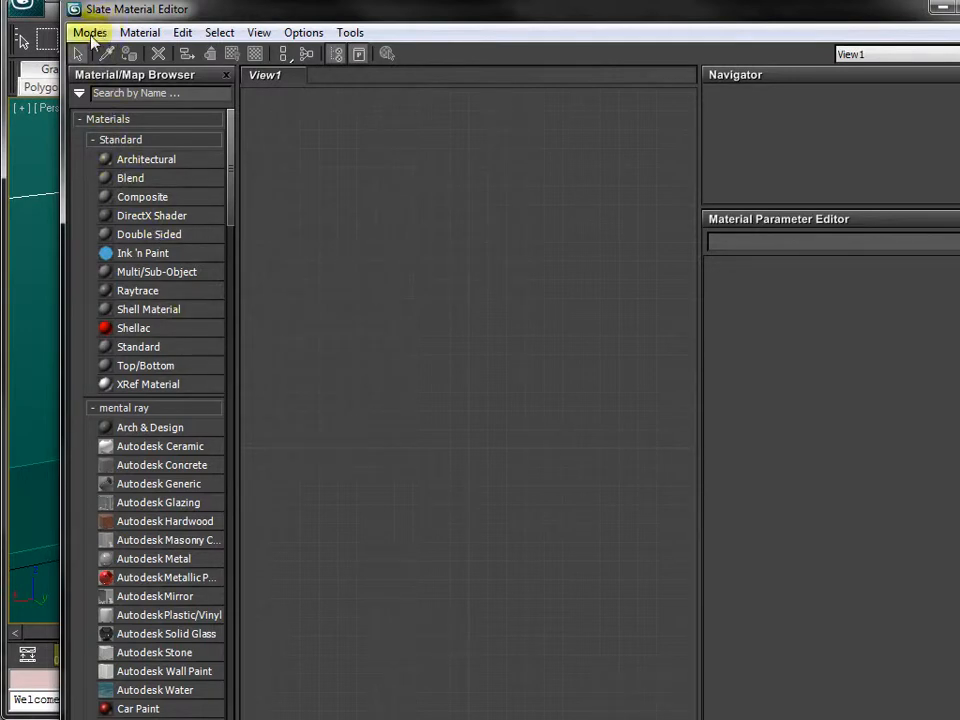
click(89, 32)
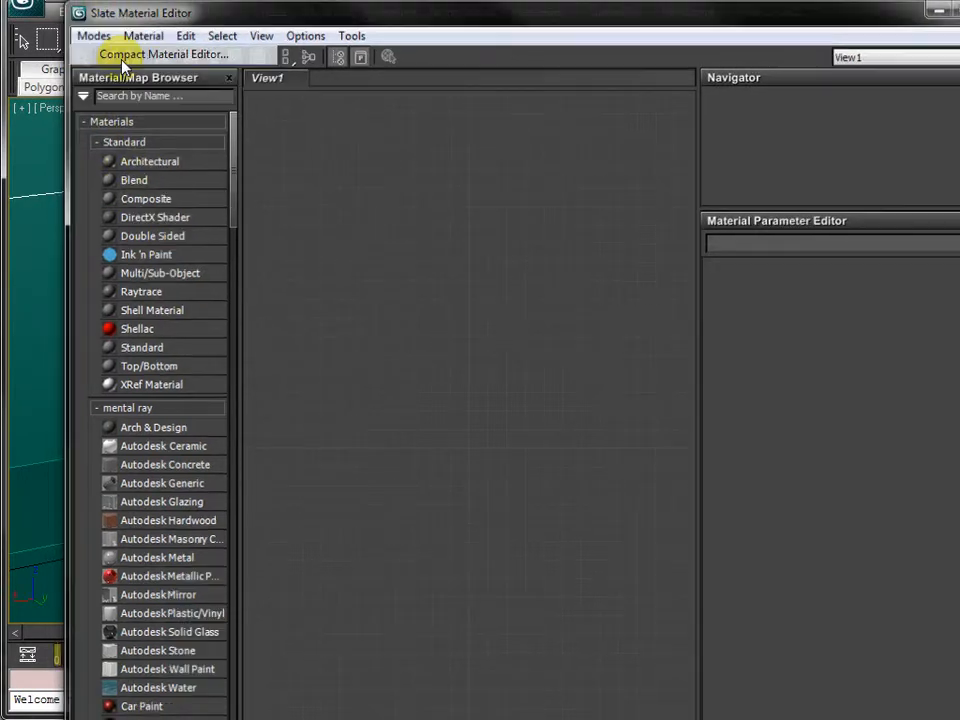
click(162, 54)
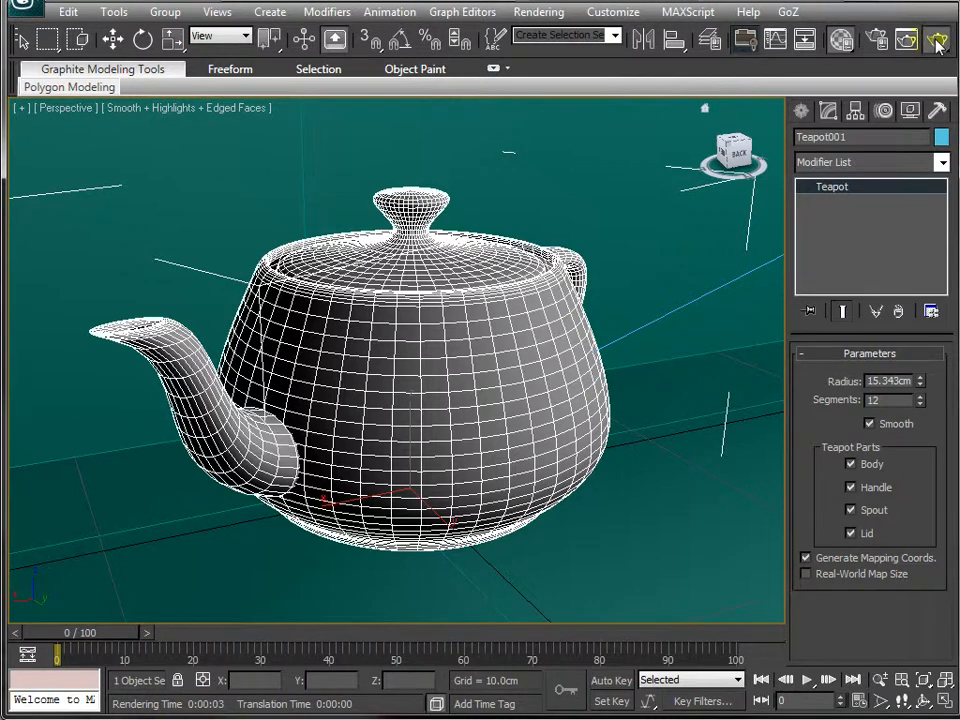
Step: Render the grey teapot, then set the material's ambient/diffuse colour to a light orange
click(936, 39)
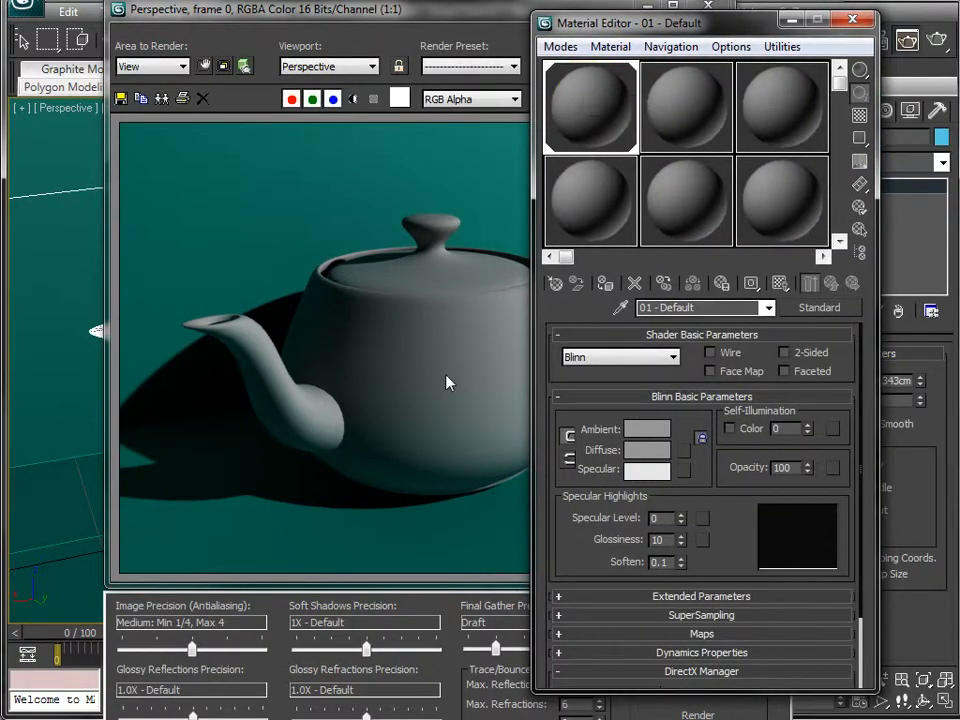
click(647, 429)
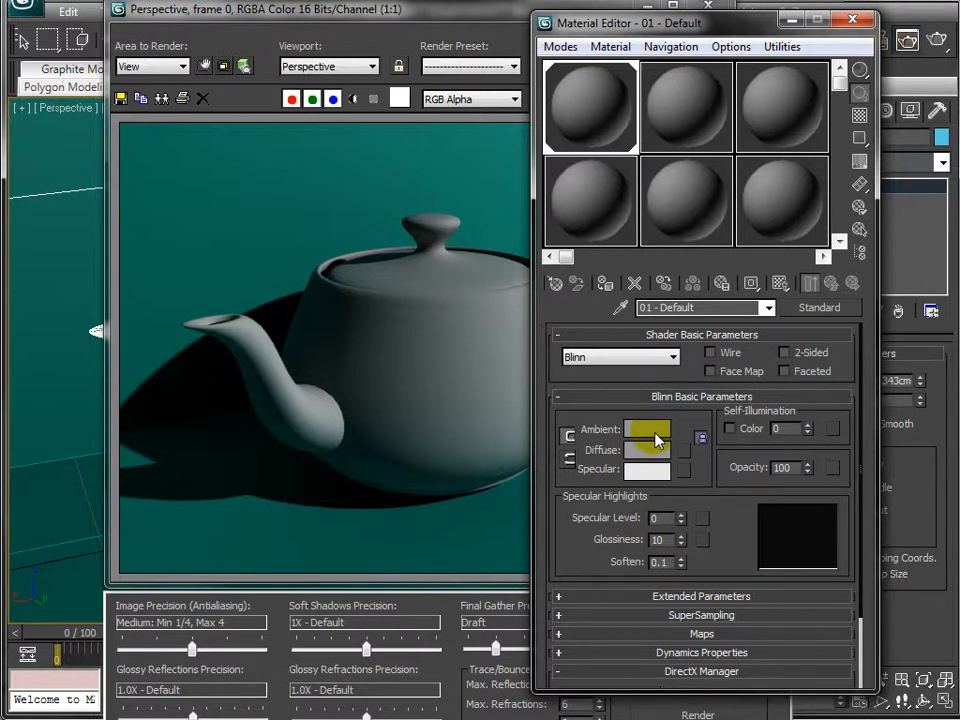
click(647, 429)
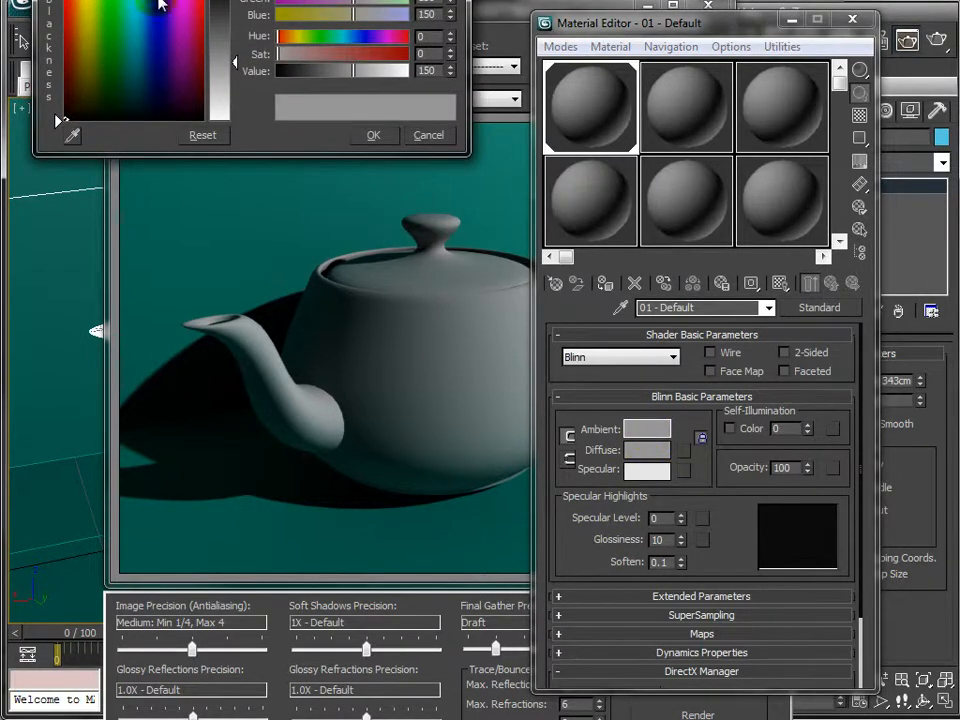
click(130, 15)
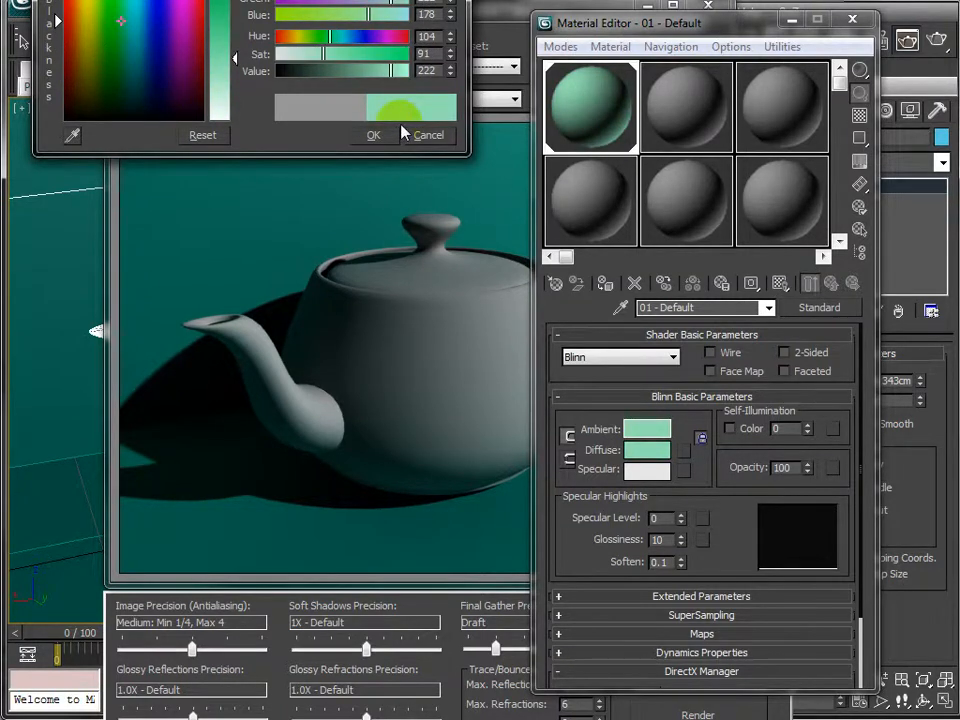
click(127, 30)
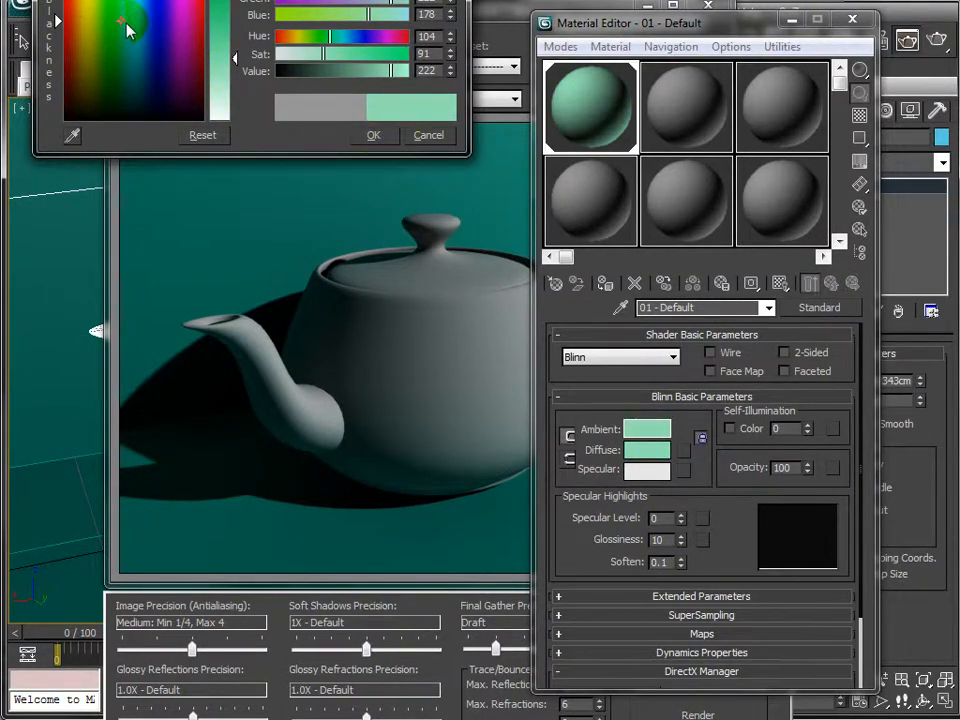
click(75, 20)
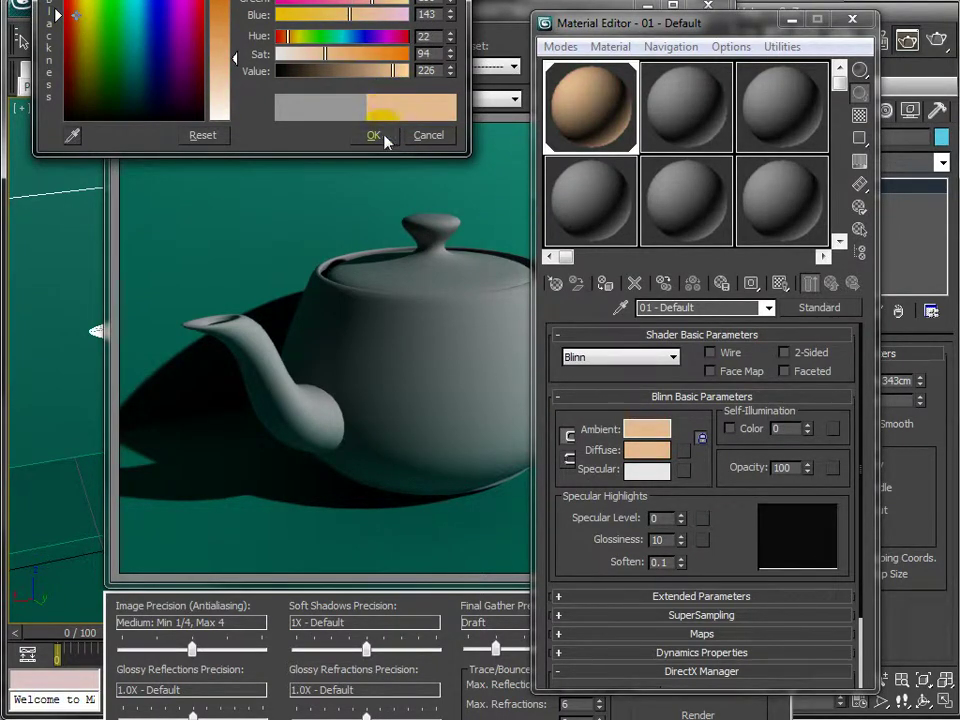
click(373, 135)
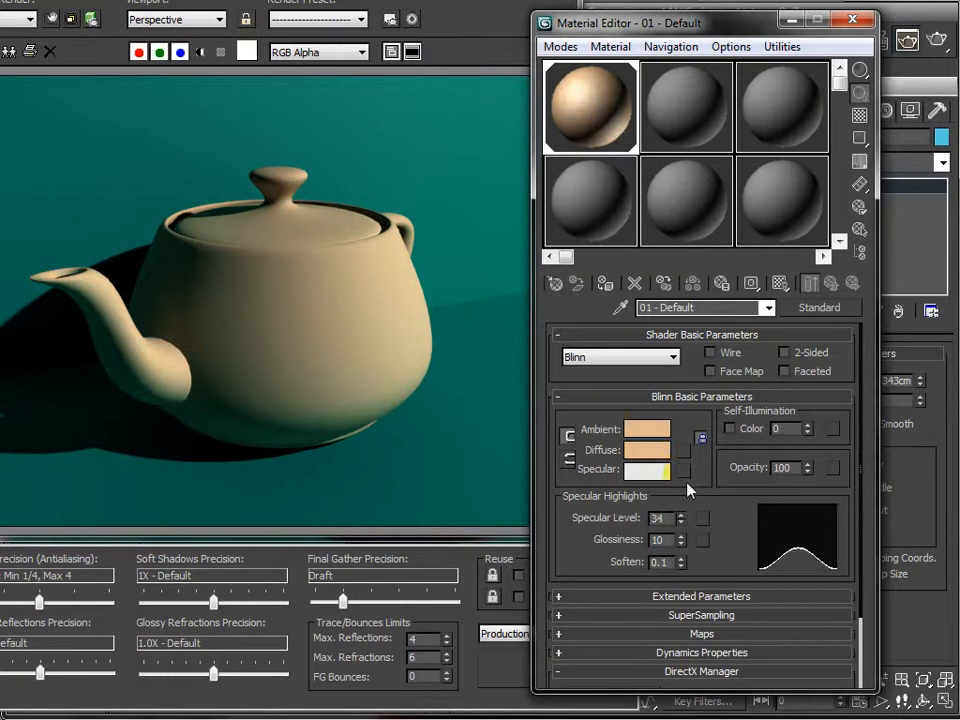
Step: Set specular level 41 and glossiness 40 on the teapot material and re-render
click(589, 106)
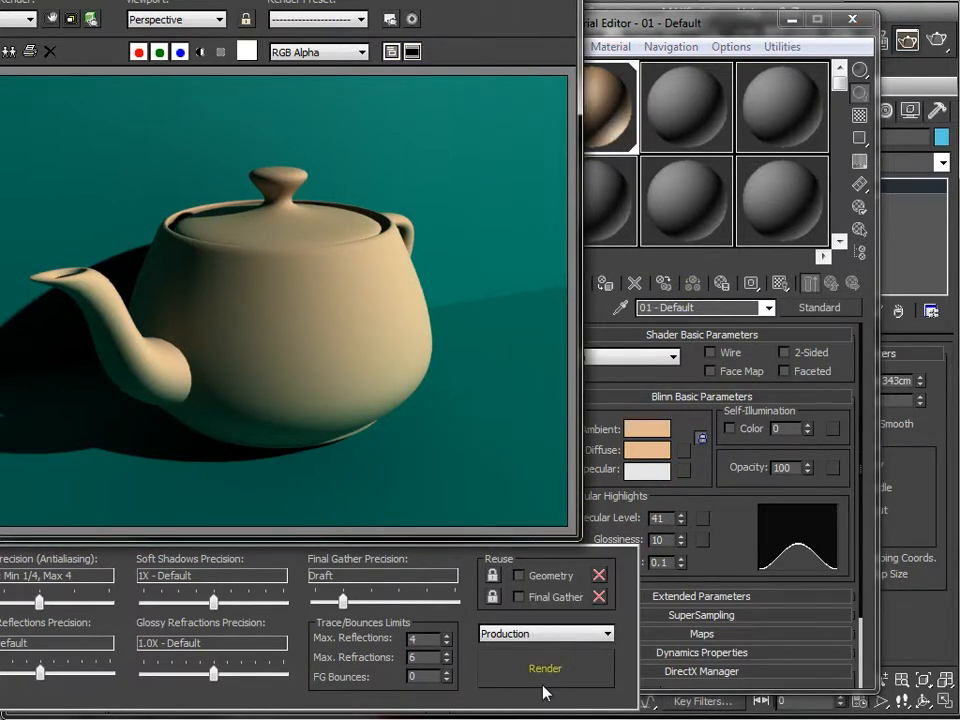
click(545, 669)
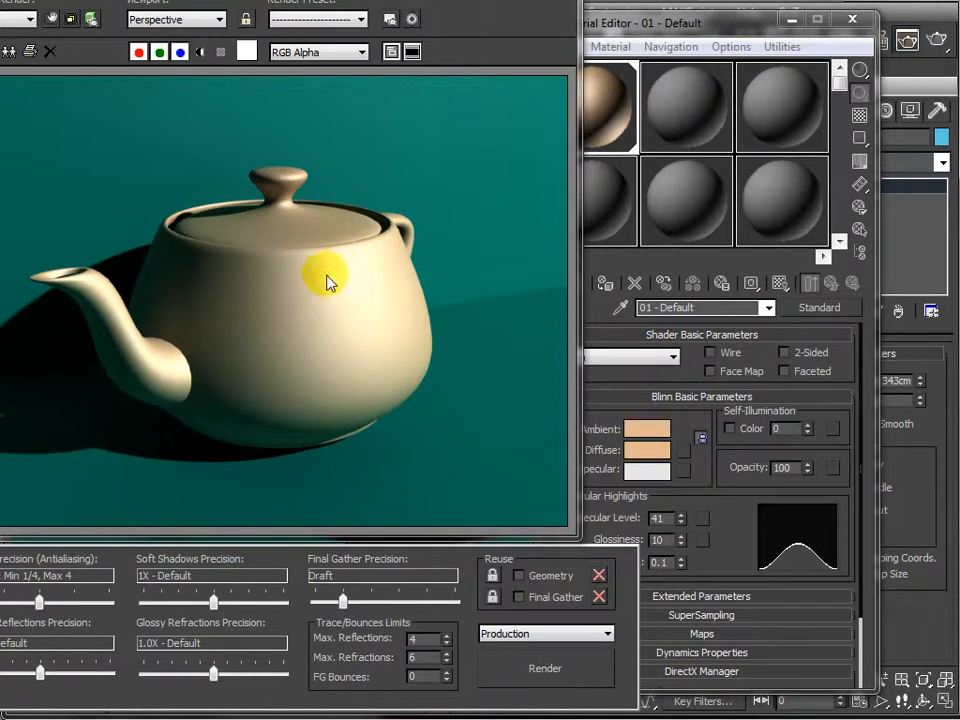
mouse_move(285, 310)
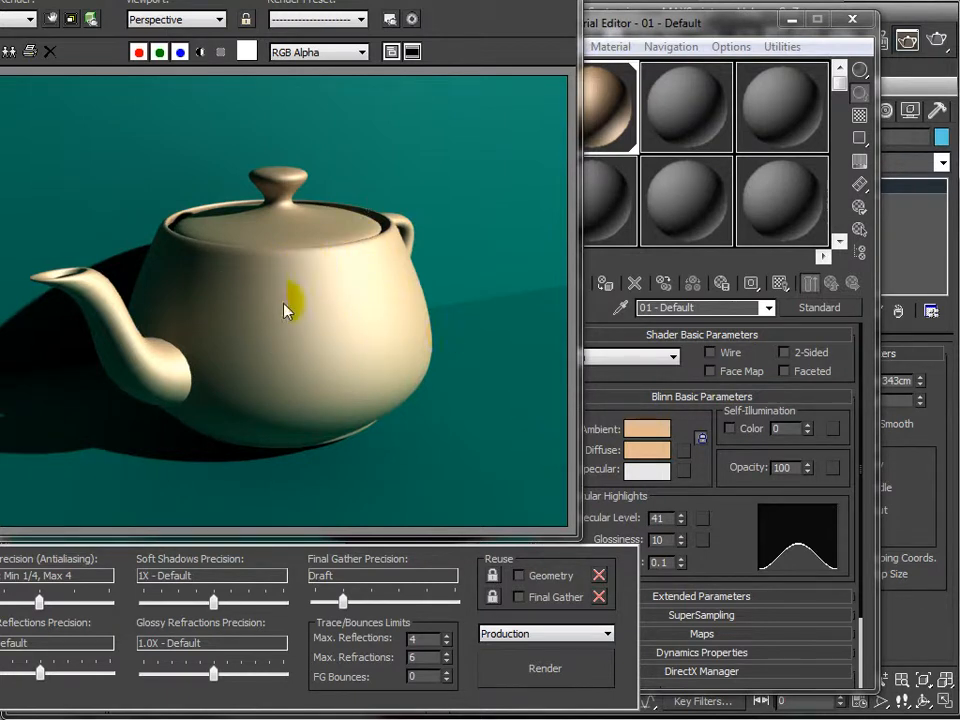
mouse_move(365, 470)
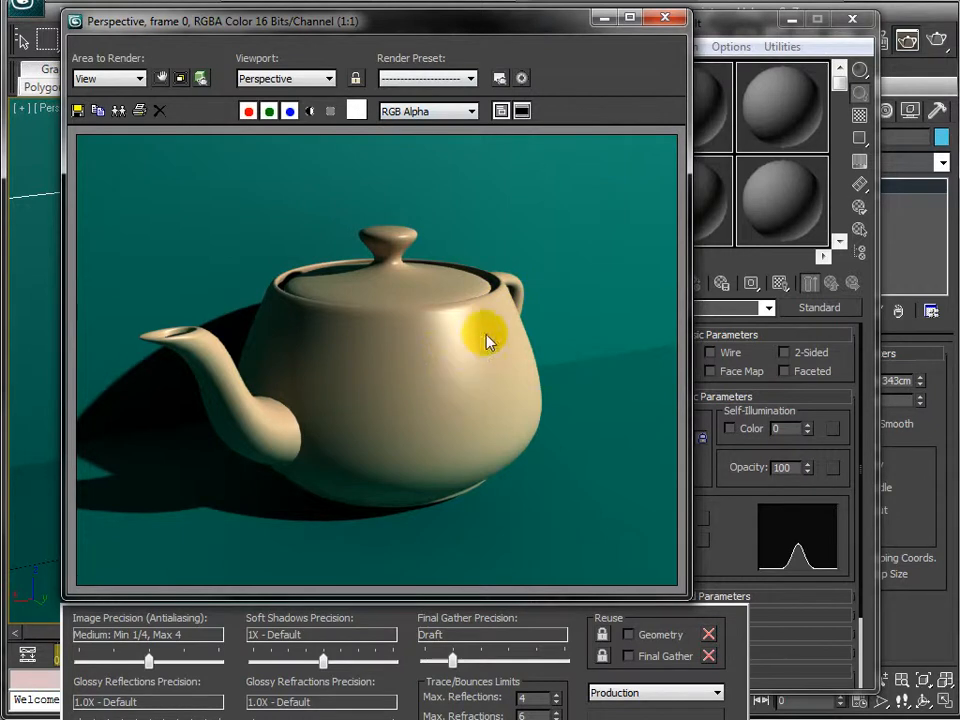
mouse_move(490, 373)
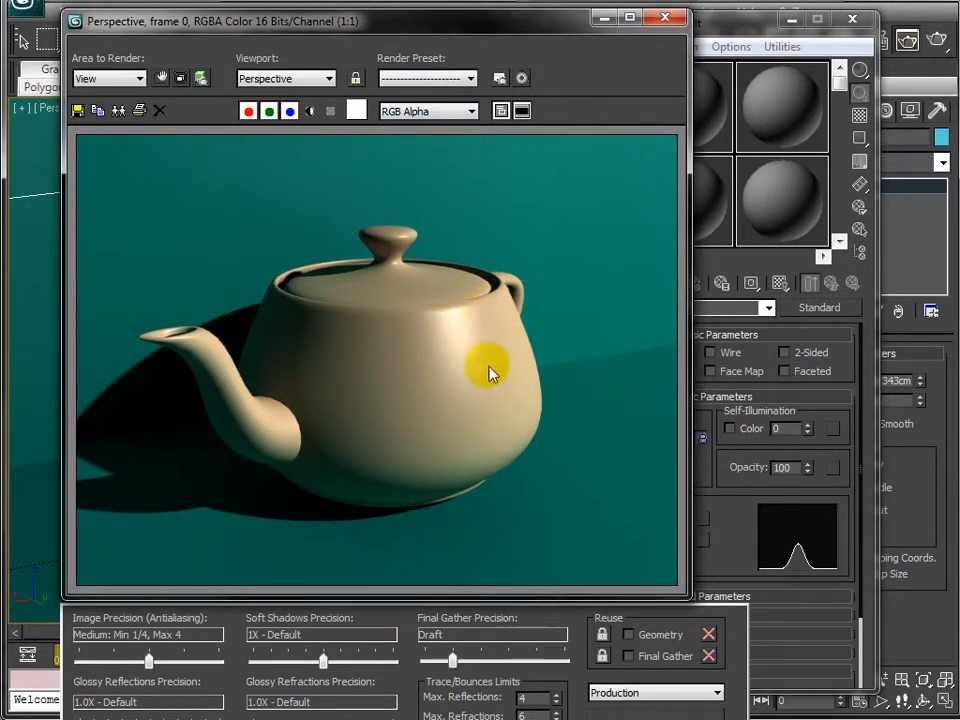
mouse_move(647, 70)
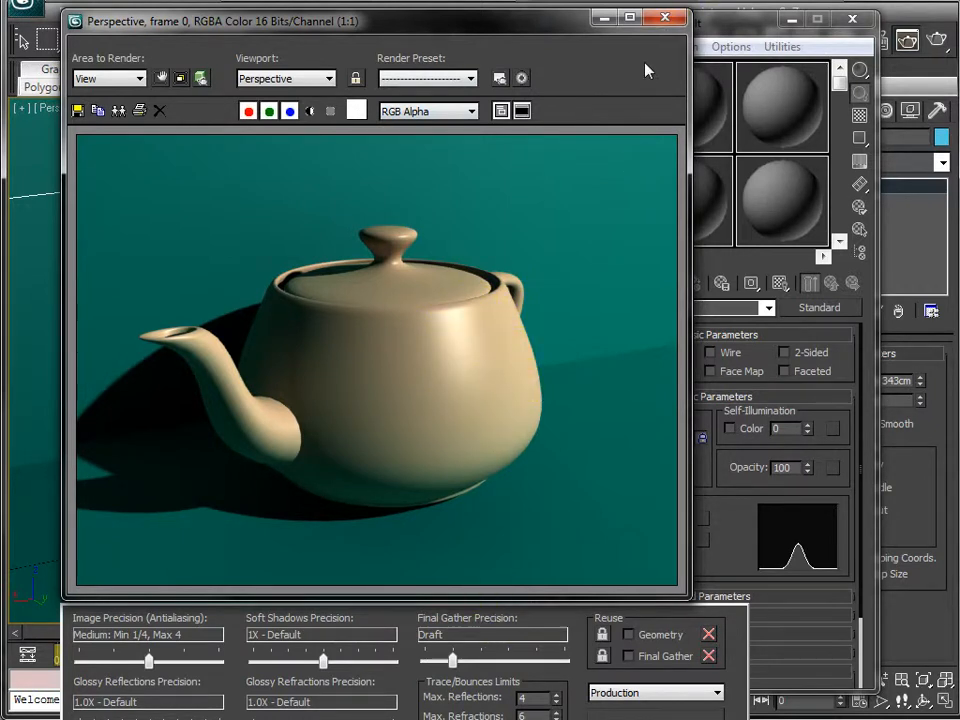
click(665, 18)
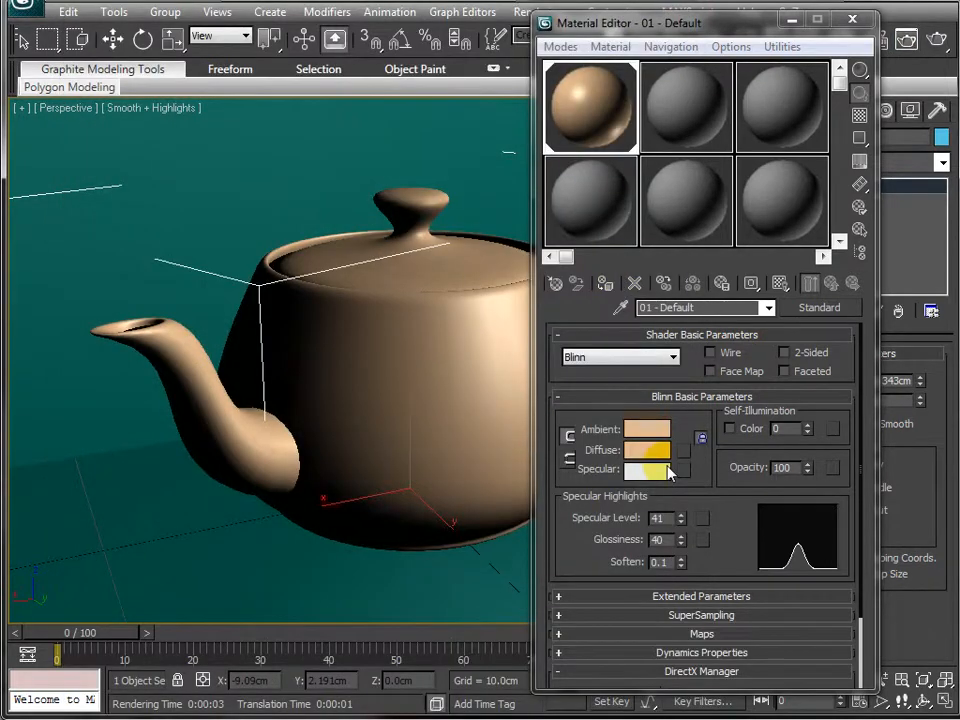
click(646, 469)
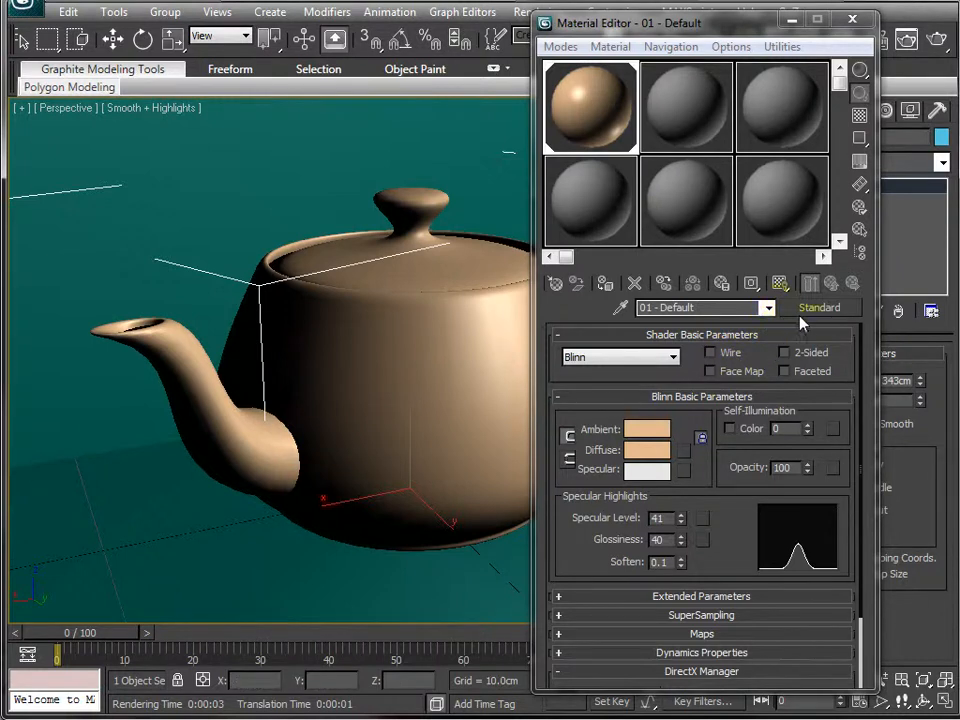
Step: Switch the teapot material to the mental ray Arch & Design type
click(819, 307)
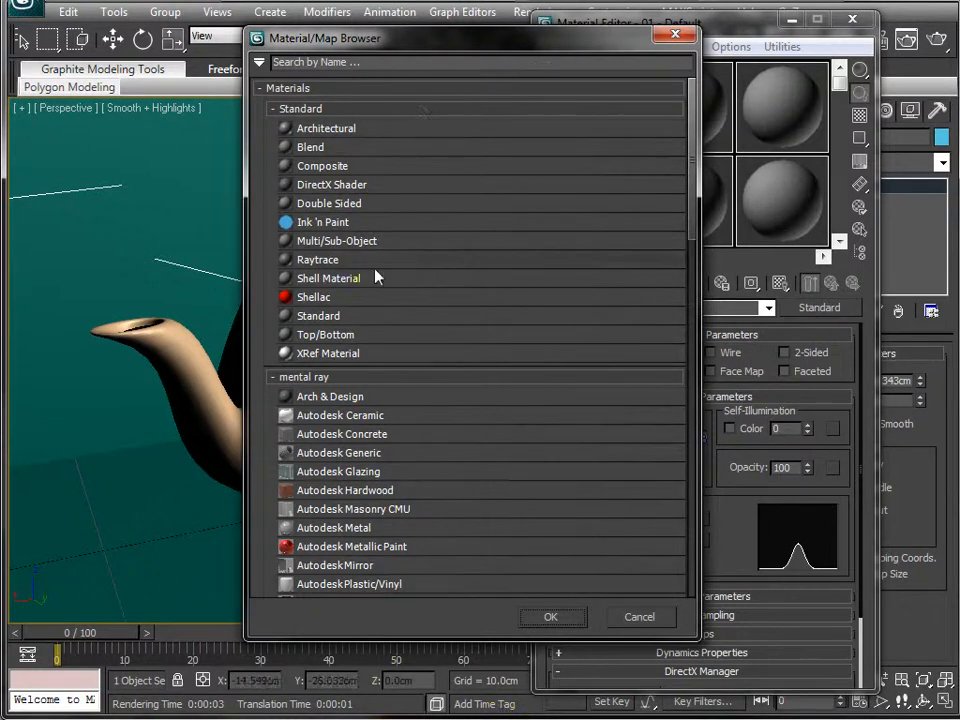
mouse_move(330, 396)
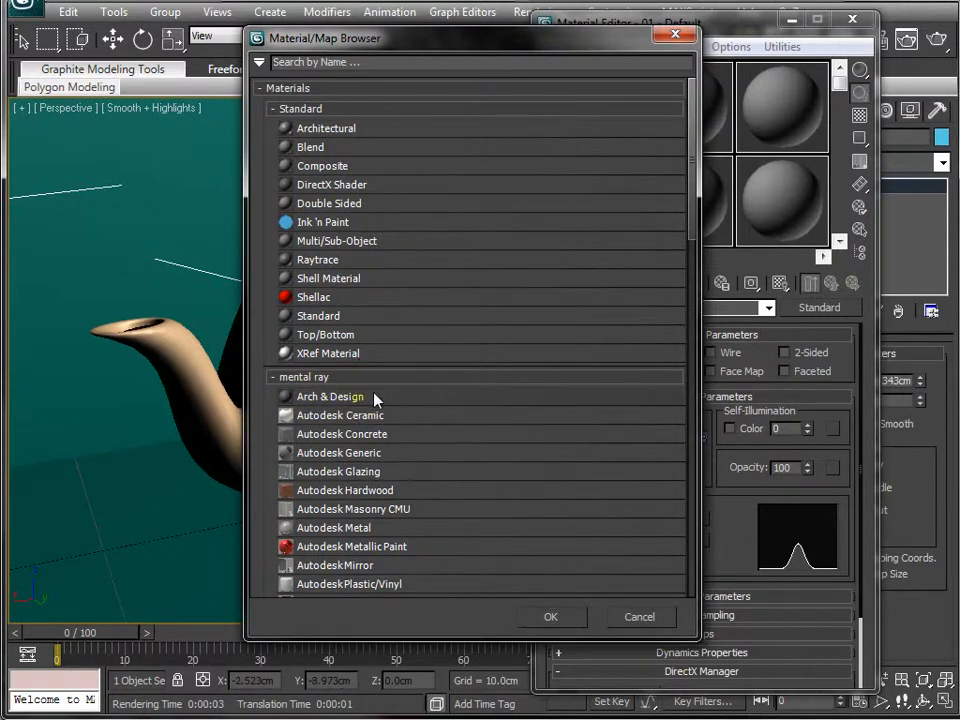
click(550, 616)
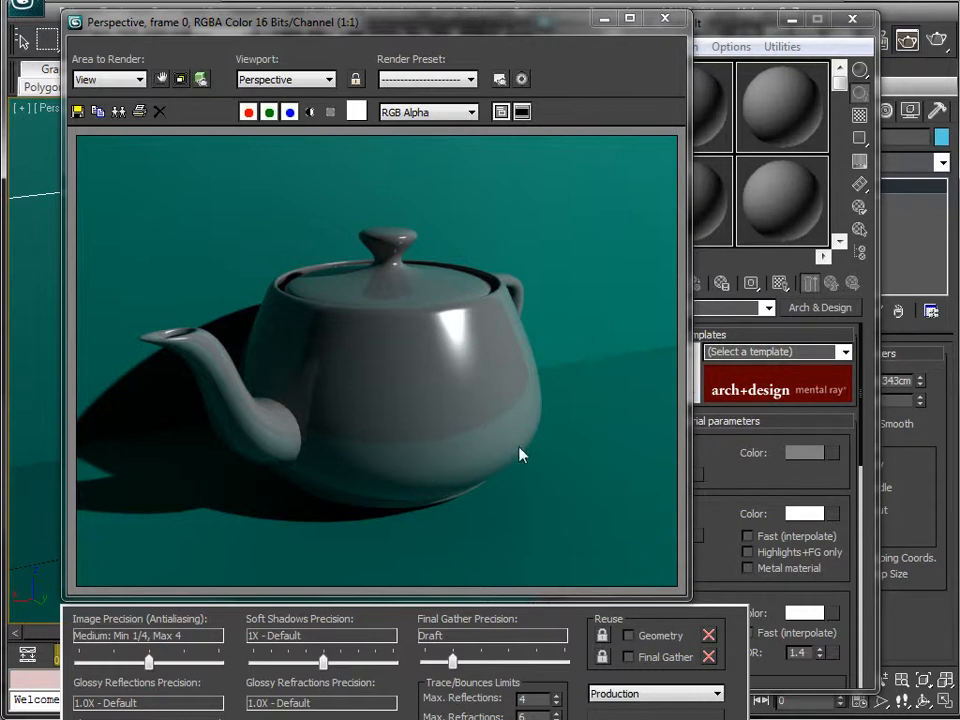
mouse_move(367, 350)
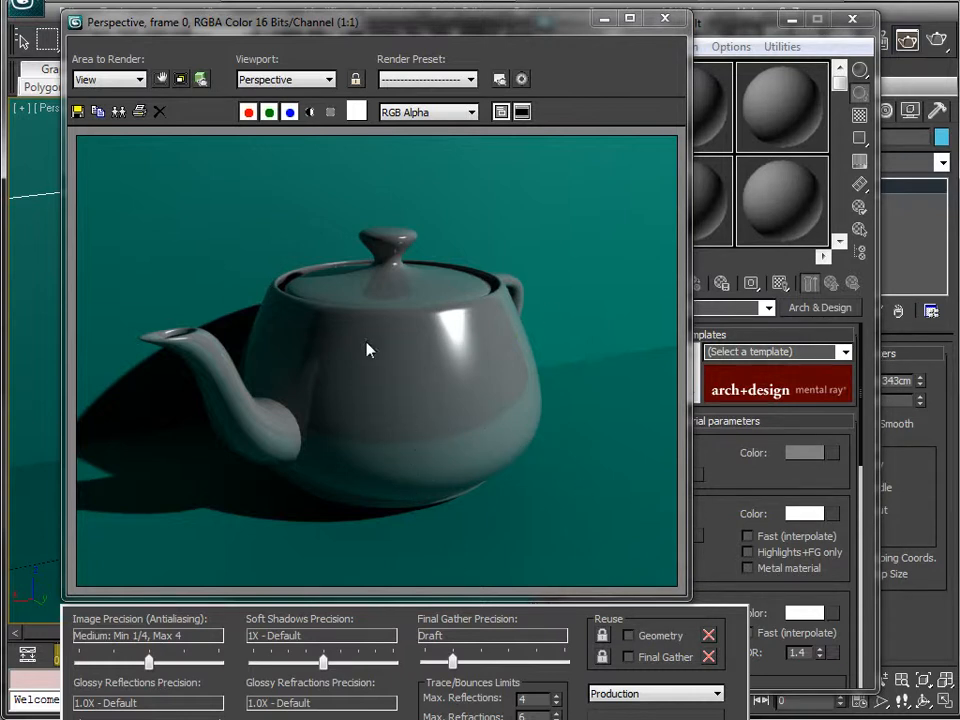
mouse_move(375, 270)
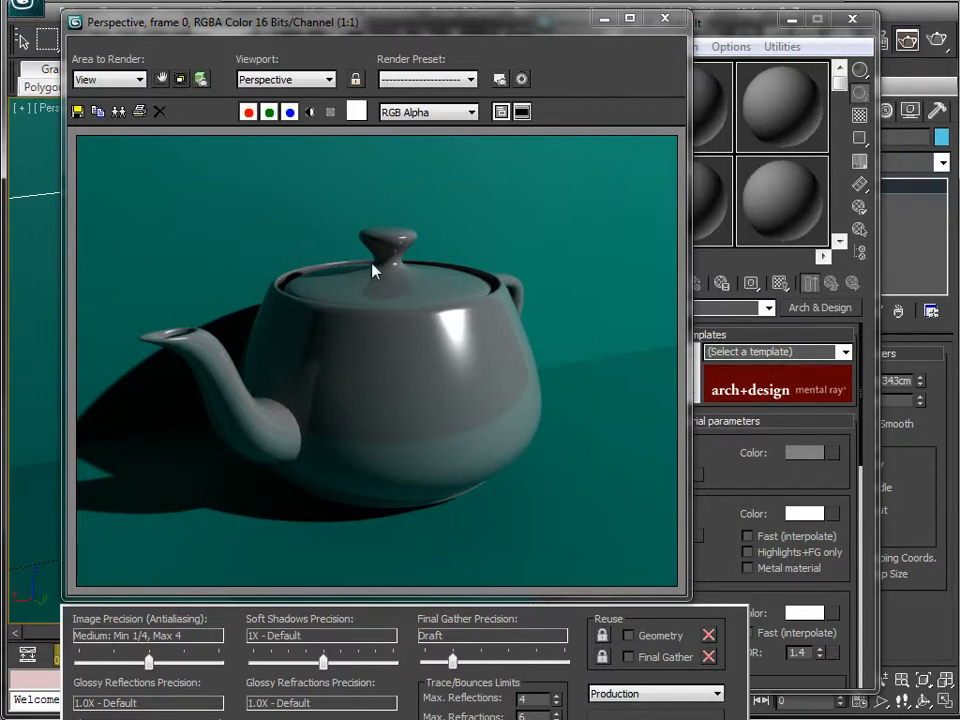
mouse_move(350, 458)
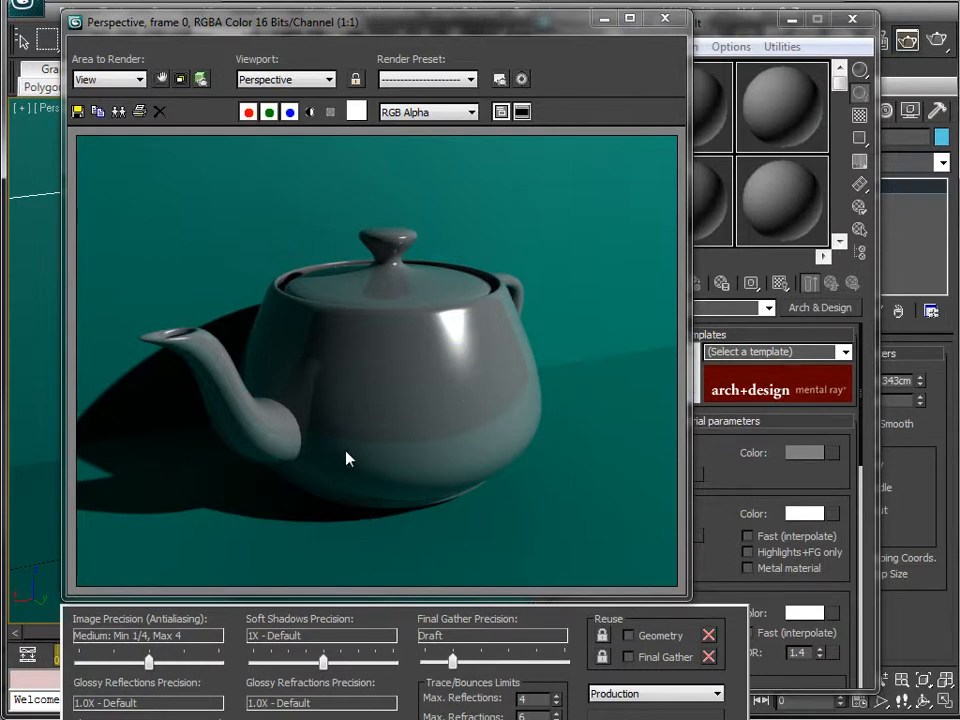
mouse_move(437, 408)
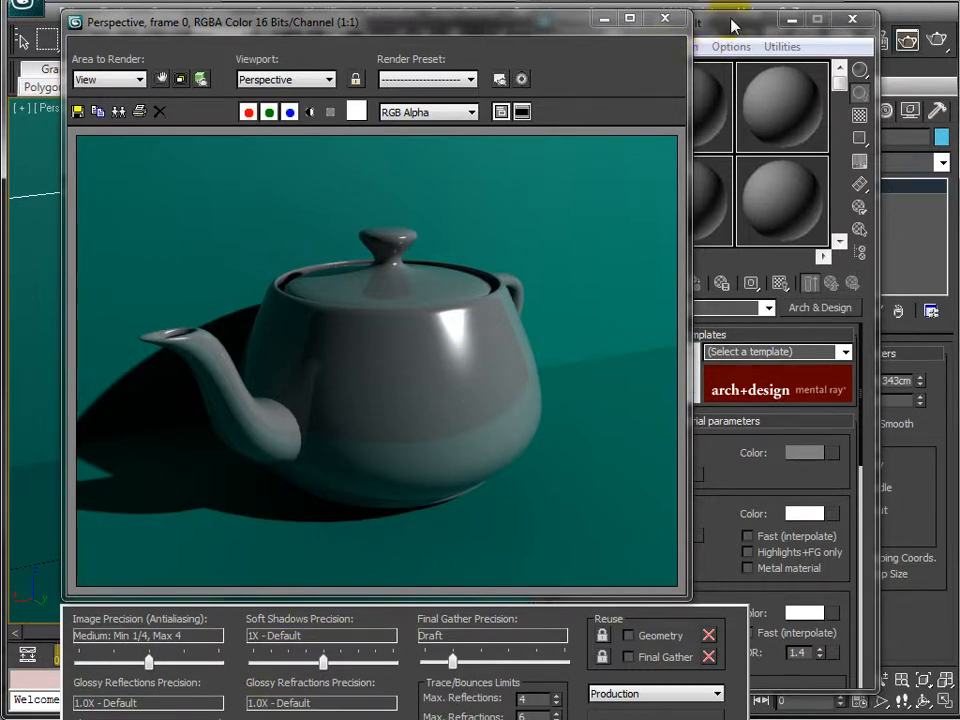
Step: Apply the Glazed Ceramic template to the teapot's Arch & Design material
click(630, 22)
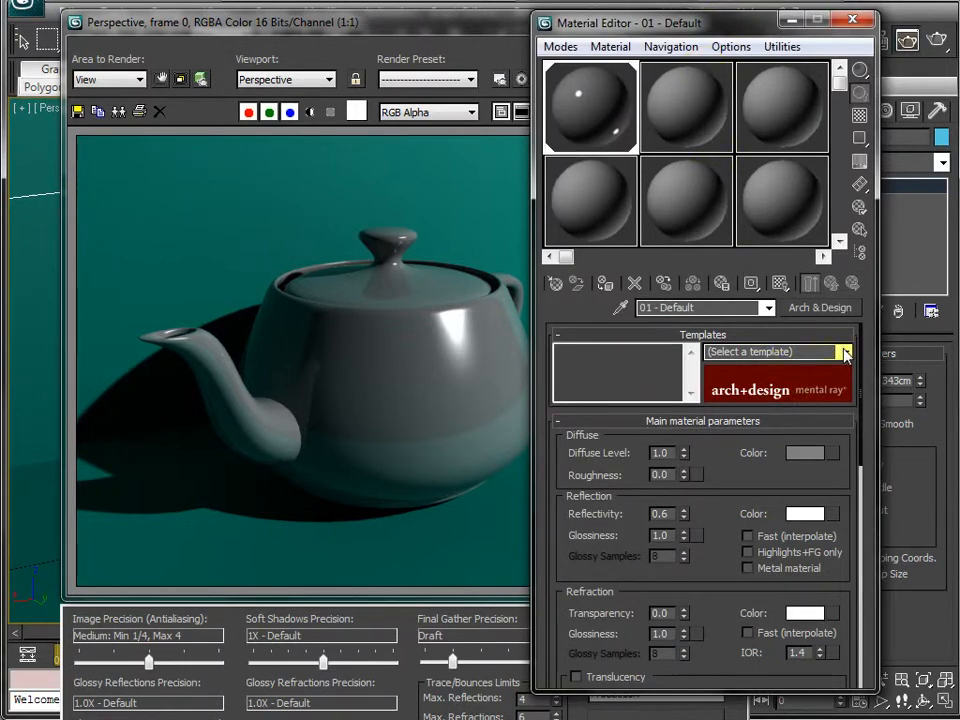
click(843, 352)
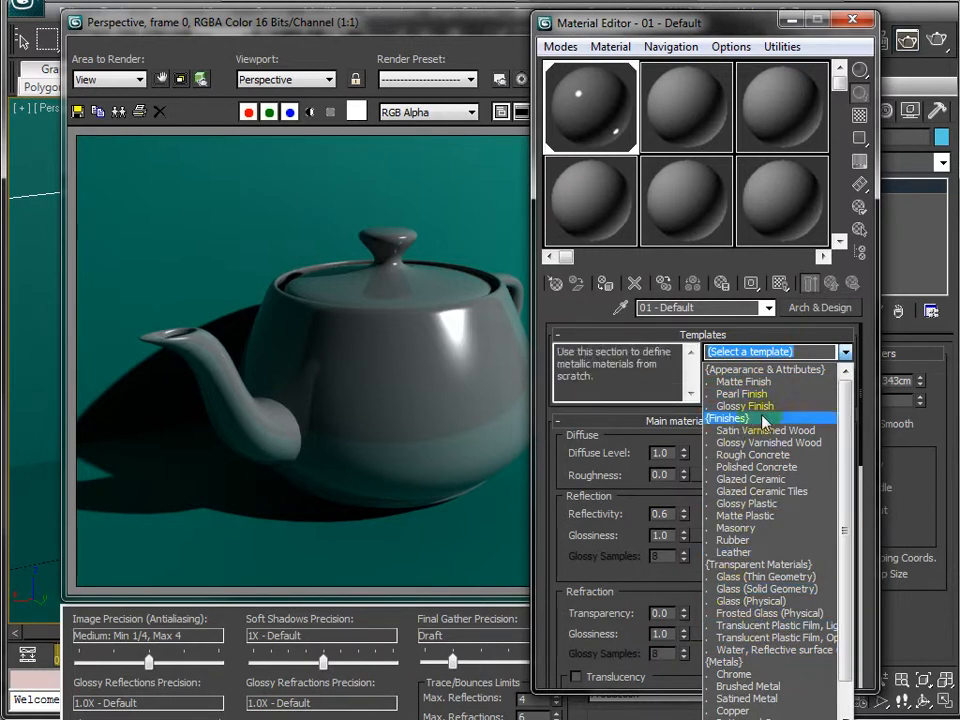
click(752, 479)
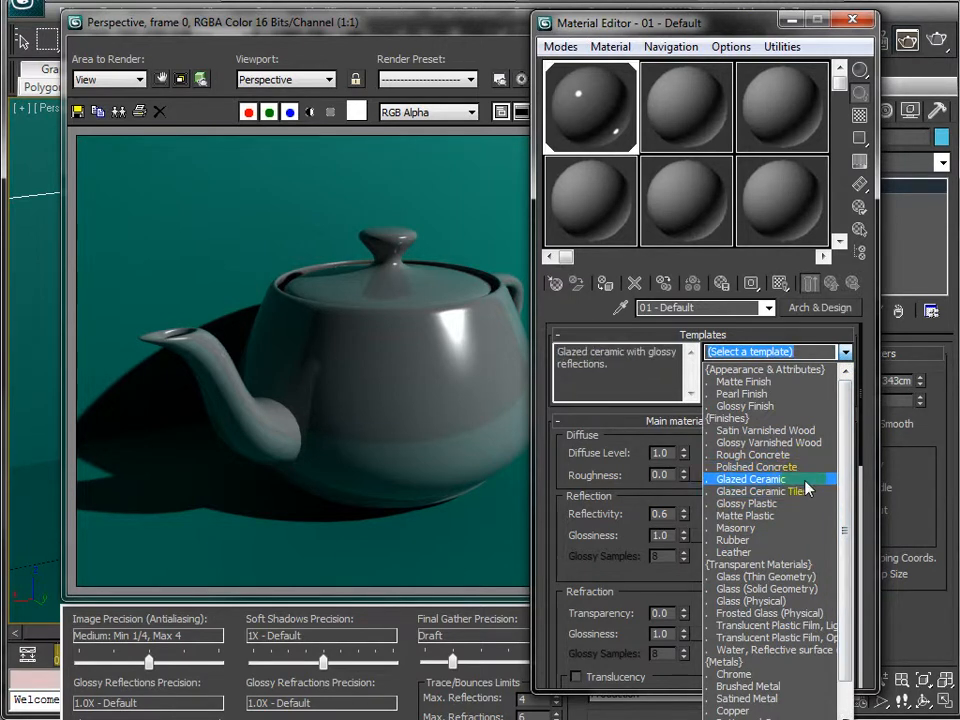
click(752, 479)
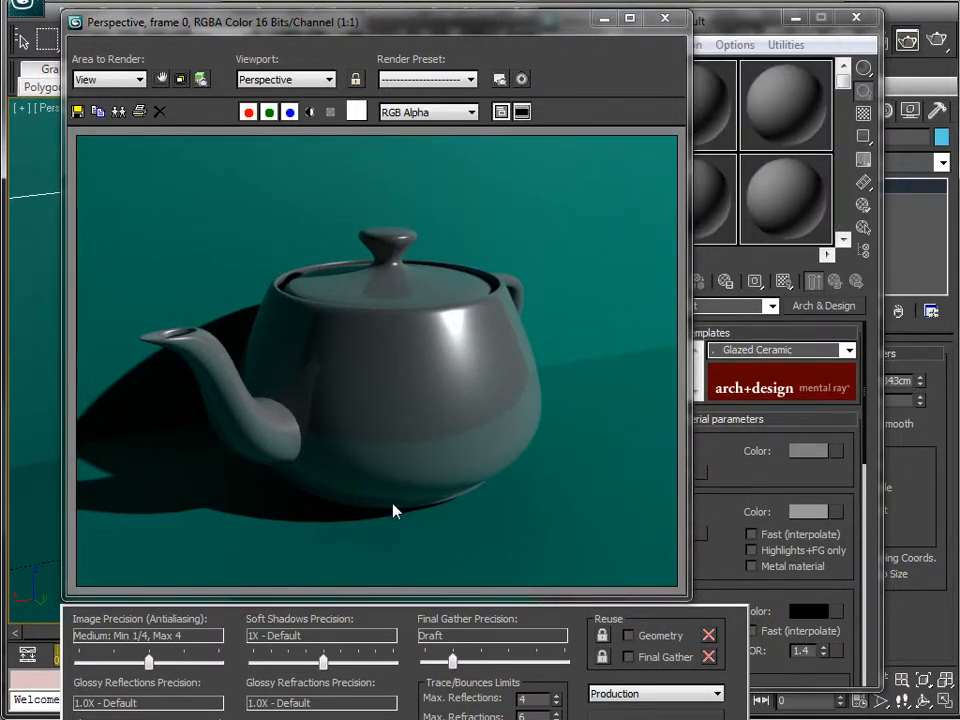
mouse_move(518, 256)
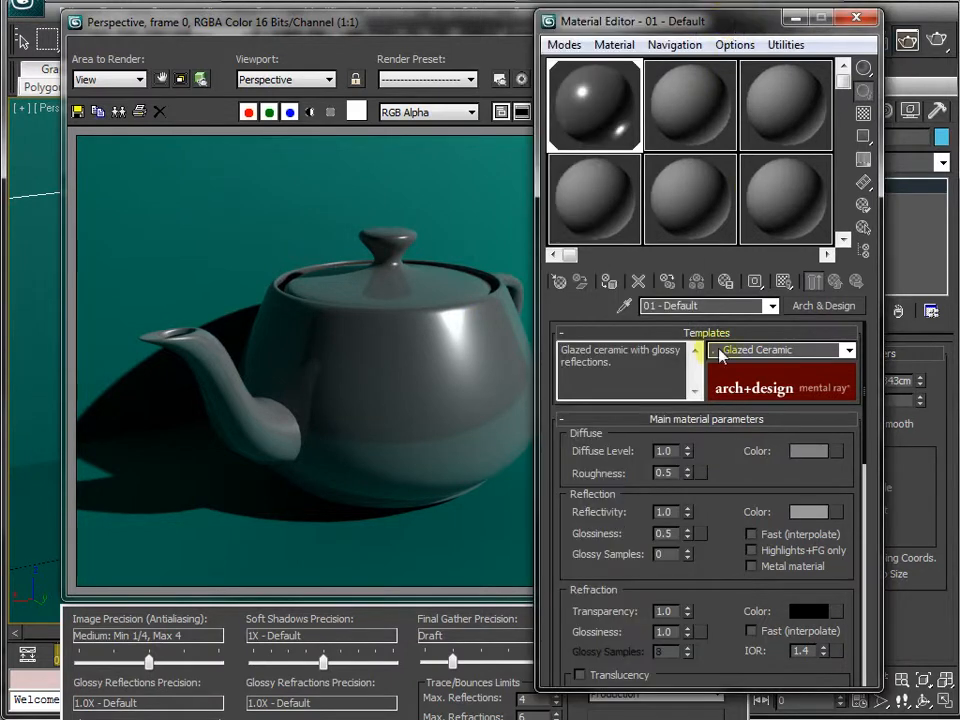
Step: Set the ceramic's diffuse colour to orange and render the orange glossy teapot
click(810, 451)
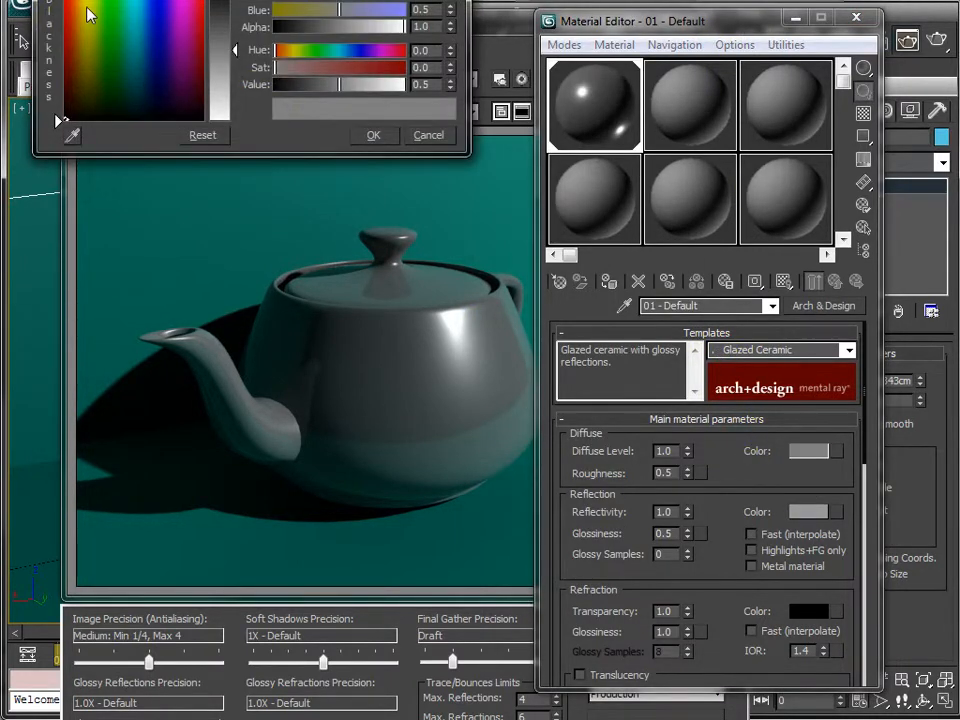
click(80, 20)
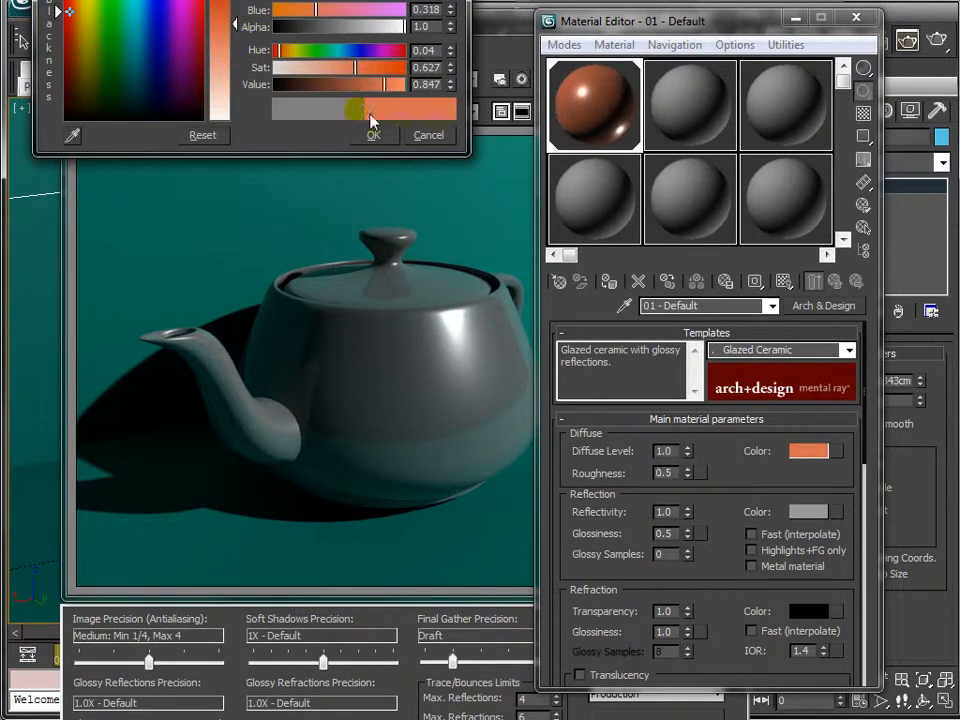
click(372, 134)
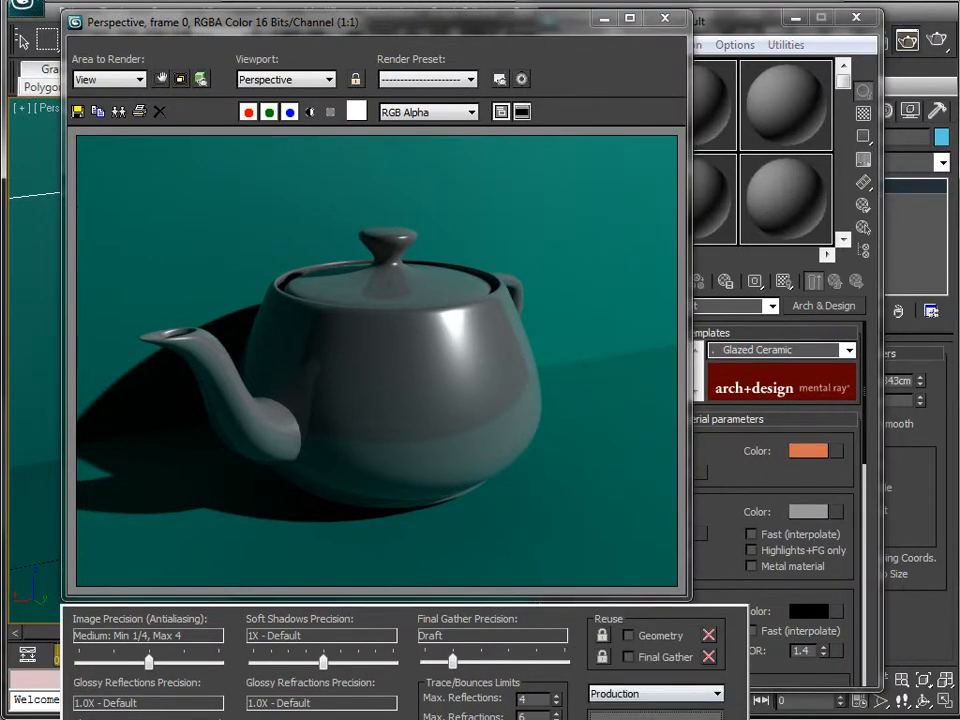
click(77, 111)
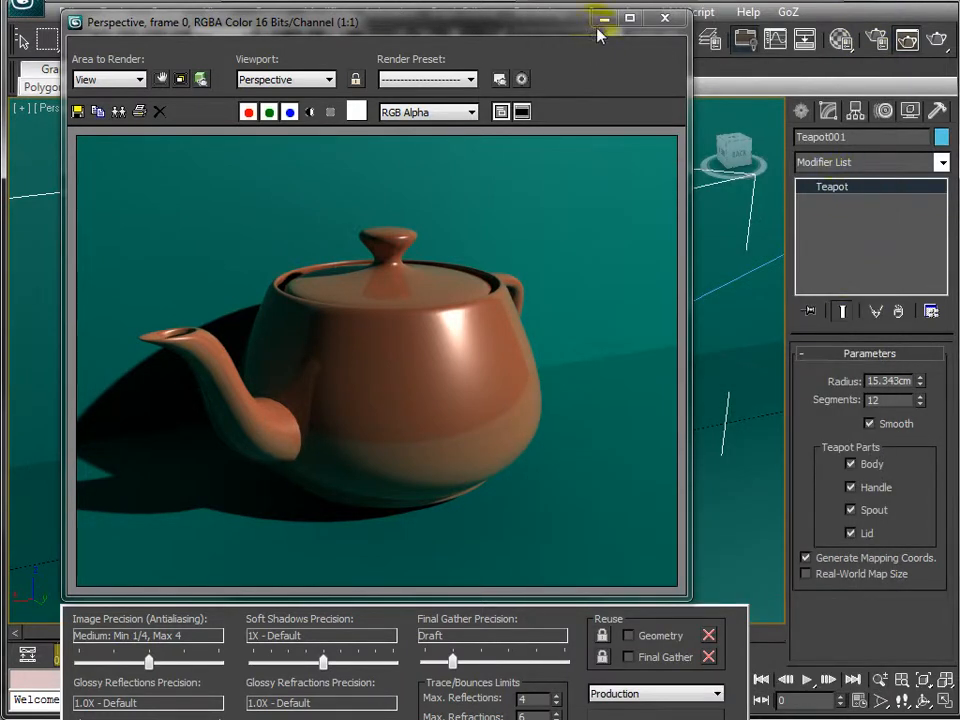
Step: Give the floor a Glossy Varnished Wood Arch & Design material and render the scene
click(663, 18)
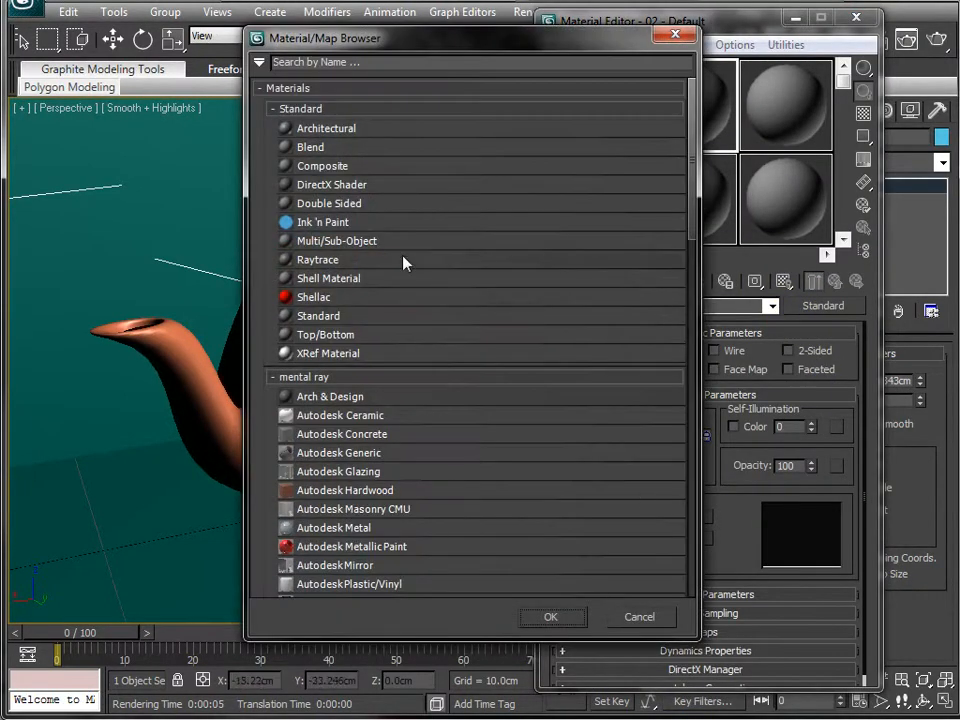
mouse_move(375, 405)
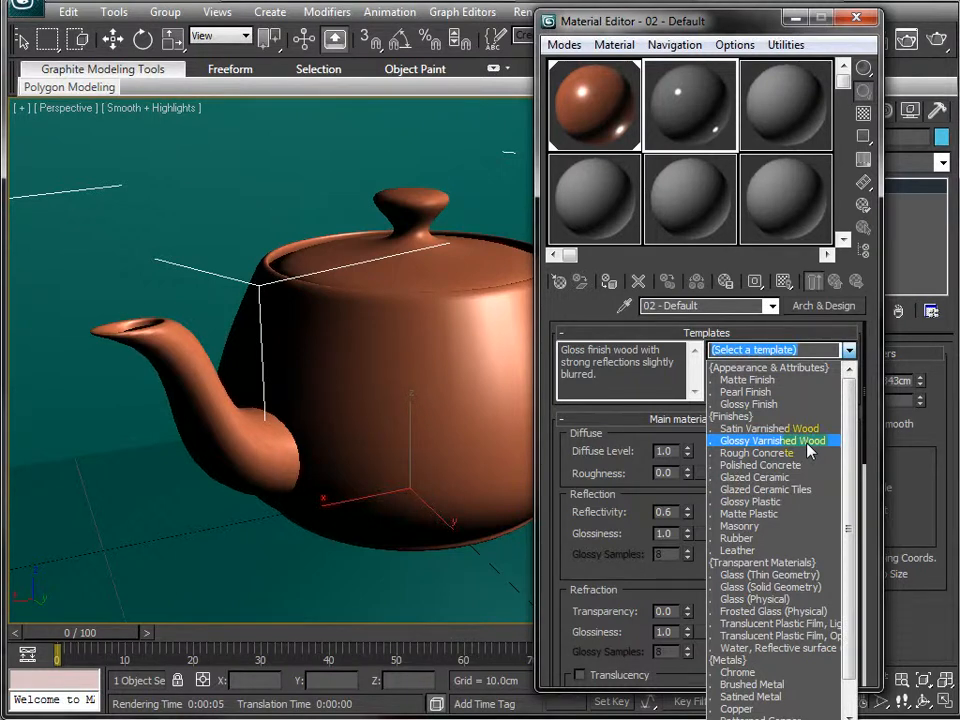
click(771, 440)
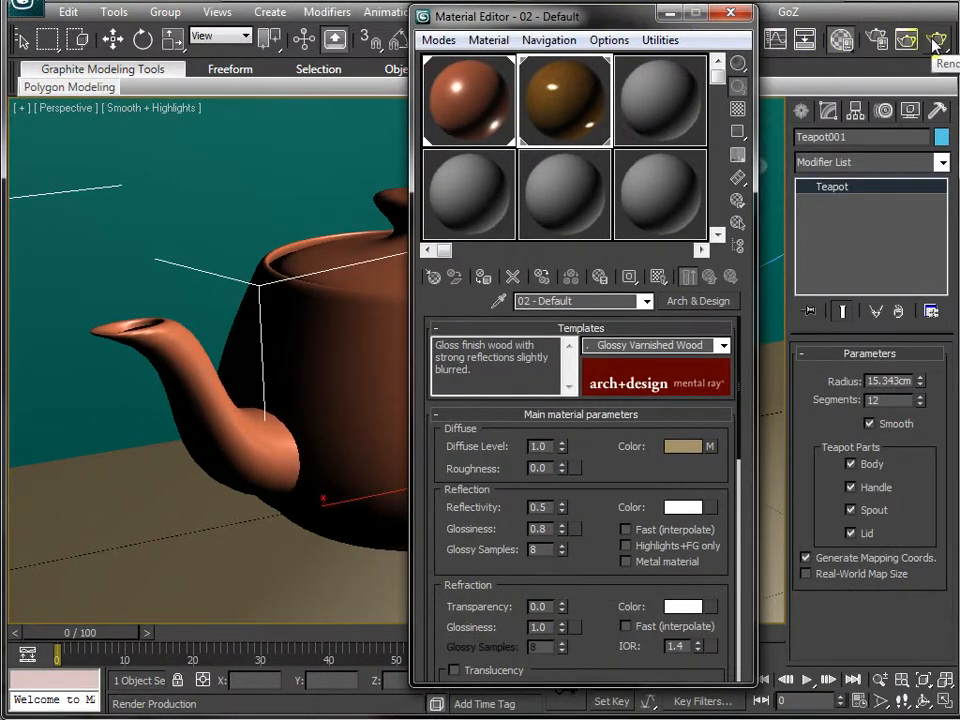
click(937, 39)
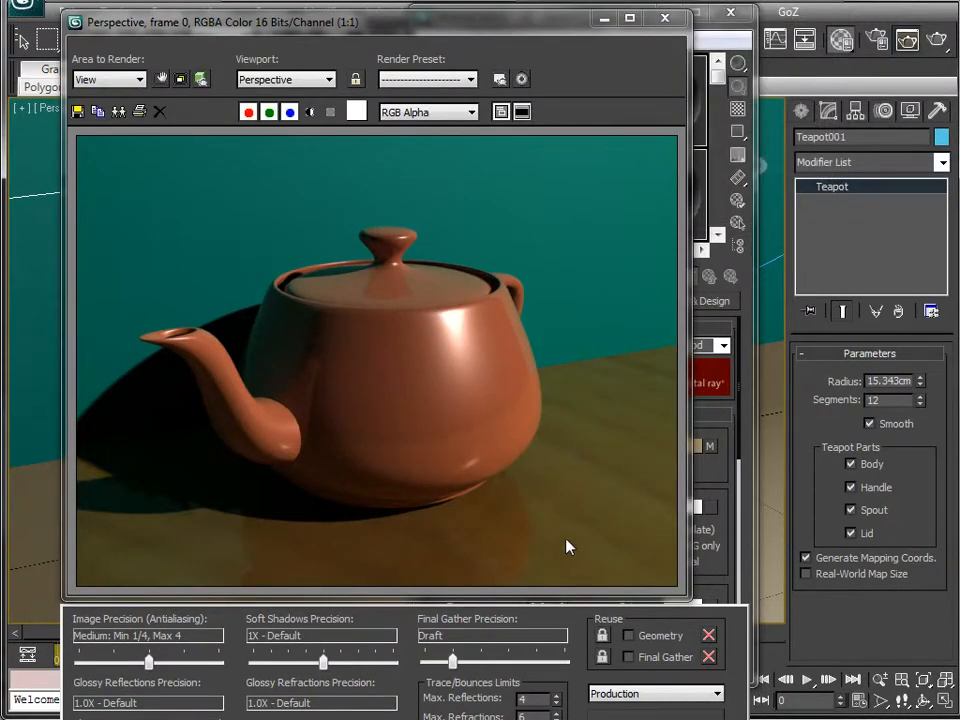
mouse_move(575, 545)
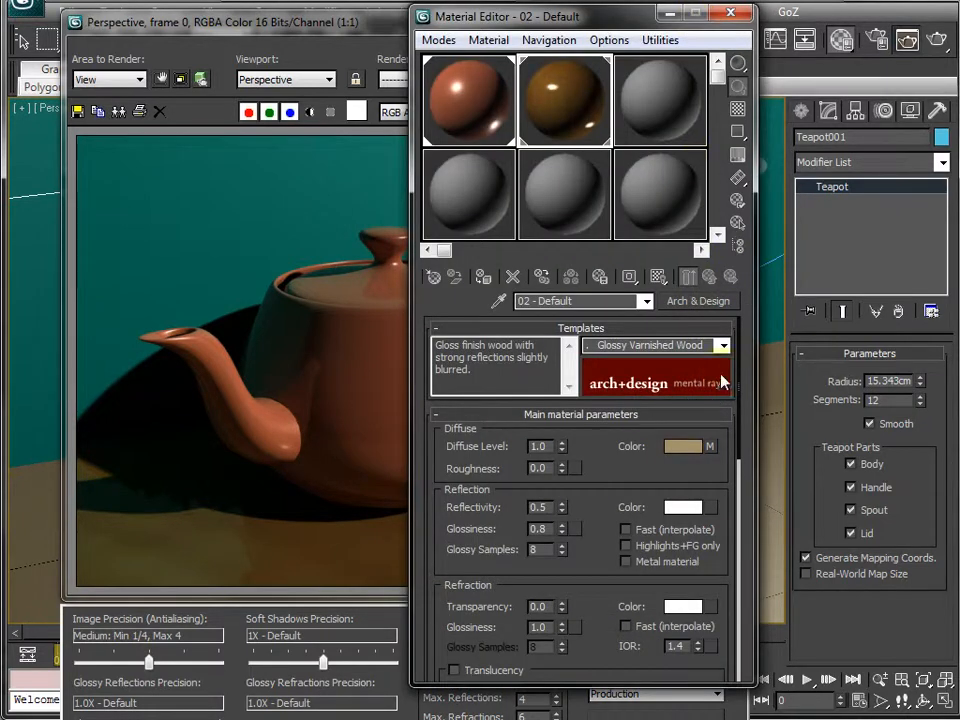
Step: Switch the floor material to the Satin Varnished Wood template and re-render
click(722, 345)
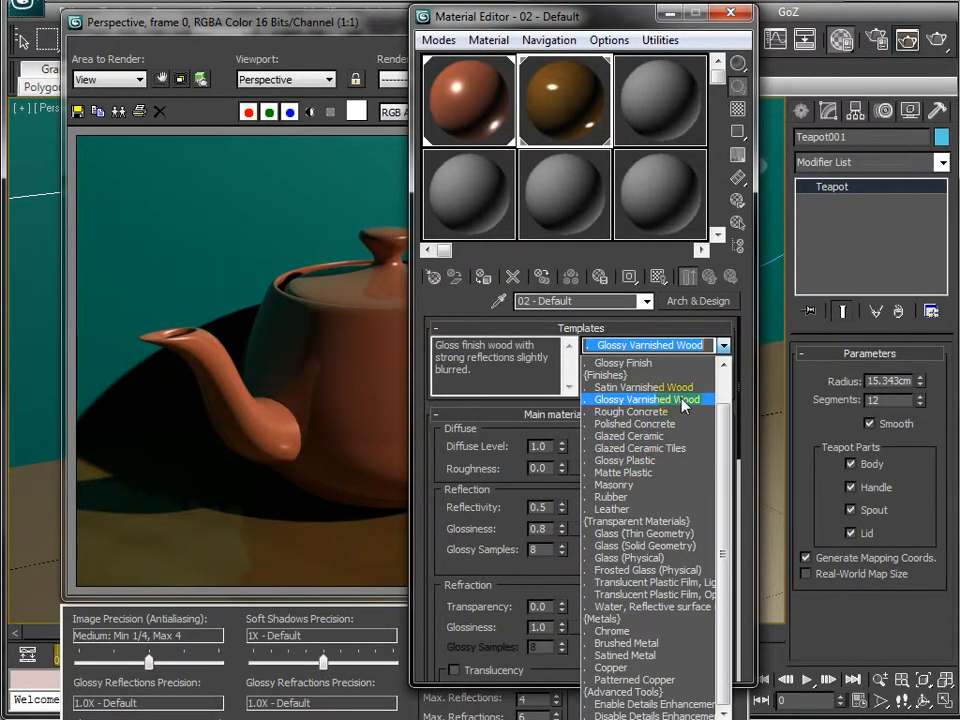
click(645, 387)
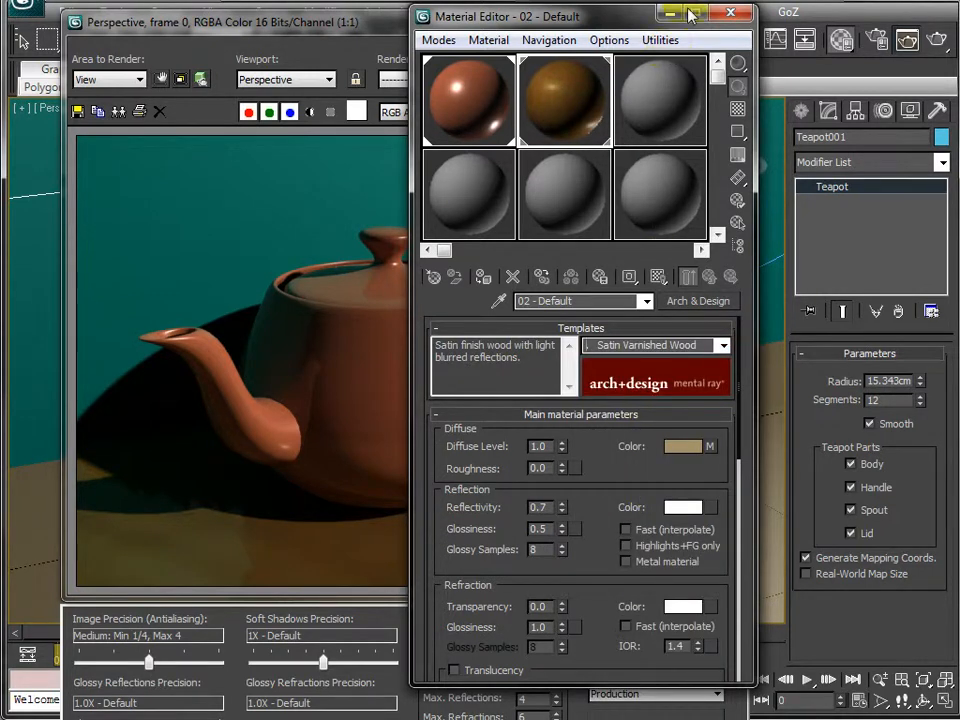
click(729, 13)
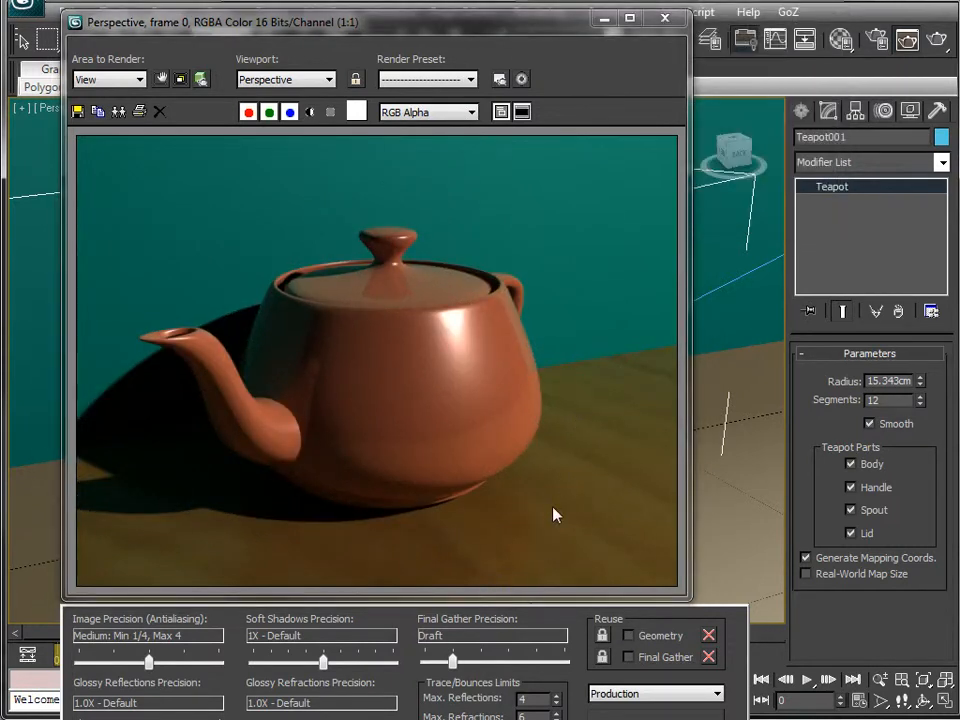
mouse_move(531, 512)
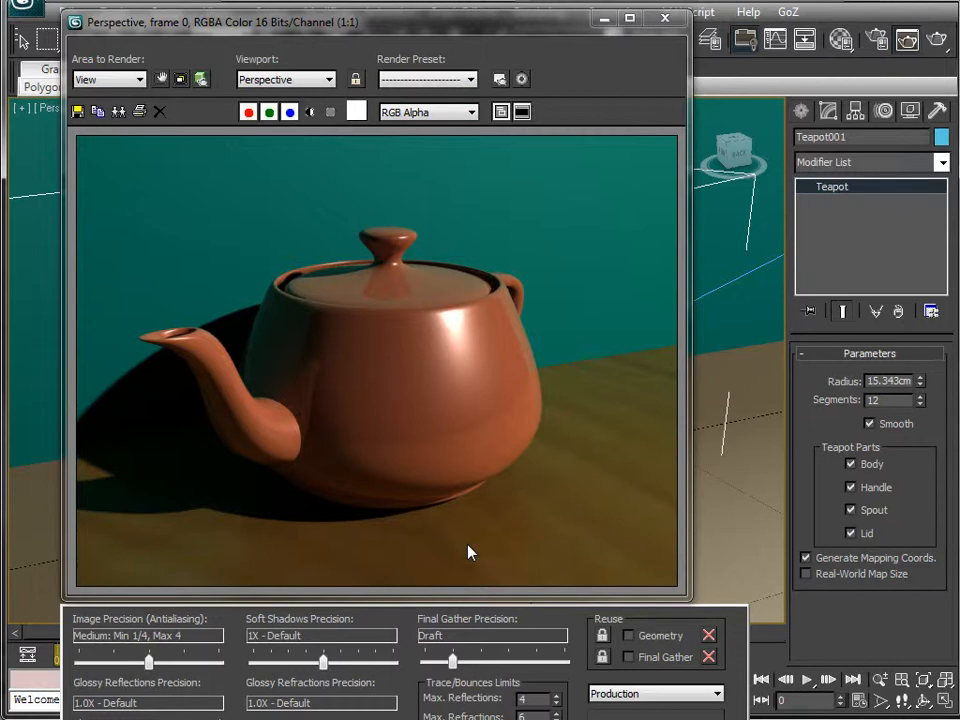
mouse_move(388, 585)
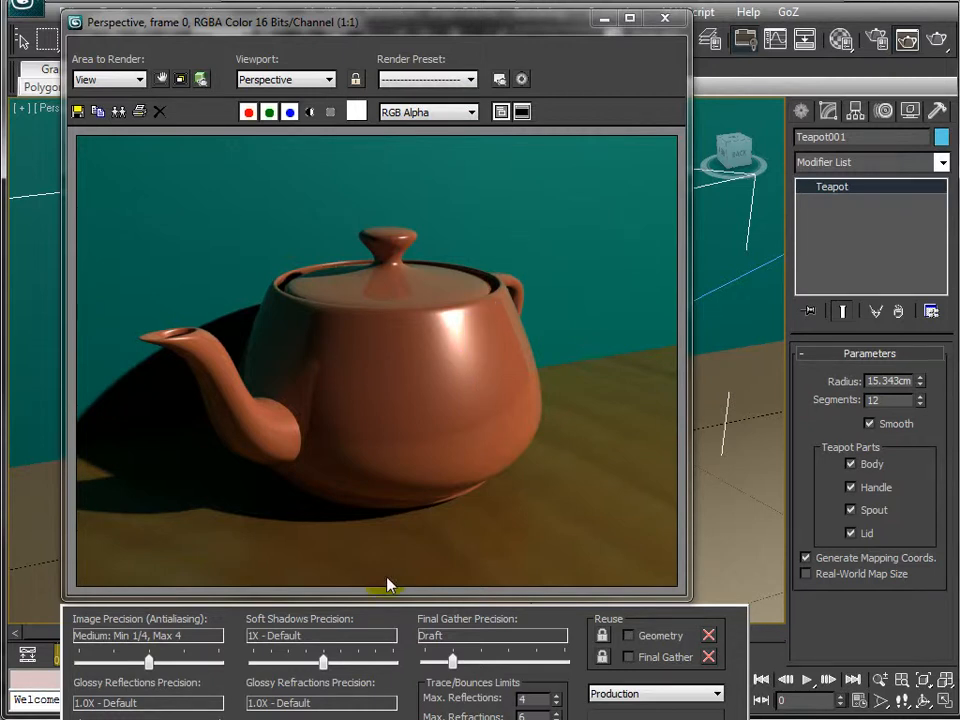
mouse_move(593, 22)
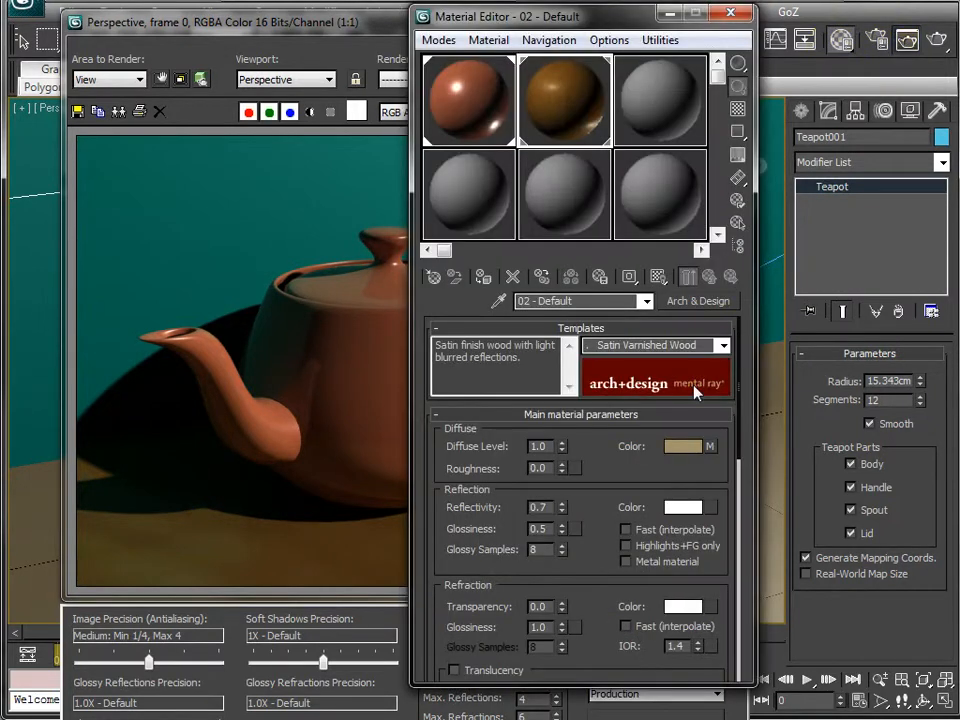
click(720, 345)
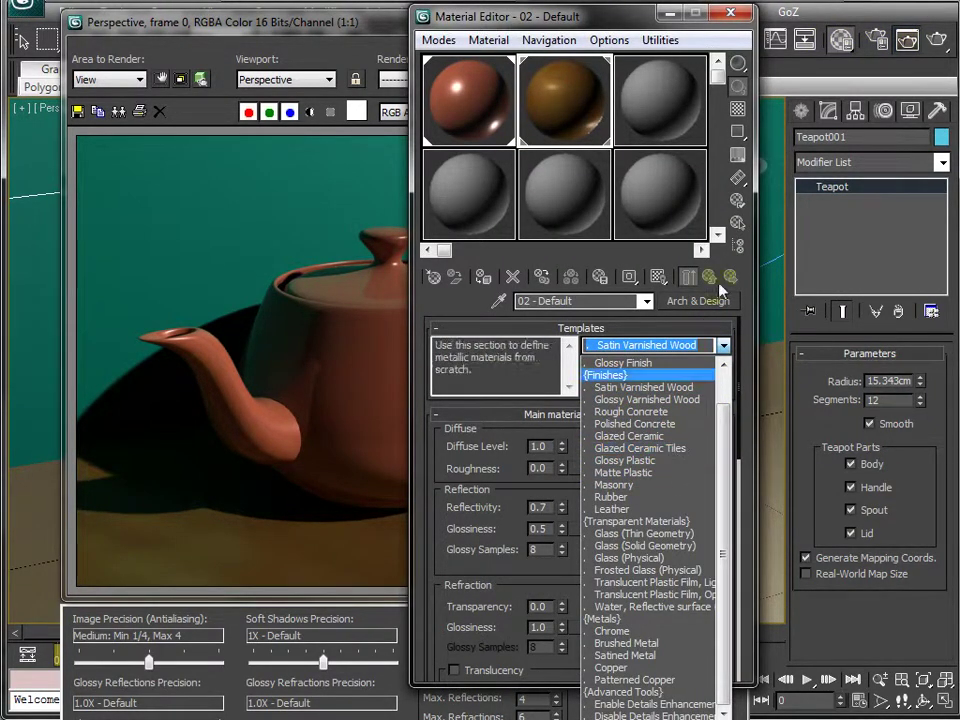
click(643, 387)
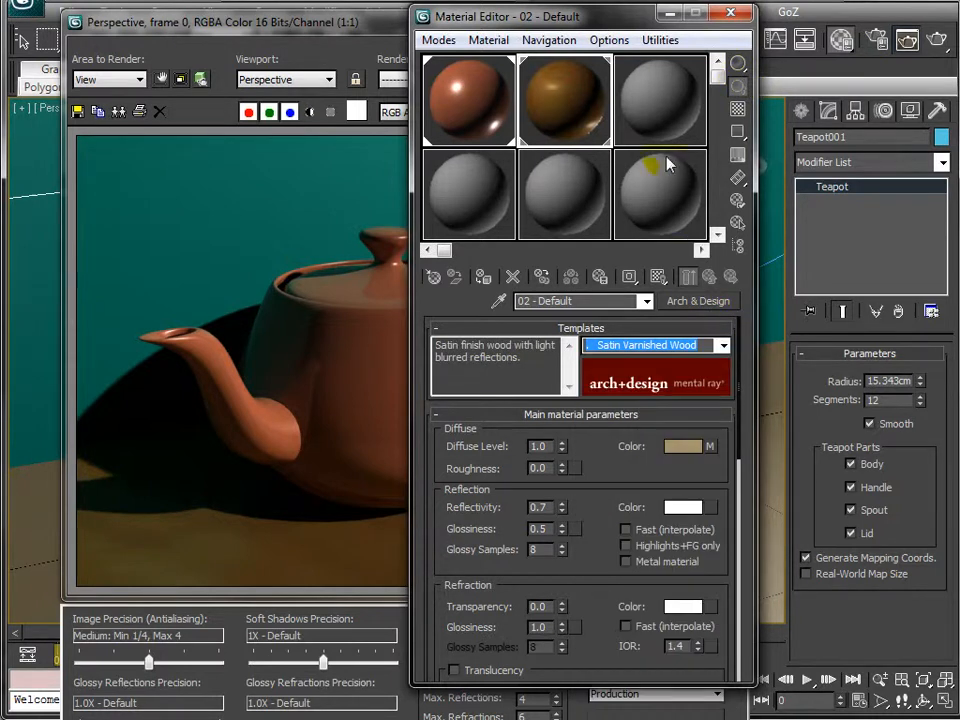
click(658, 100)
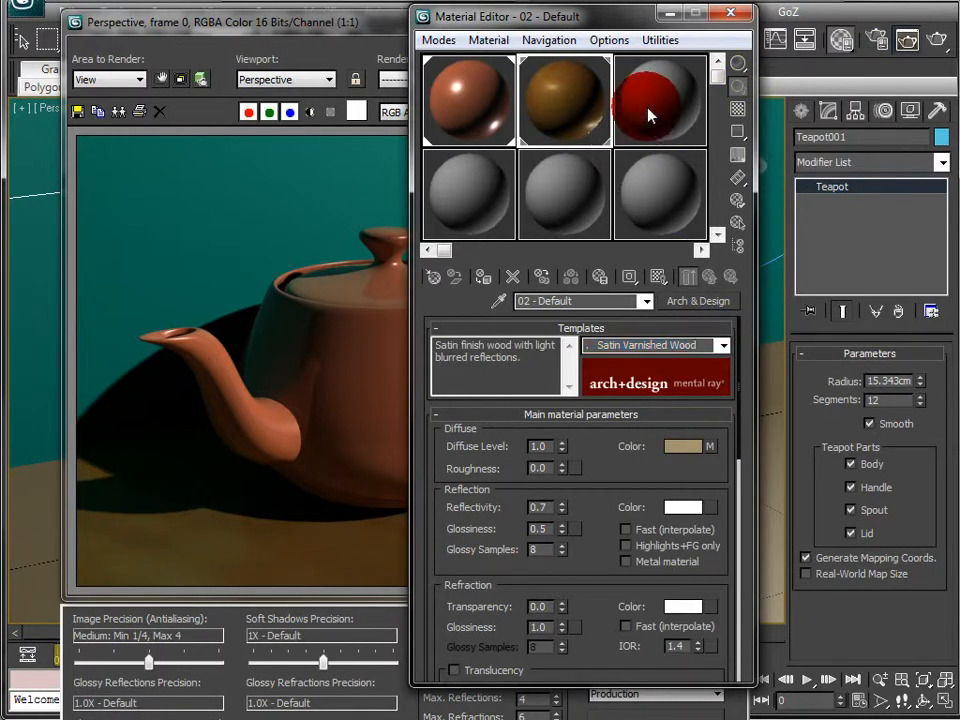
Step: Create a third material with the Glazed Ceramic Tiles template for the back wall and render
click(660, 100)
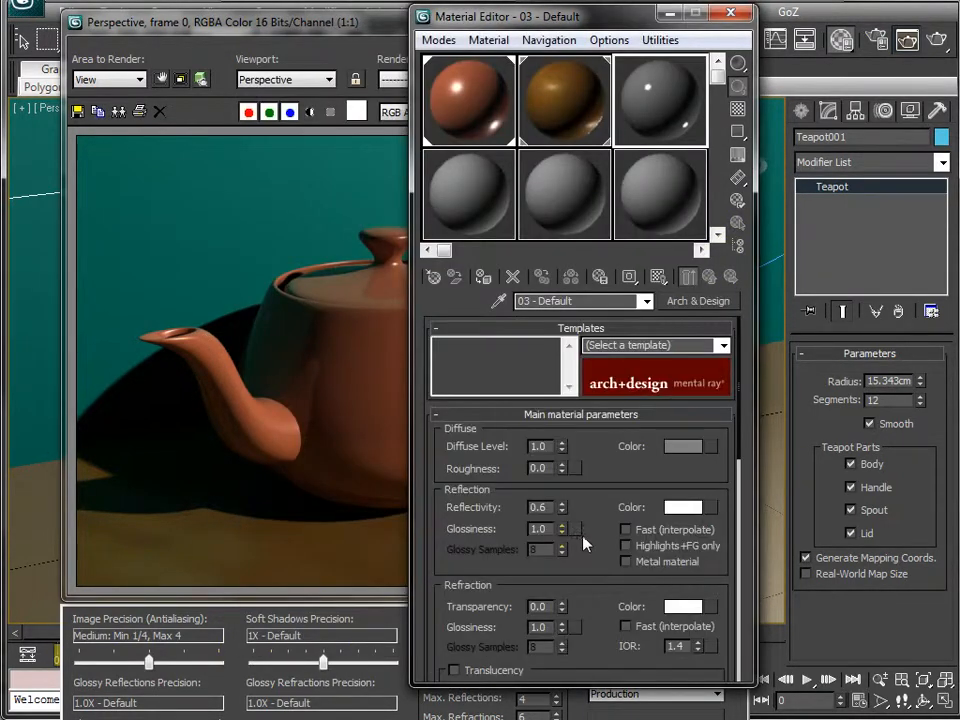
click(722, 345)
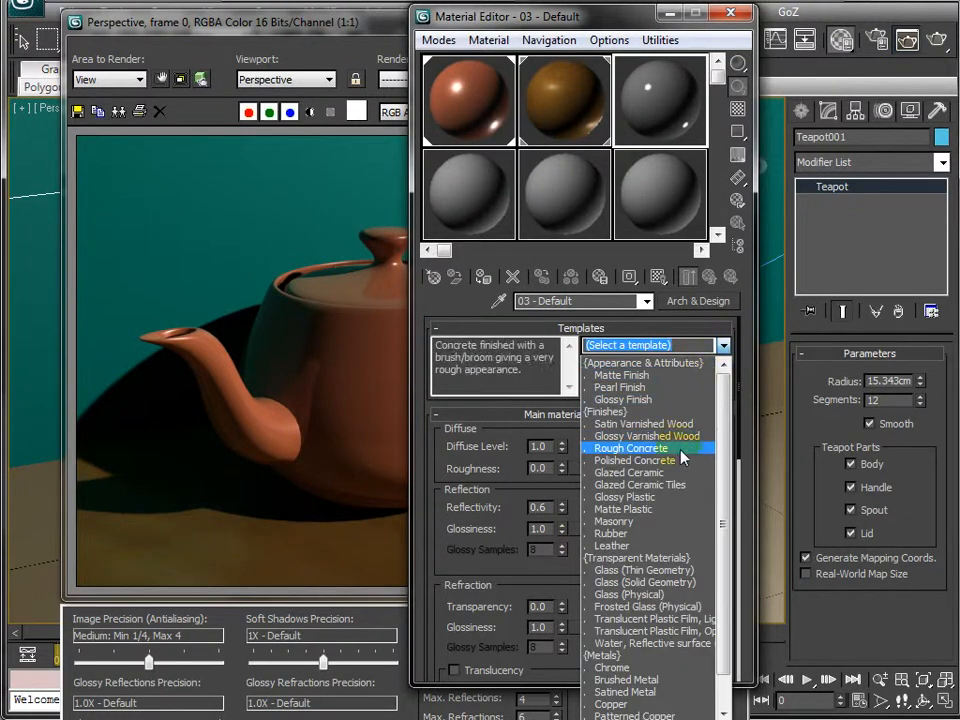
click(640, 484)
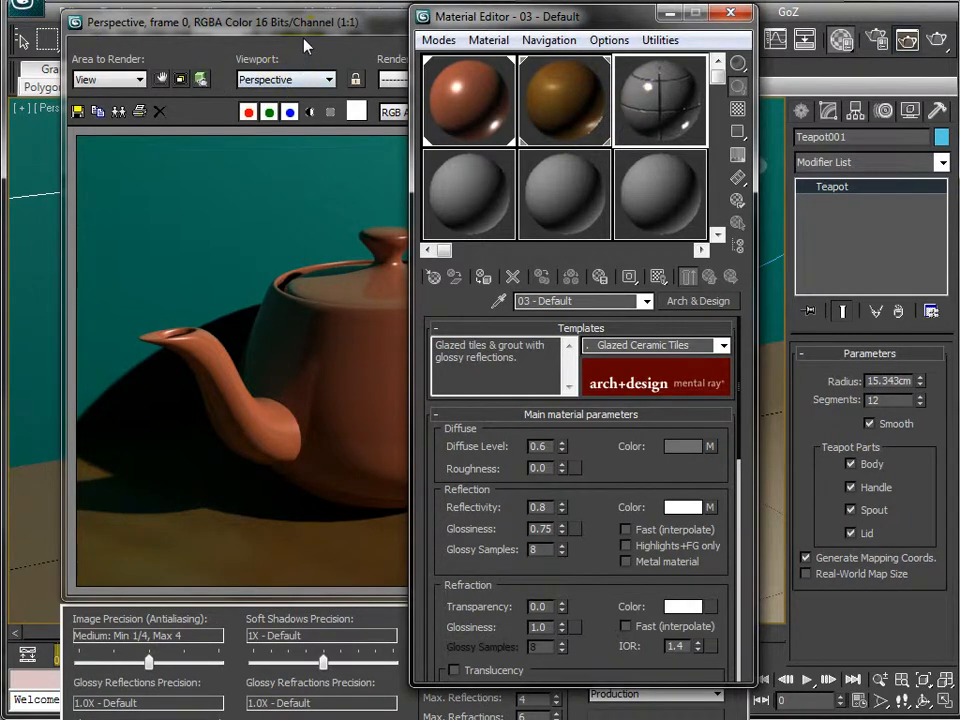
click(729, 16)
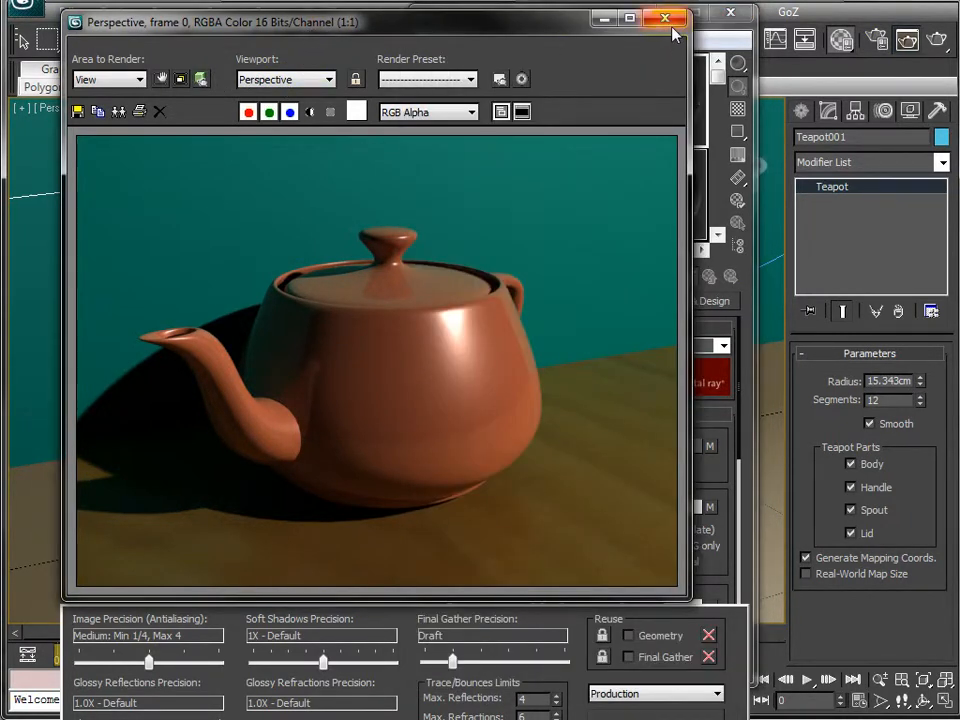
click(666, 18)
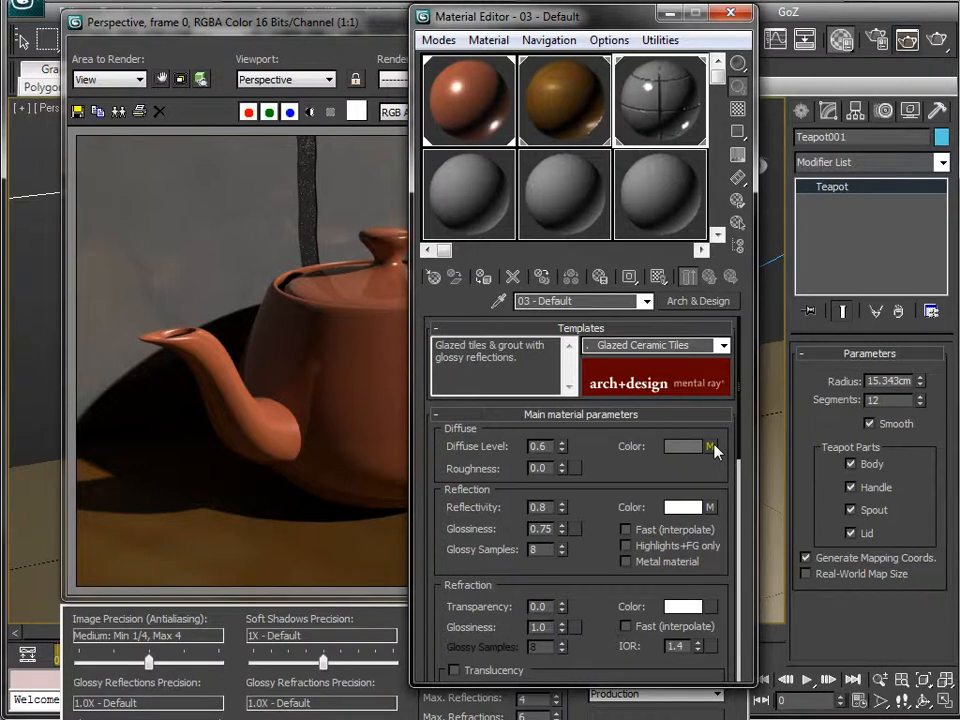
Step: Set the ceramic tiles map Tiling U and V to 4.0 so four tiles show each way
click(711, 446)
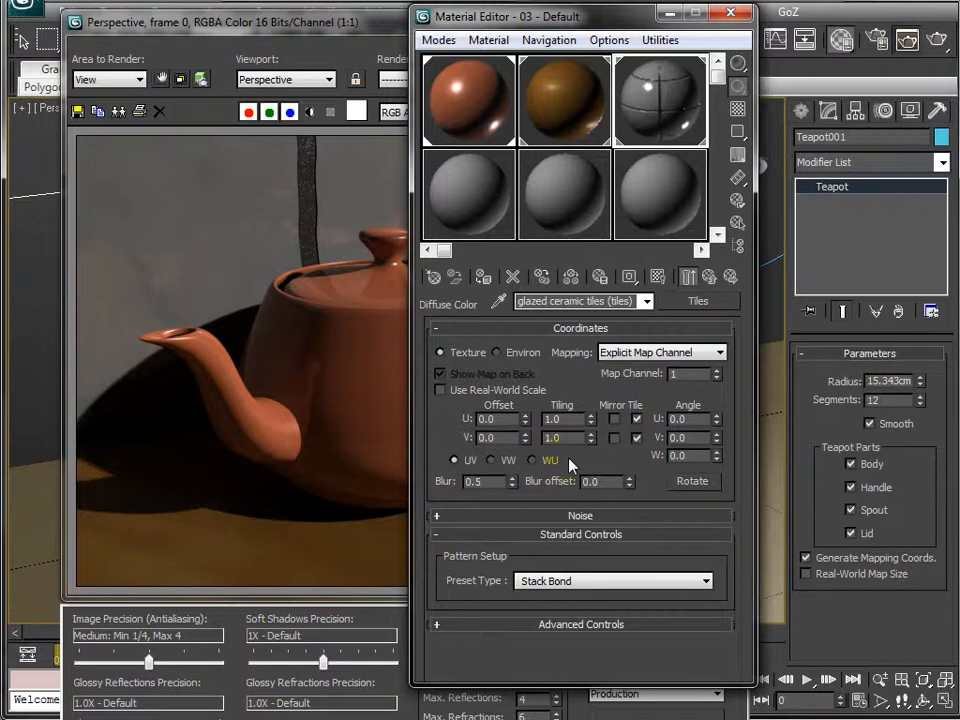
mouse_move(660, 100)
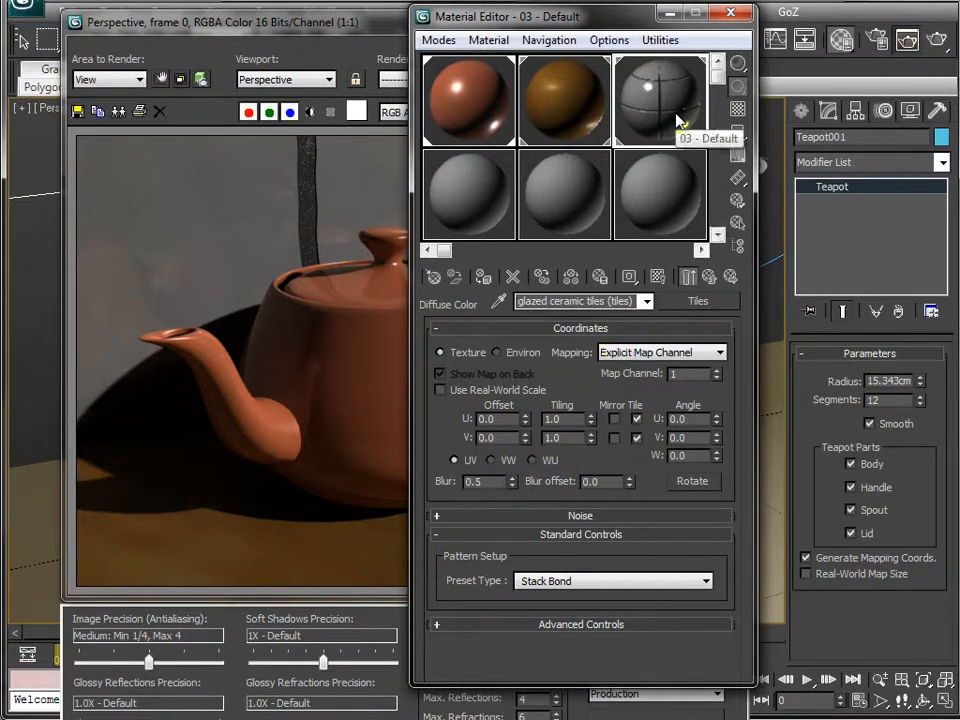
mouse_move(615, 465)
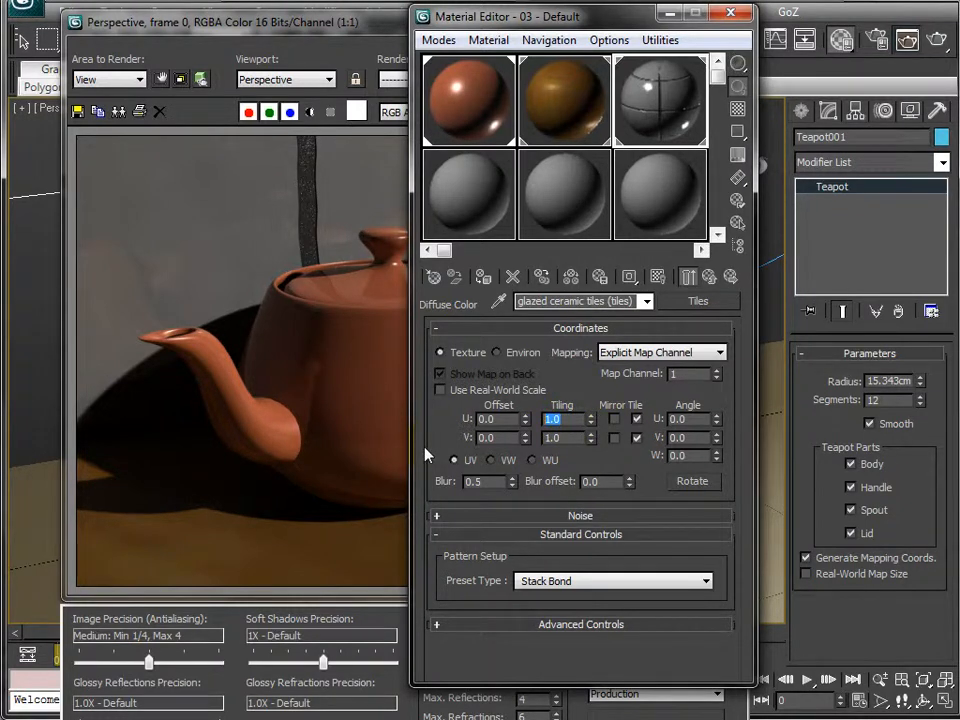
text(4.0)
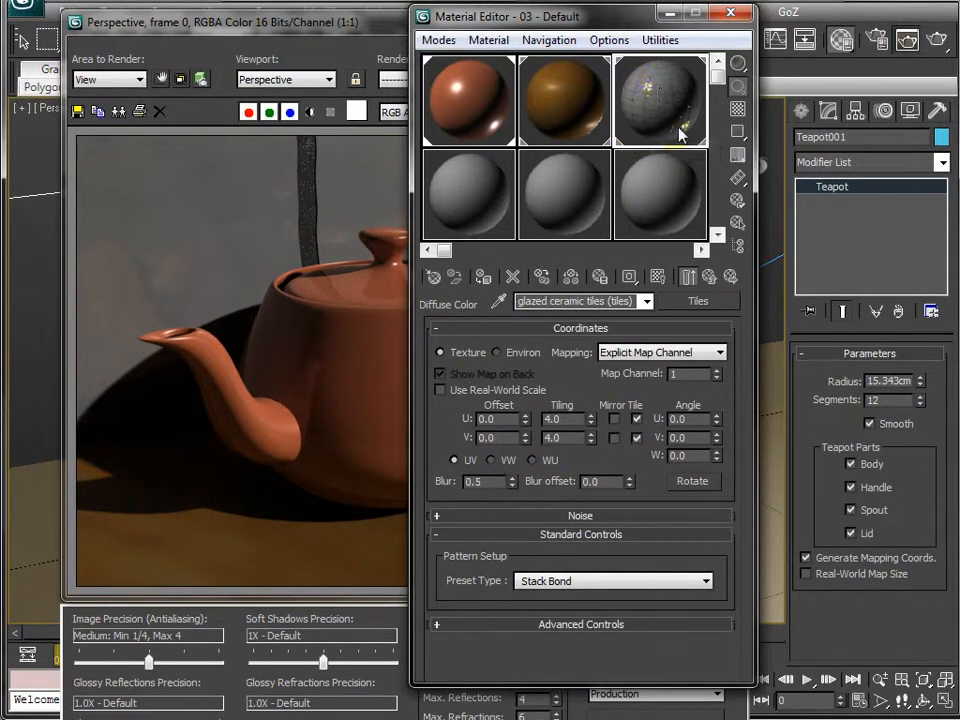
mouse_move(660, 100)
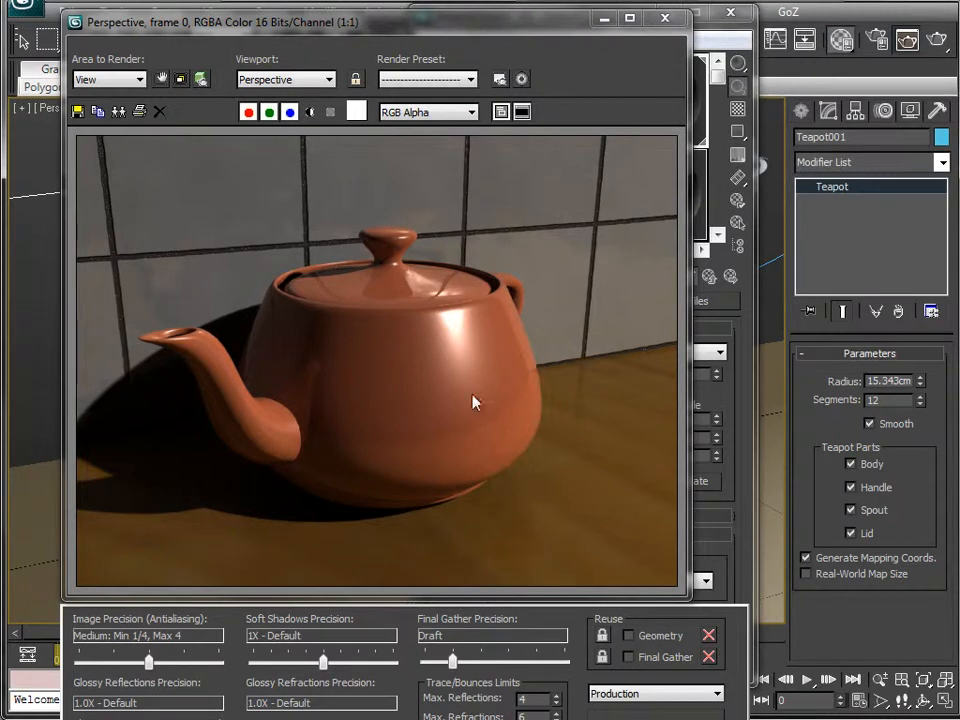
mouse_move(562, 267)
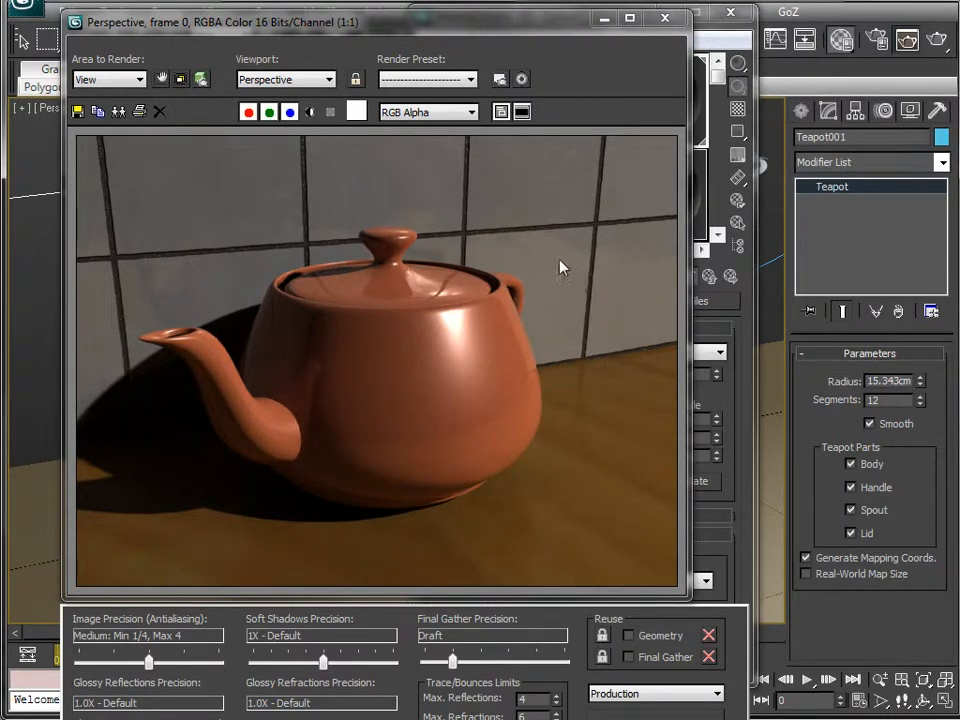
mouse_move(650, 340)
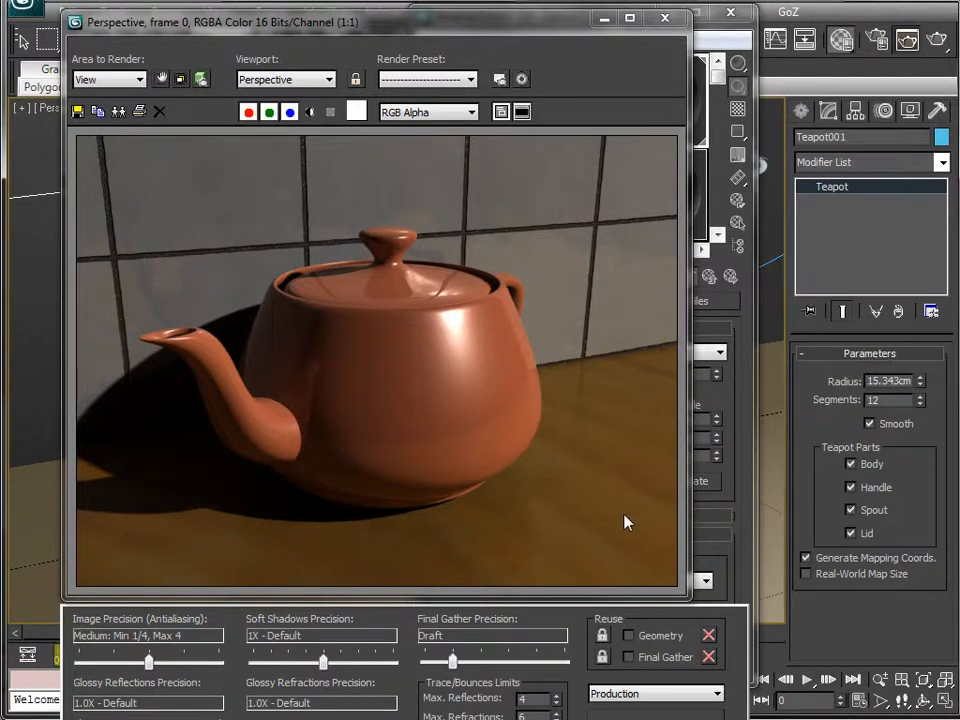
mouse_move(586, 432)
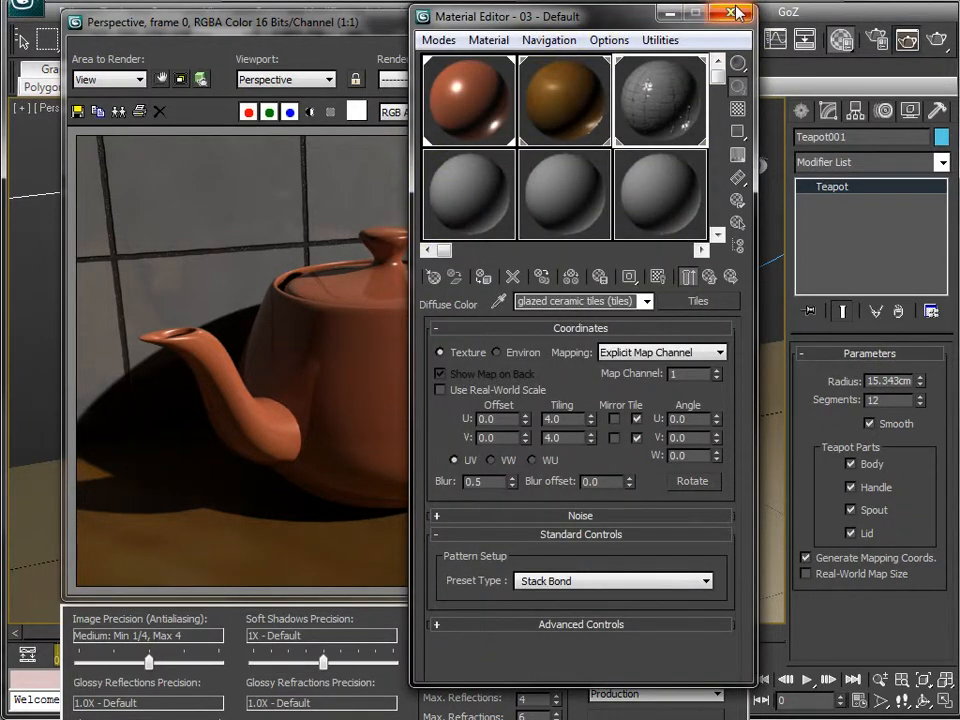
Step: Close the Material Editor and adjust the perspective viewport framing around wall and teapot
click(737, 15)
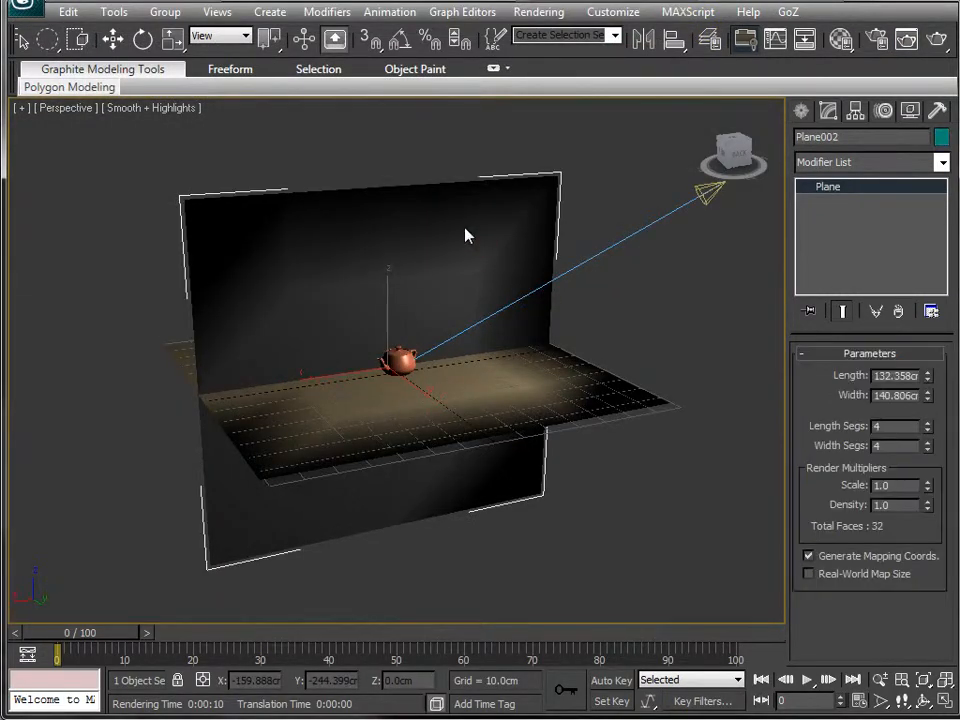
click(172, 39)
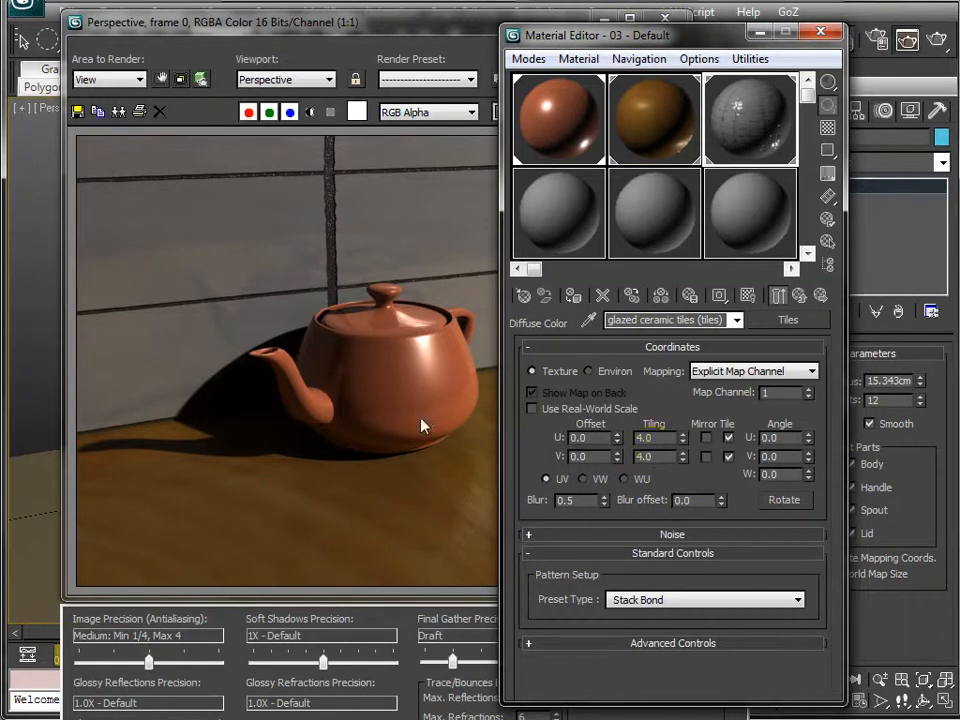
mouse_move(408, 190)
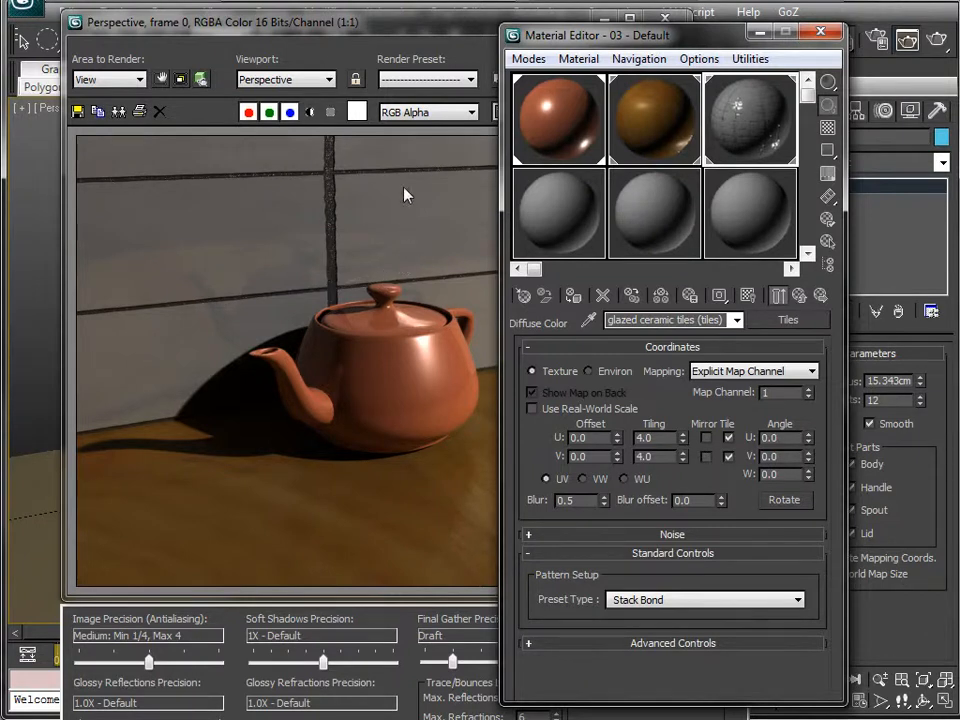
mouse_move(490, 247)
text(10)
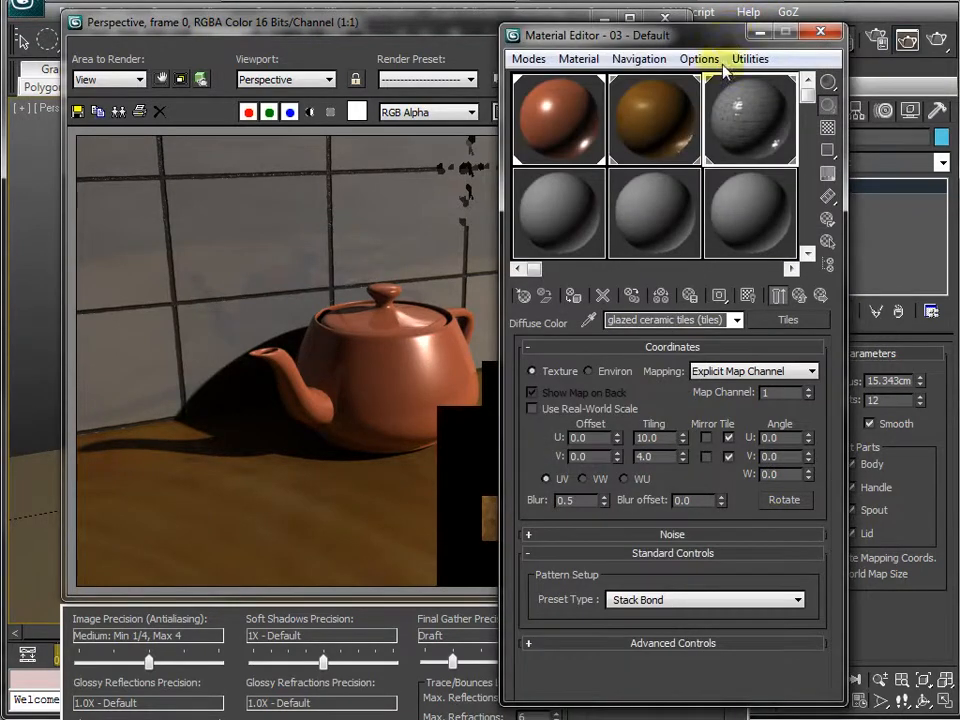
Step: Set the tiles map Tiling U to 10.0 so wall tiles become narrower
triple_click(648, 438)
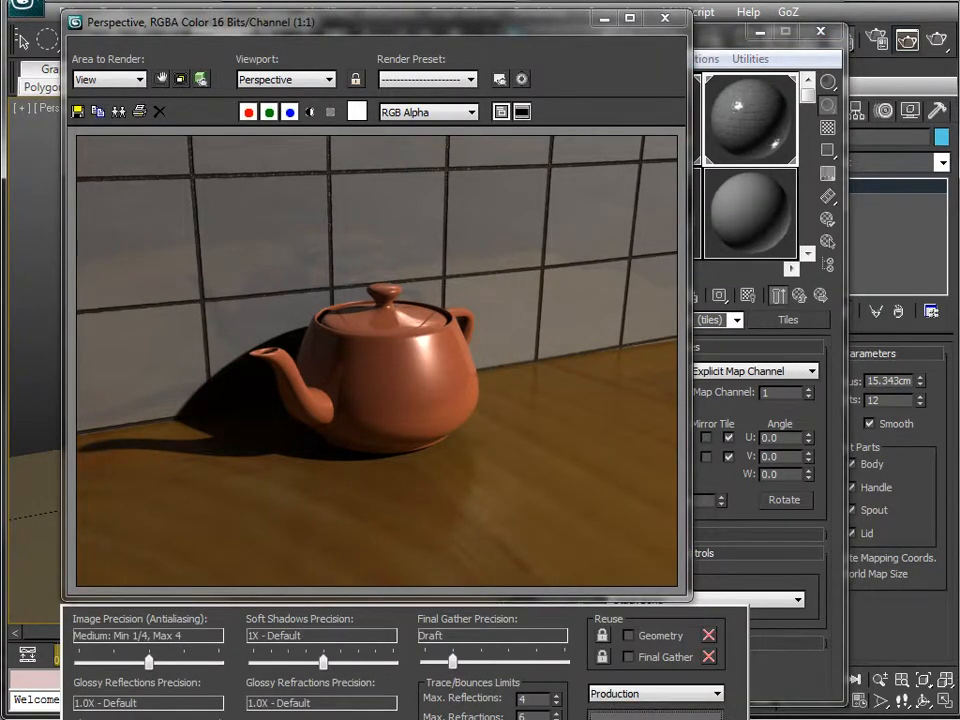
Step: Render the scene with mental ray showing evenly sized square wall tiles
click(521, 79)
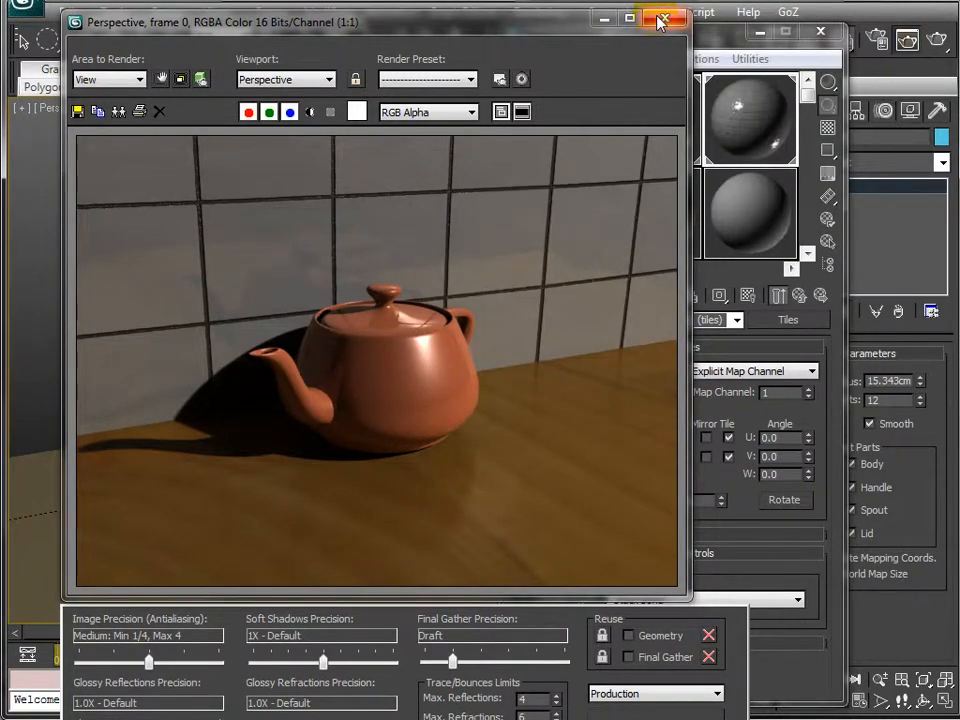
Step: Close the Rendered Frame Window and select the tiles map Offset V value for editing
click(664, 21)
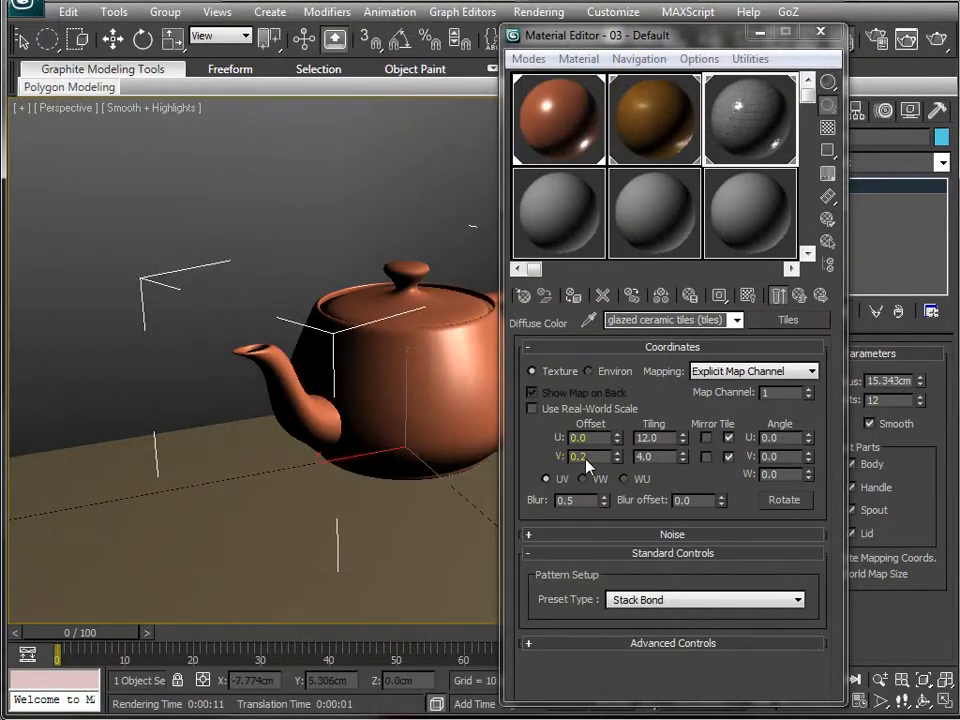
triple_click(578, 456)
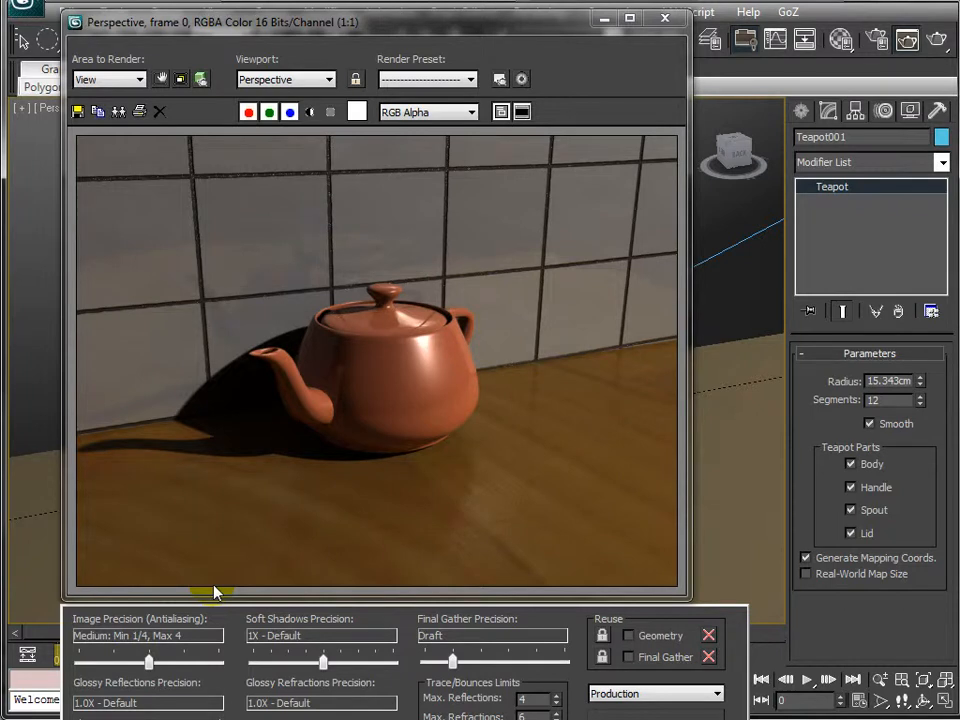
mouse_move(365, 385)
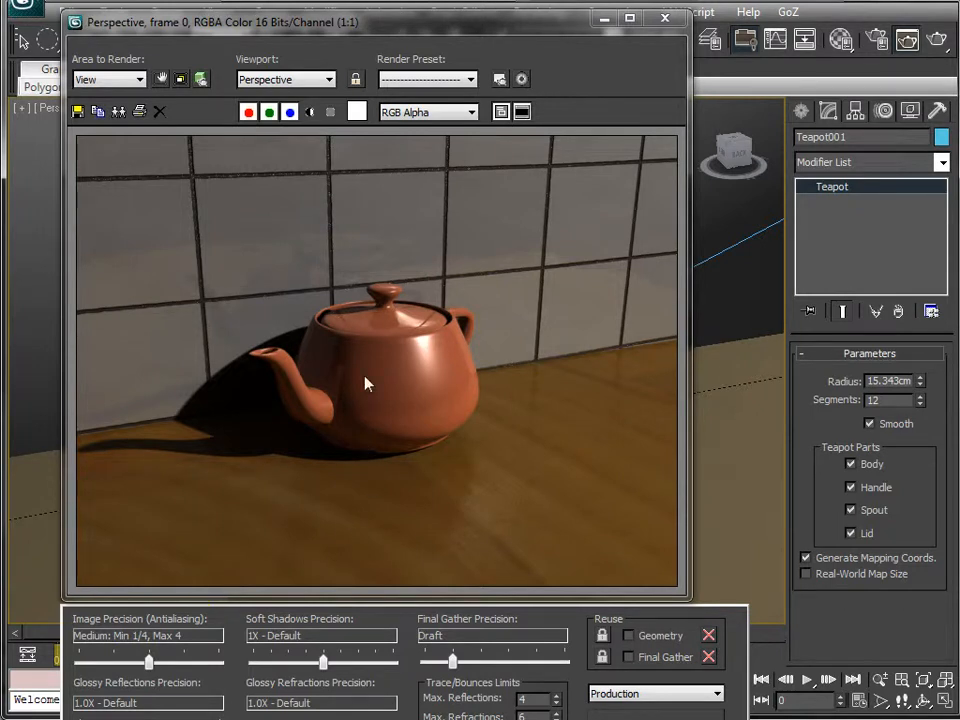
mouse_move(253, 268)
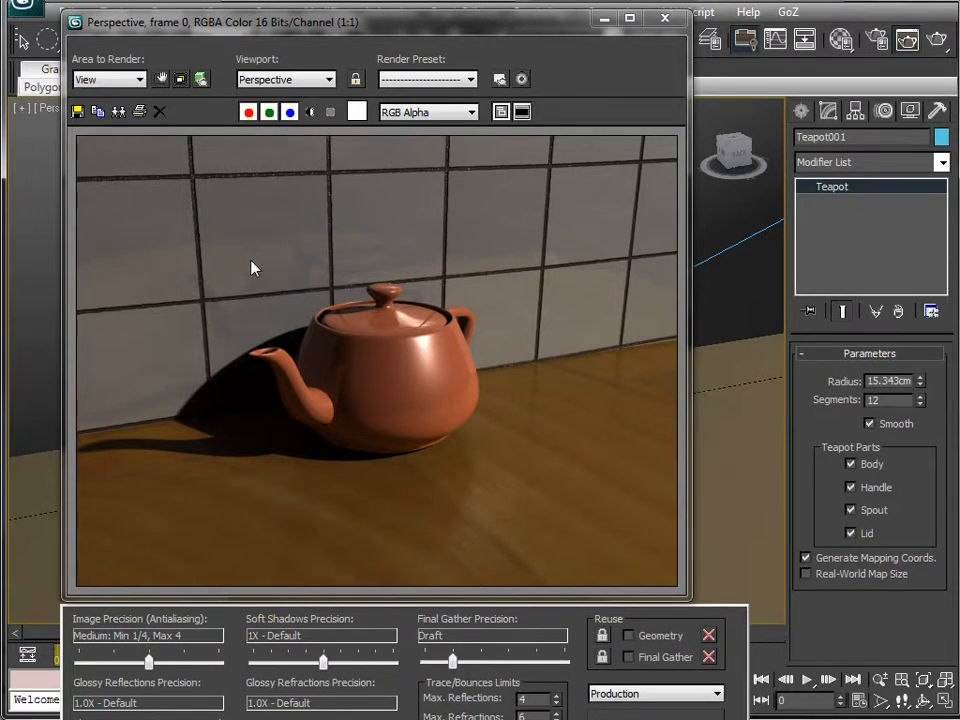